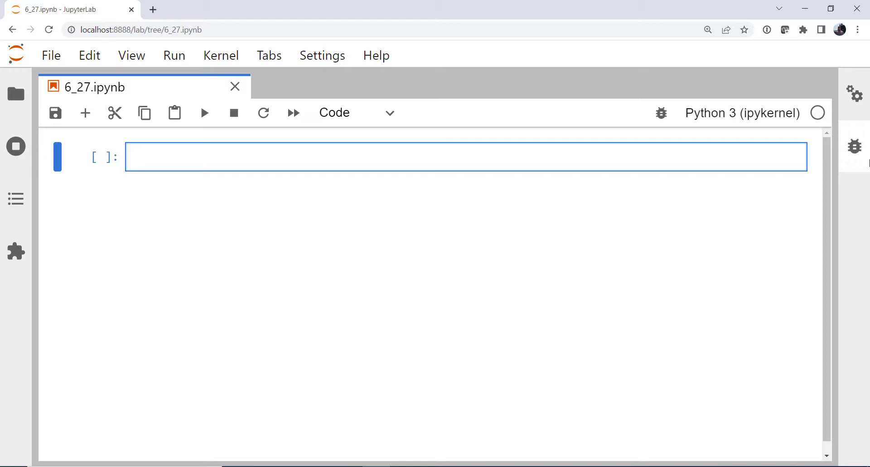
Import datetime and timedelta, MetPy units with pandas_dataframe_to_unit_arrays, and metpy.calc as mpcalc.
left_click(130, 157)
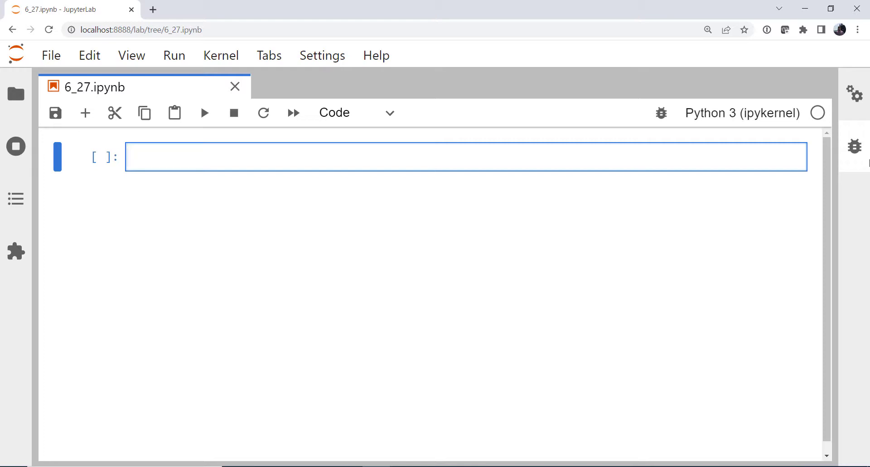
type("from datetim")
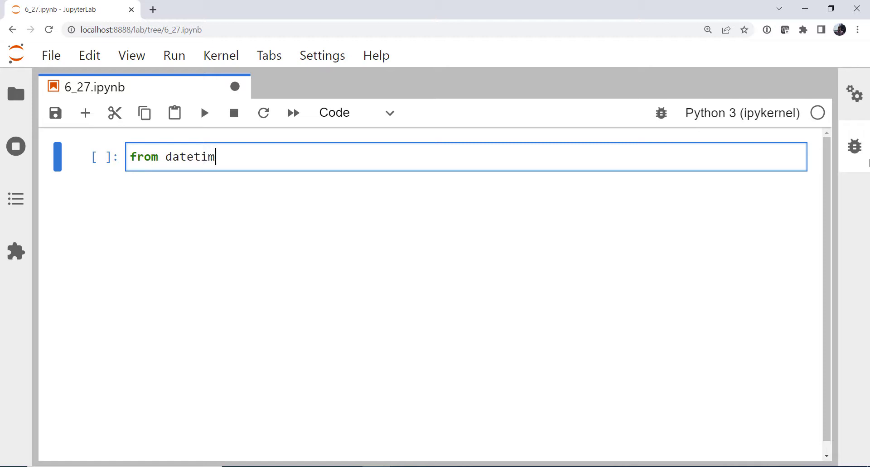
type("e import datetime,")
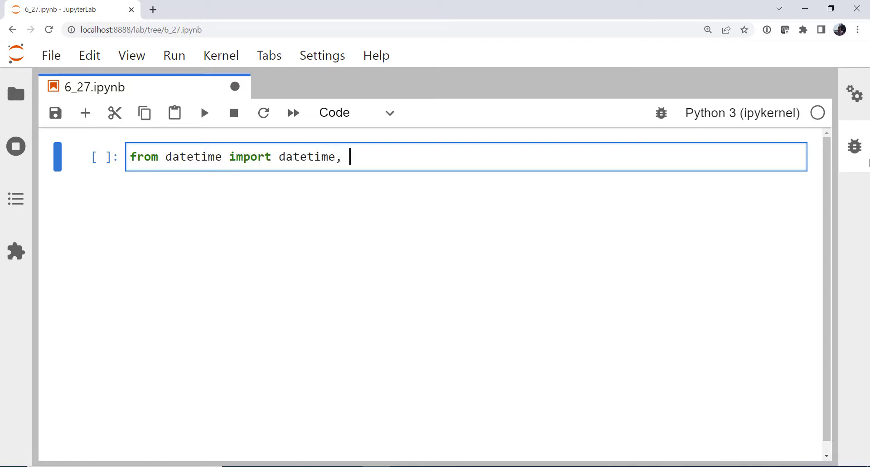
type("timedelta")
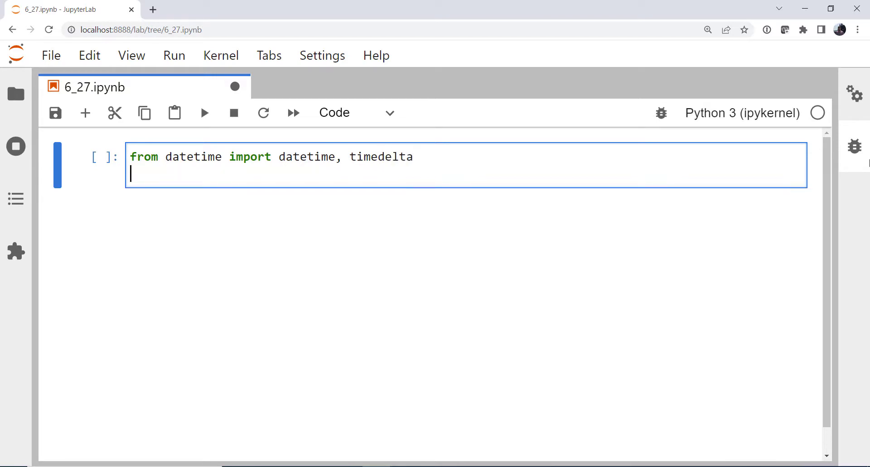
type("from metpyl")
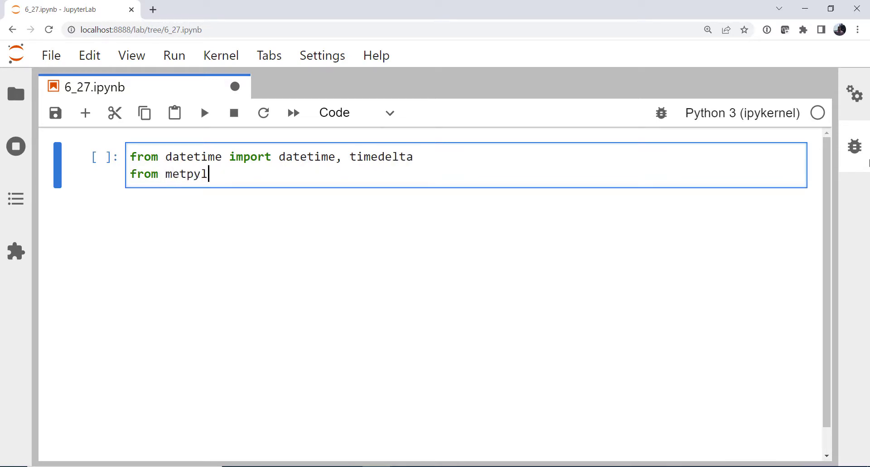
type(".units imp")
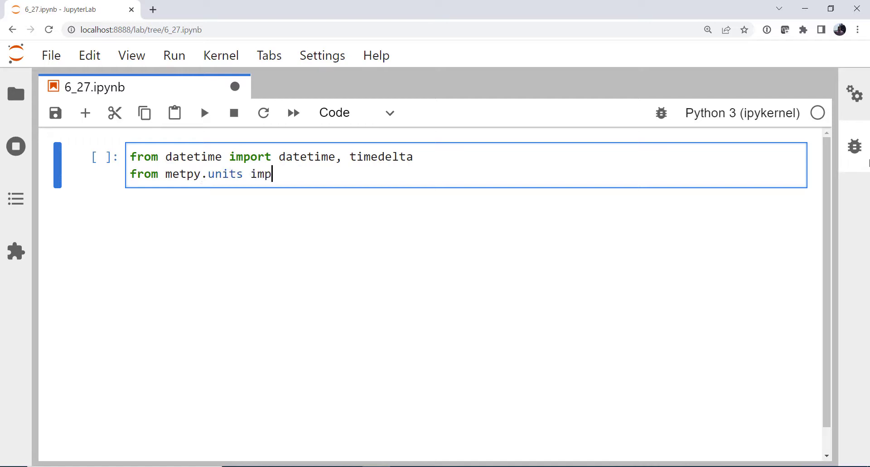
type("ort units,")
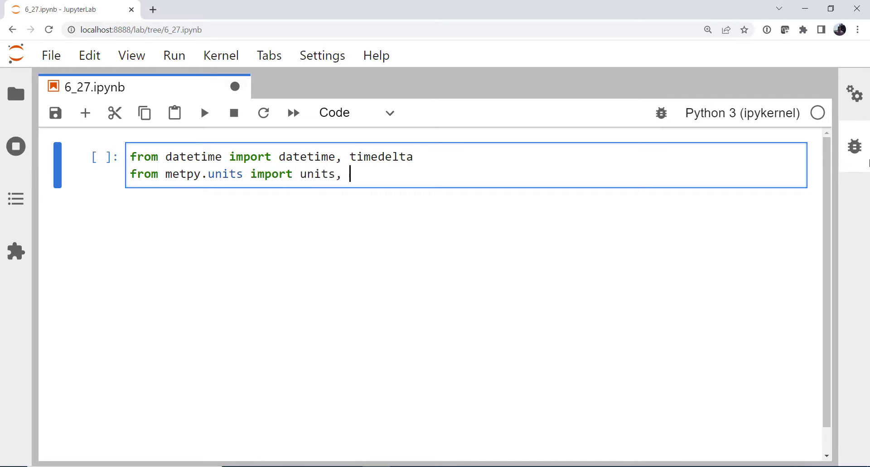
type("pandas_d")
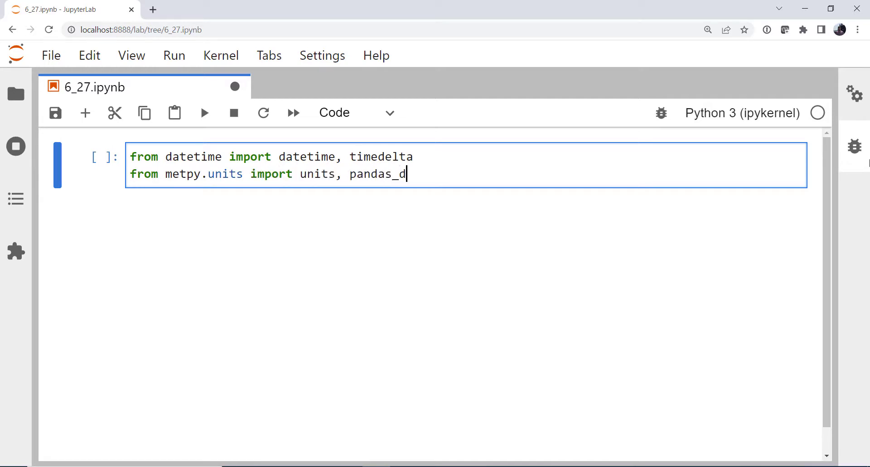
type("ataframe_to_unit_arrays")
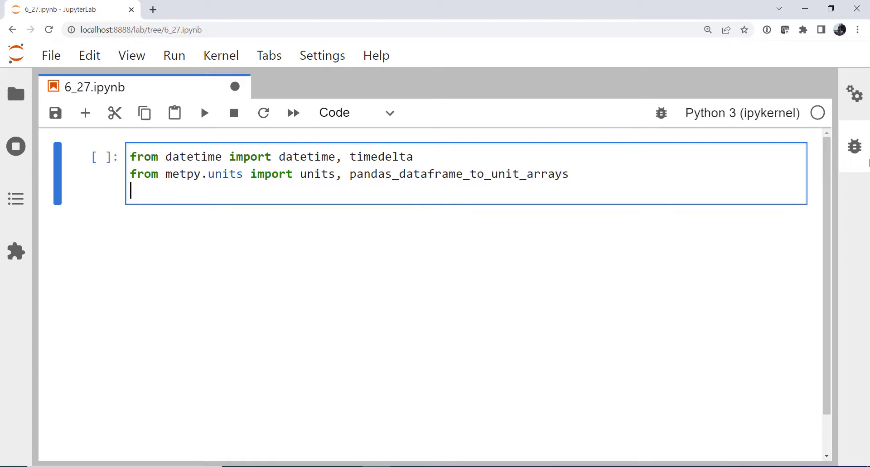
type("import met")
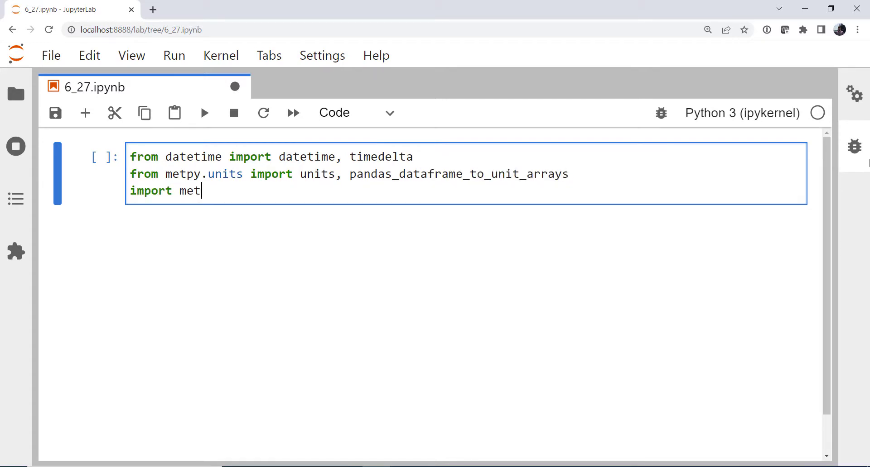
type("py.calc as mp")
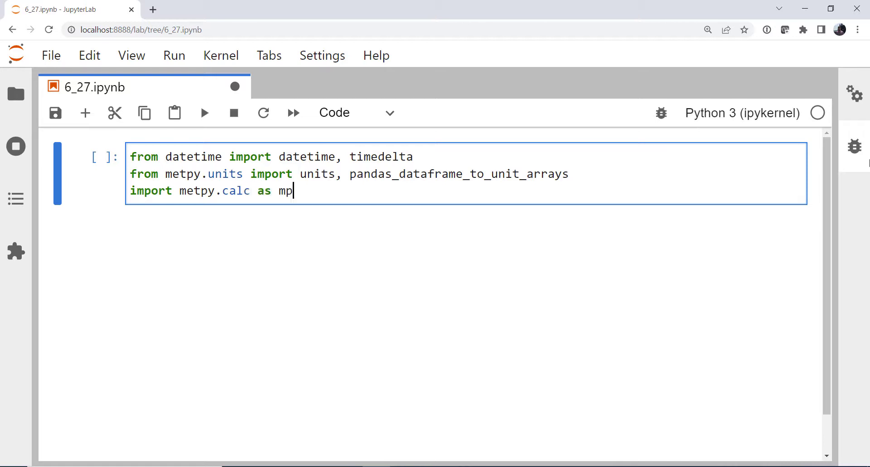
type("calc")
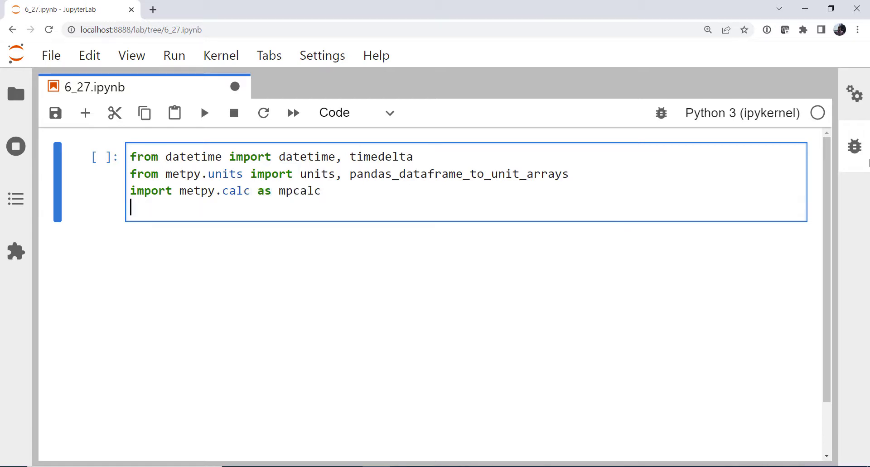
Import IAStateUpperAir from siphon.simplewebservice.iastate, matplotlib.pyplot and numpy.
type("from siph")
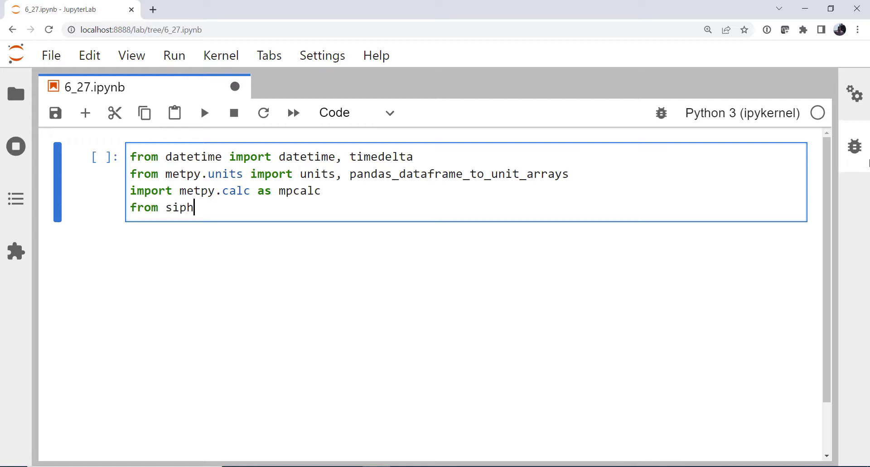
type("on.simplewebservice")
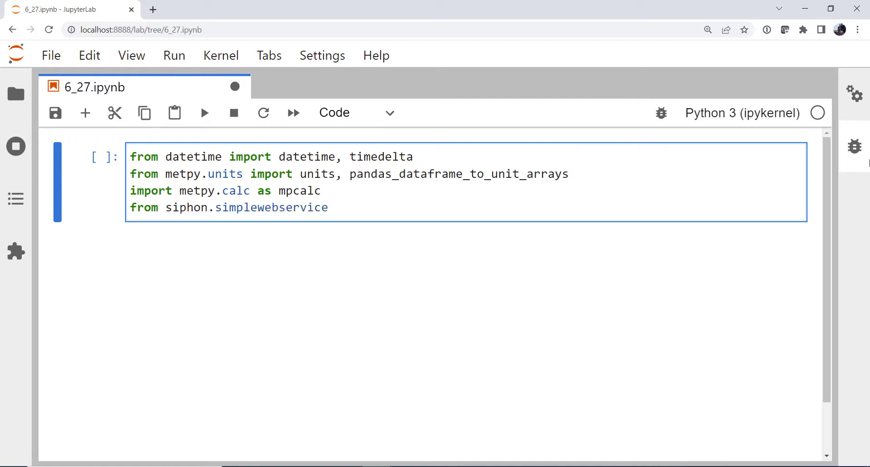
type(".iastate")
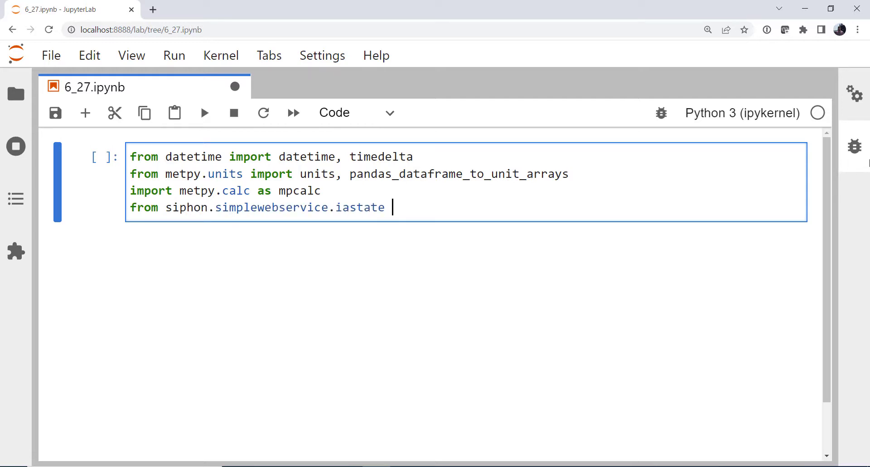
type("import IAS")
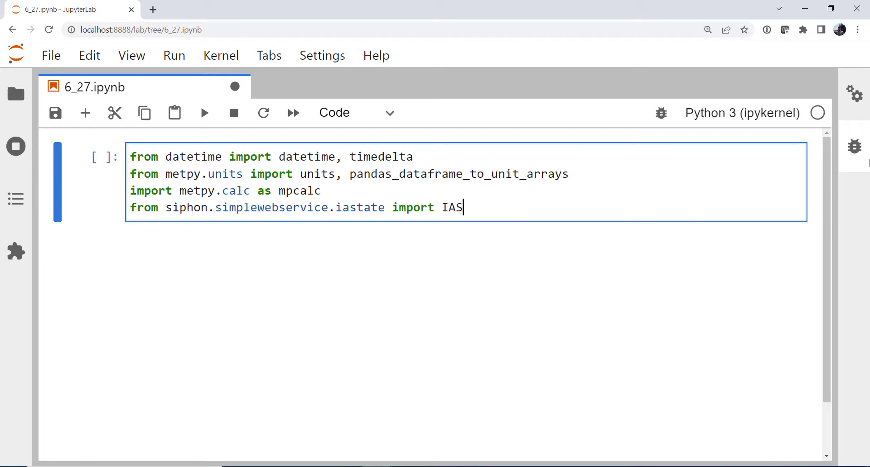
type("tateUpperAir")
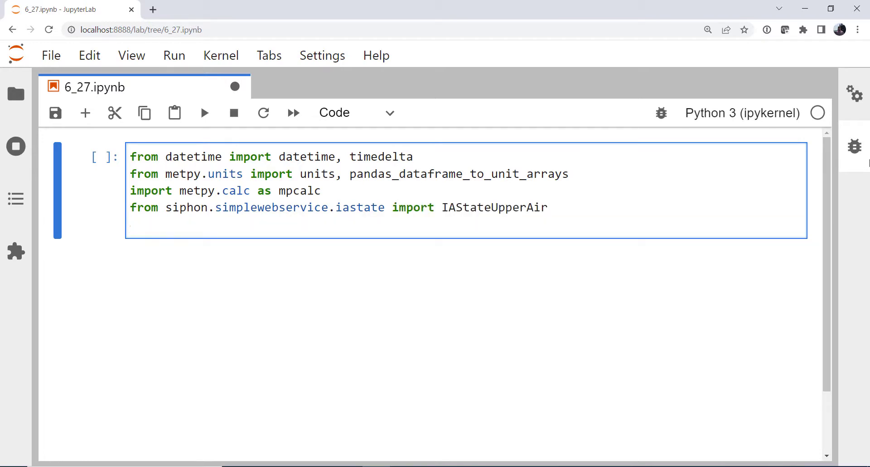
type("import matplo")
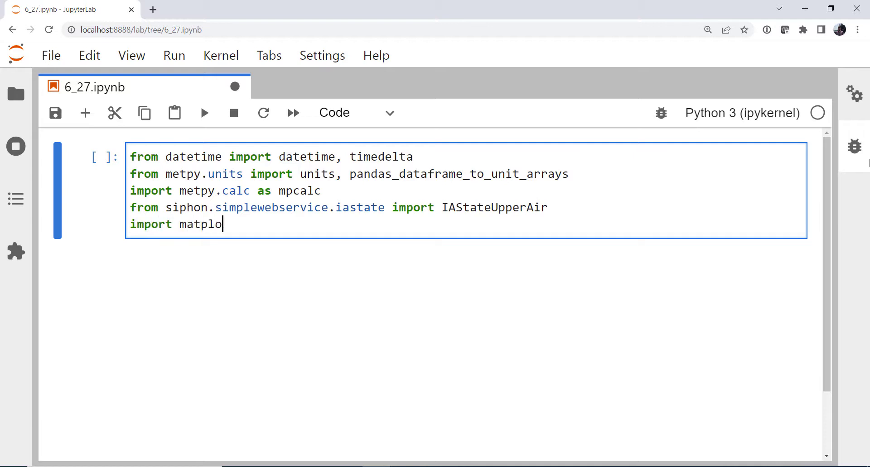
type("tlib.pyplt")
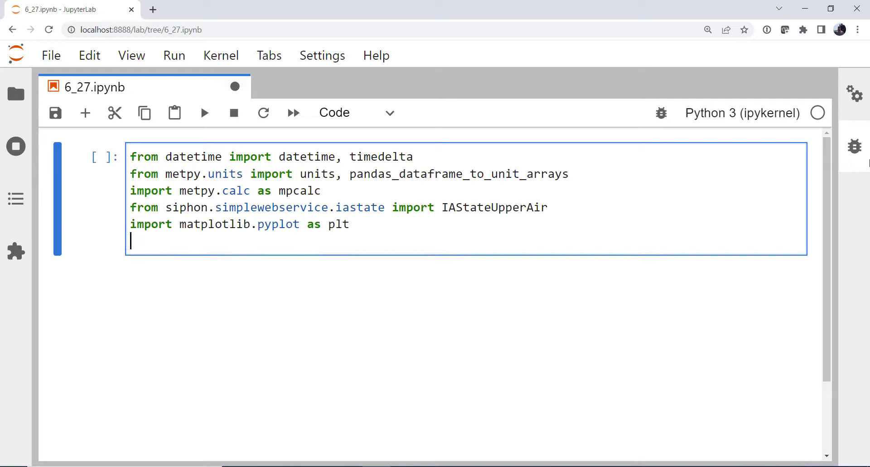
type("import numpy as np")
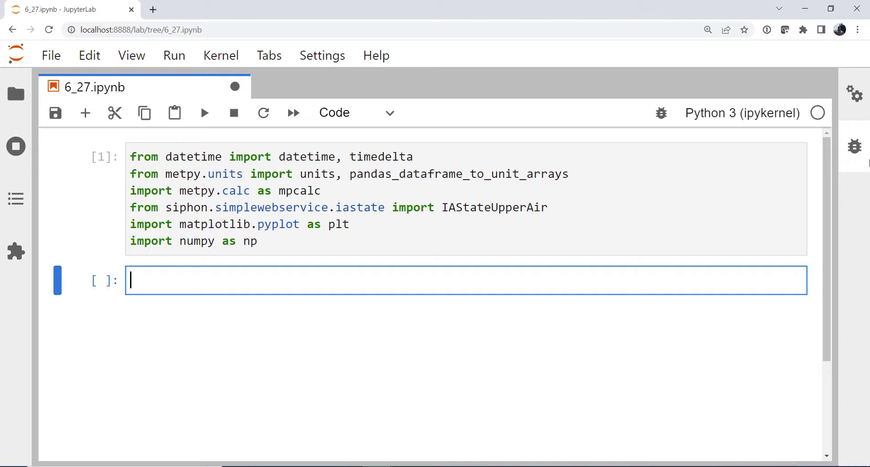
Define get_daily_stats(df) with docstring 'Get basic stats from a sounding.' and start its body.
type("def")
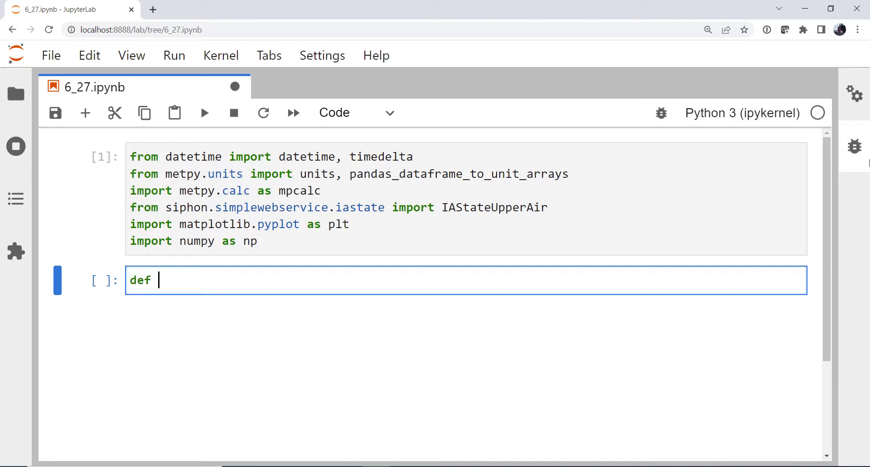
type("get_daily")
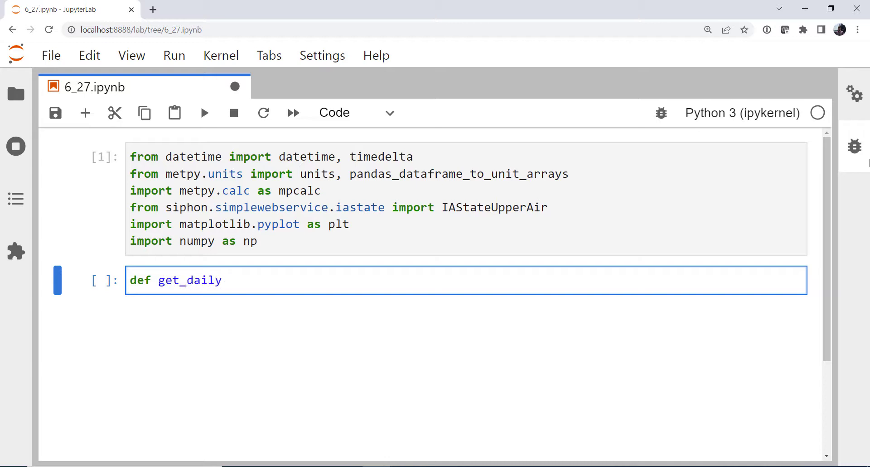
type("_stats")
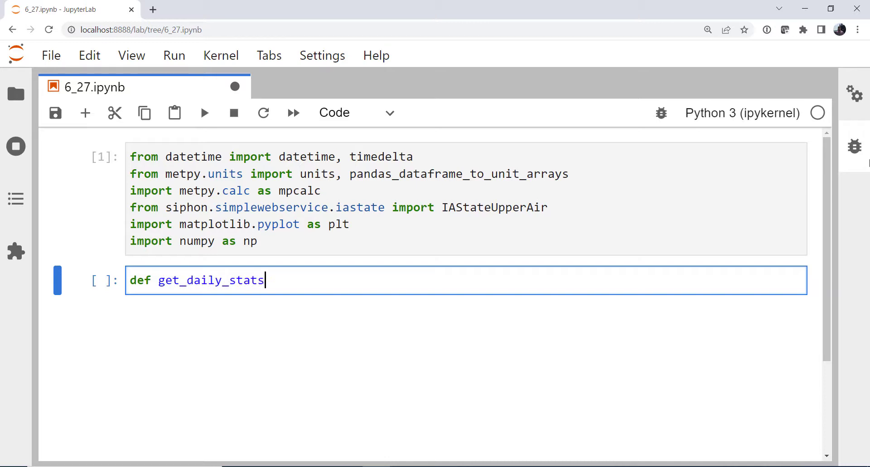
type("(df):")
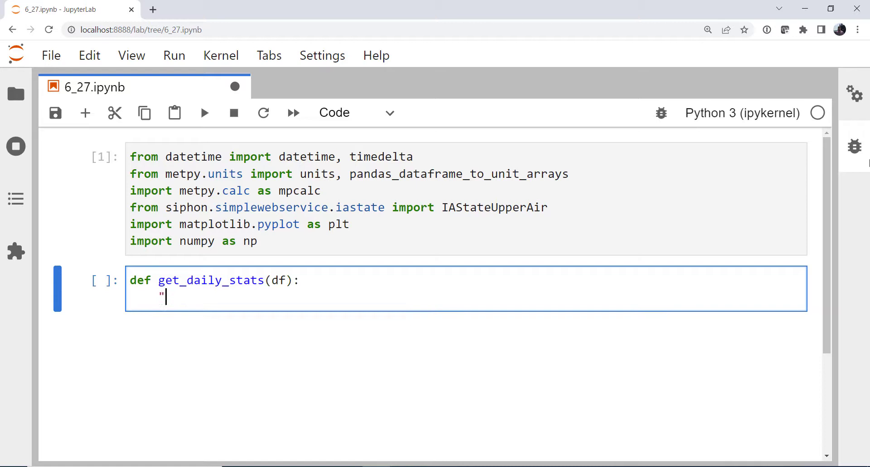
type("\"\"")
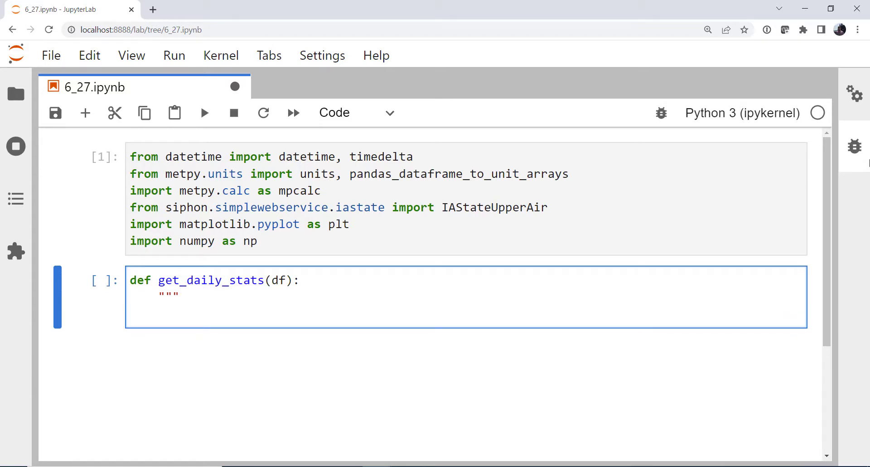
type("Get")
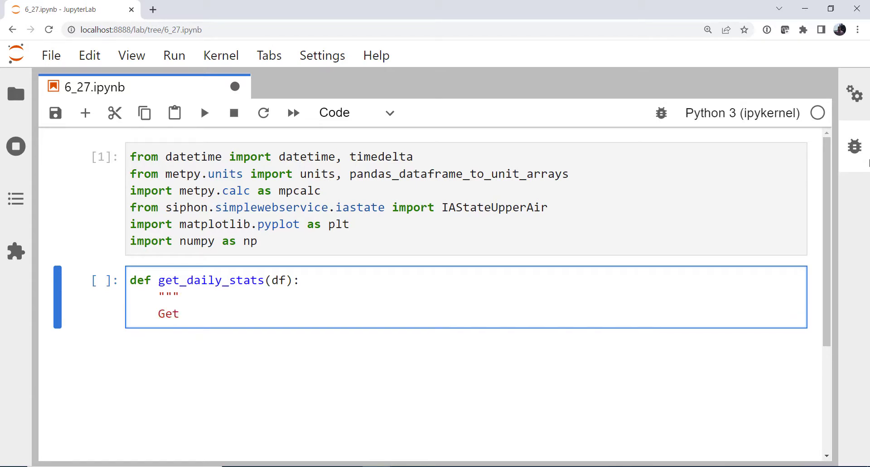
type("basic stats from a soundi")
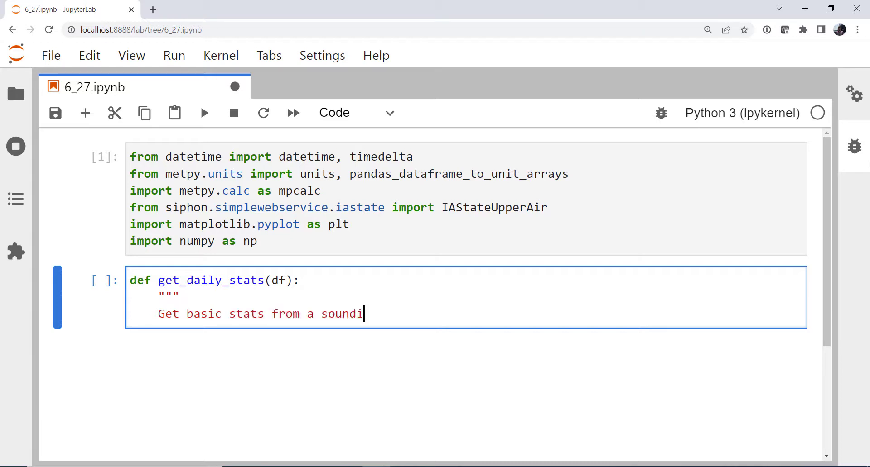
type("ng.\"")
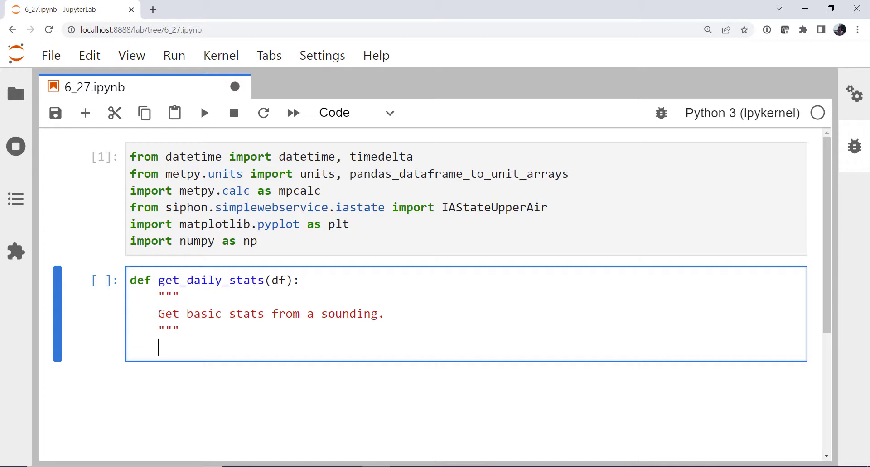
type("df")
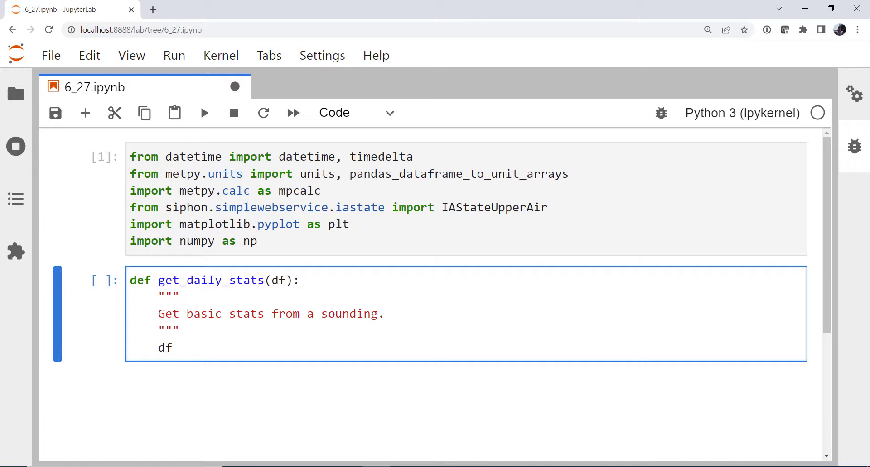
Filter the sounding to df_below_500 = df[df['pressure'] >= 500].
type("_")
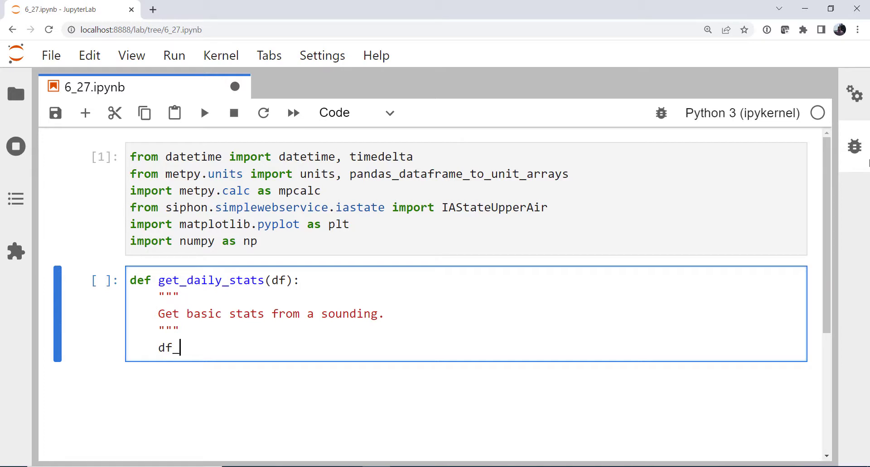
type("below_")
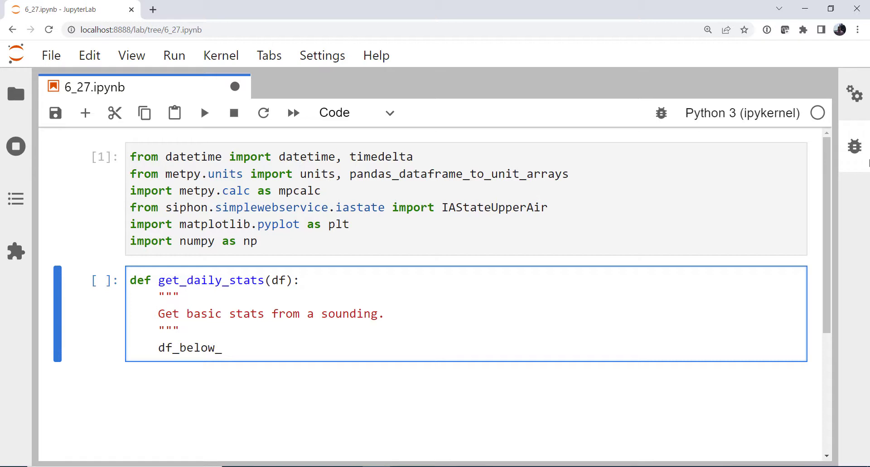
type("500 = d")
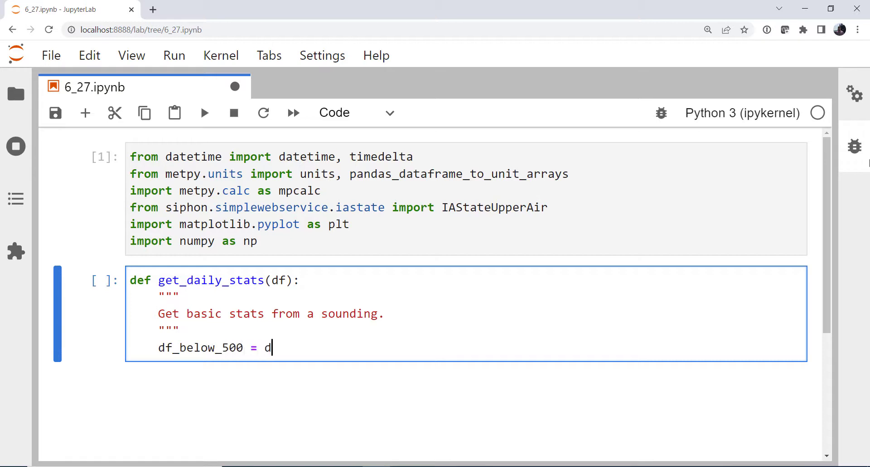
type("f[df")
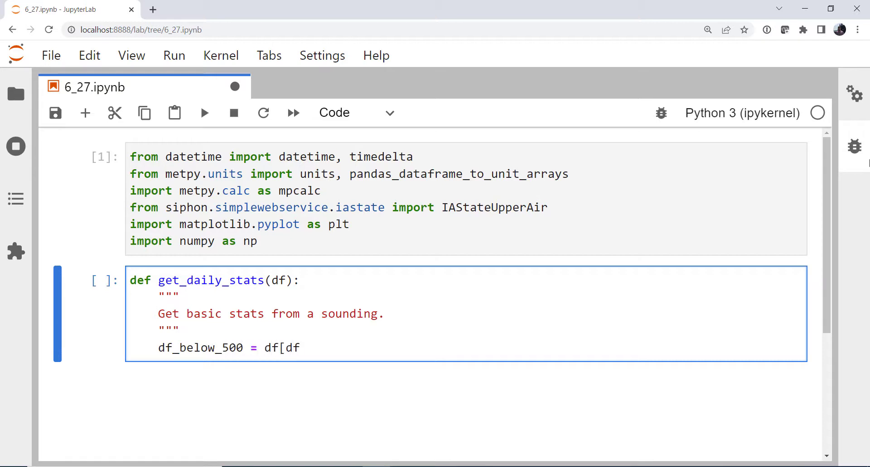
type("['pres")
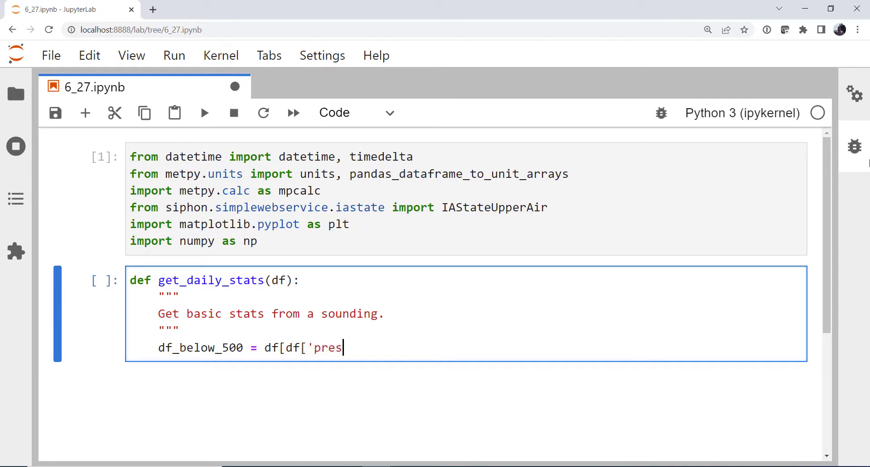
type("sure']")
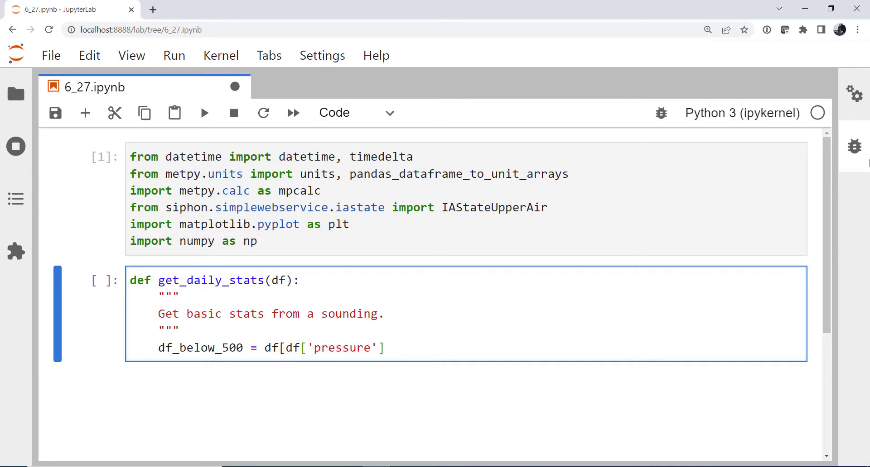
type(">=")
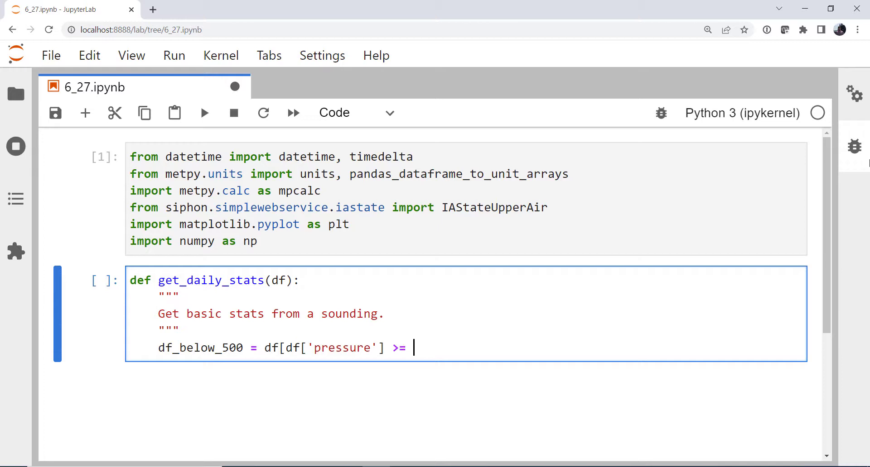
type("500")
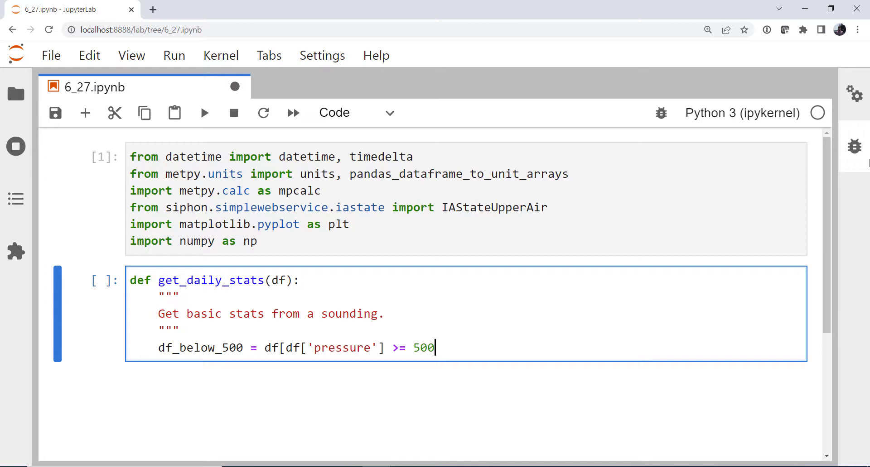
type("]")
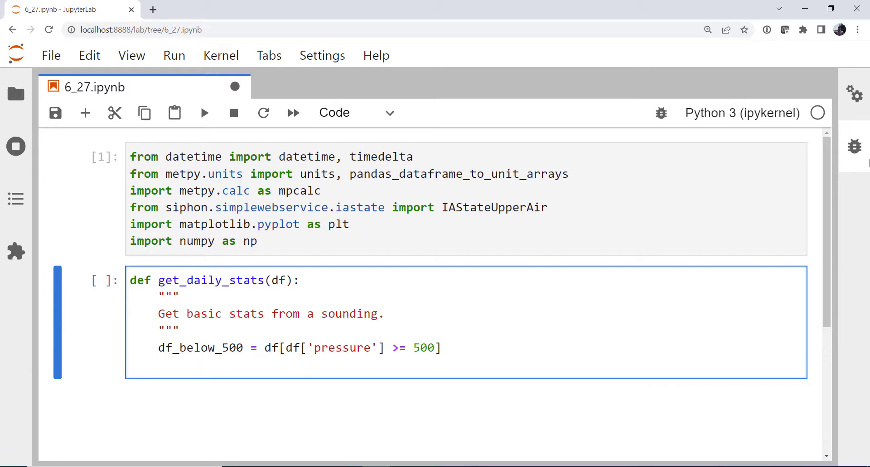
key("enter")
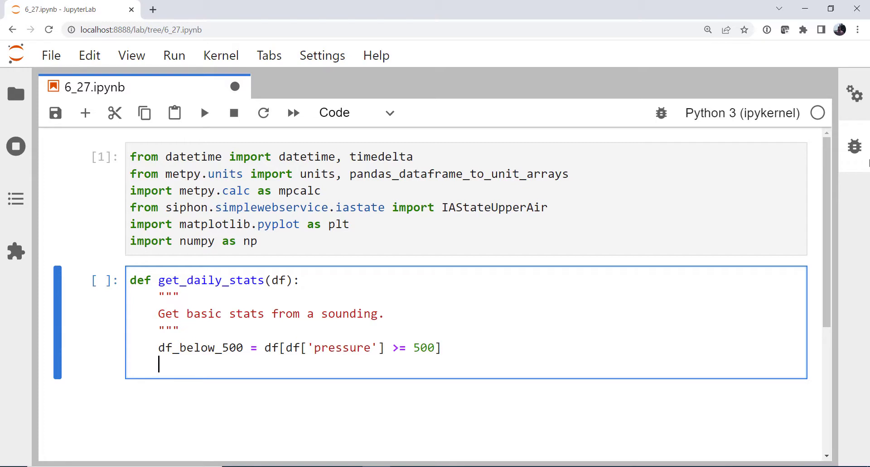
Convert df_below_500 with pandas_dataframe_to_unit_arrays using df.units.
type("df_below_500")
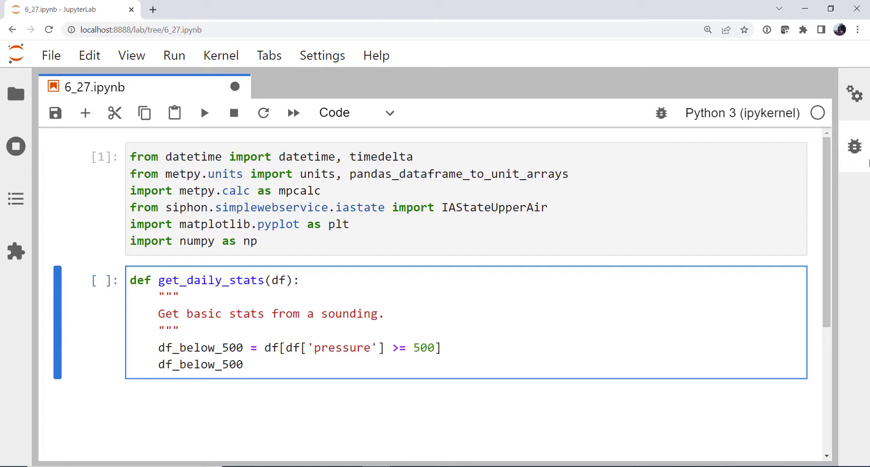
type("=")
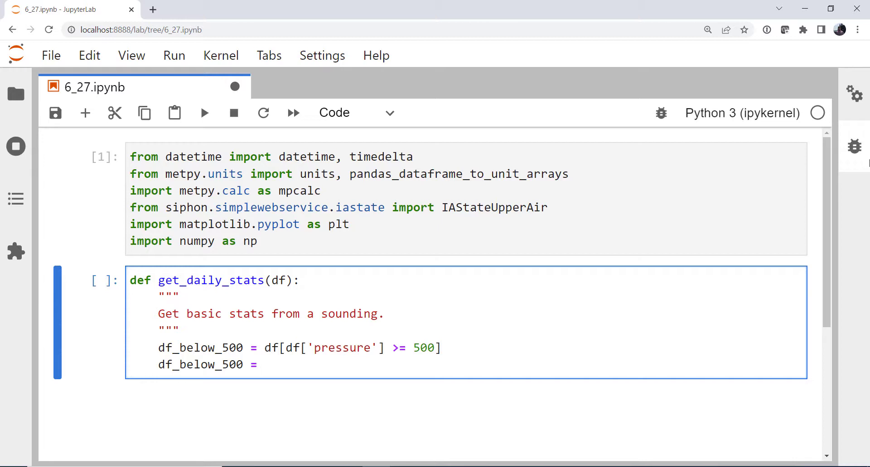
type("pandas_dataframe_to_unit_arrays(")
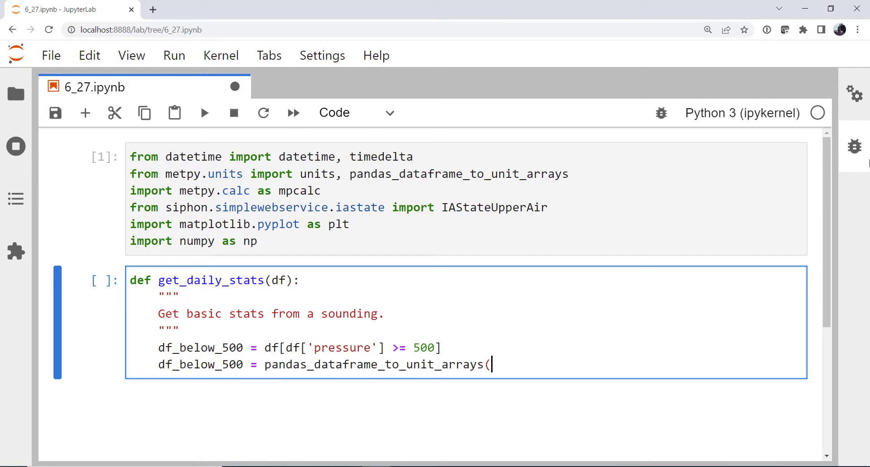
type("df.units")
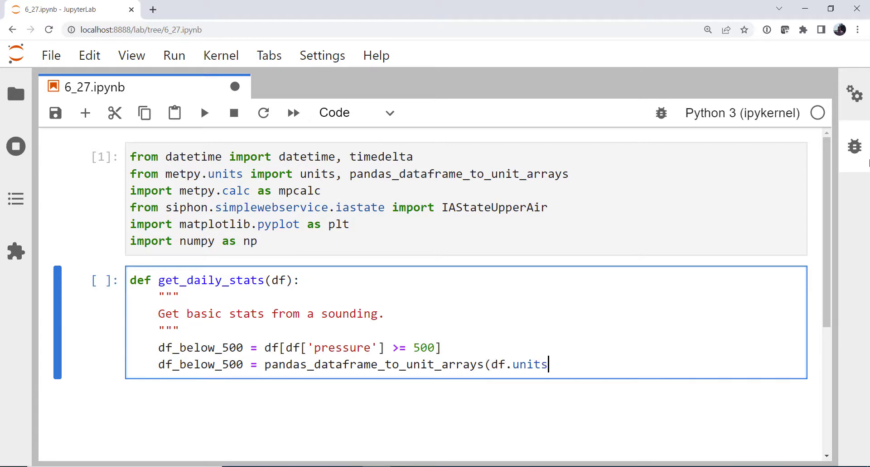
type(")")
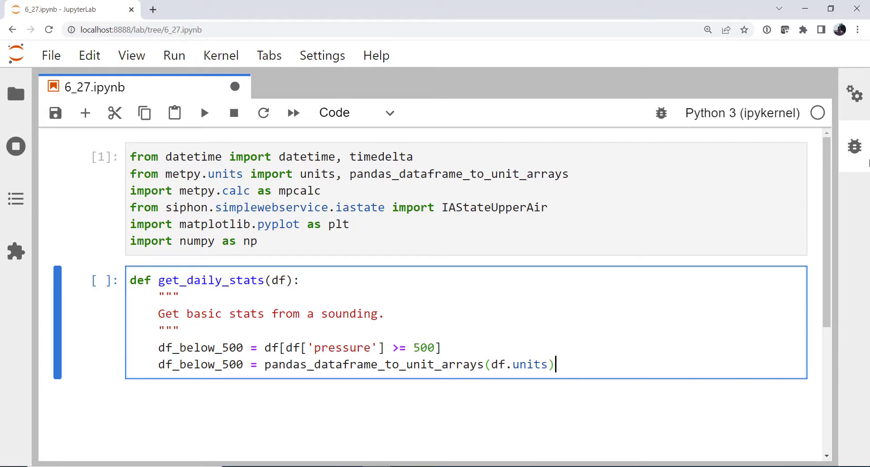
Set height_500 to np.nanmax of the 'height' array, return it, and run the cell.
type("height_")
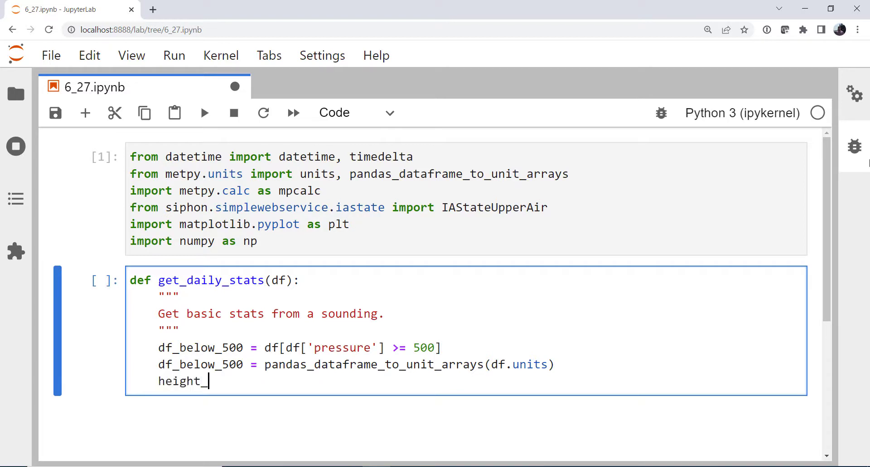
type("500 =")
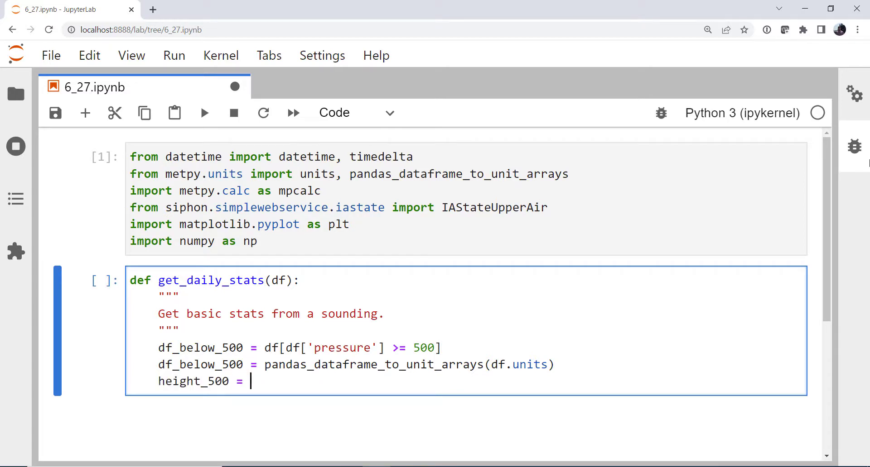
type("df_below_500[")
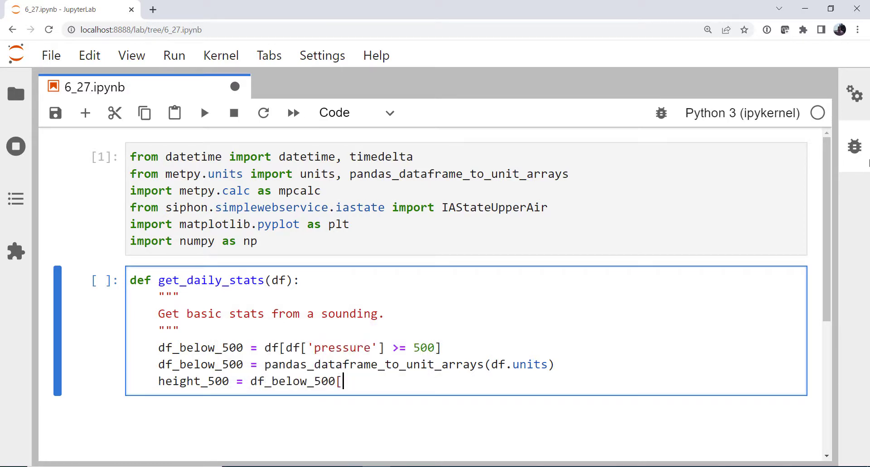
type("'")
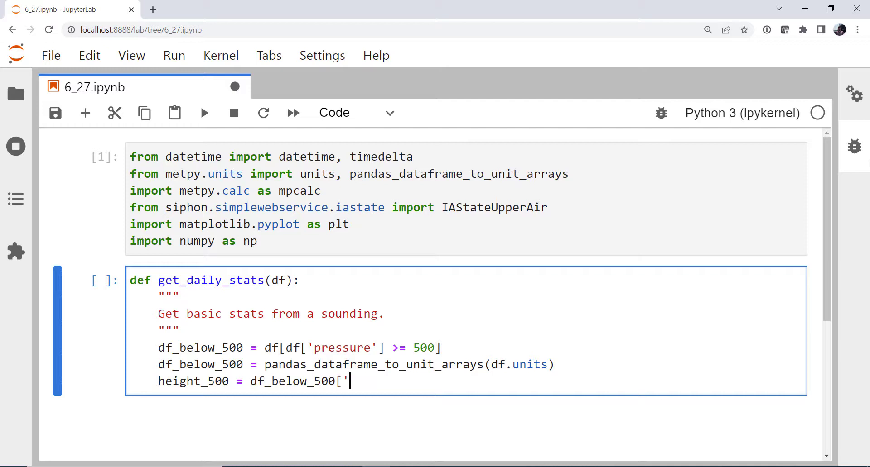
type("height")
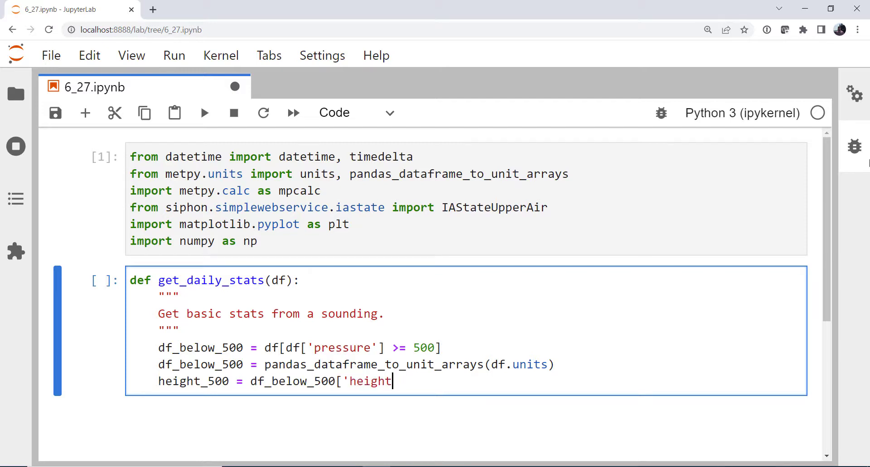
type("']")
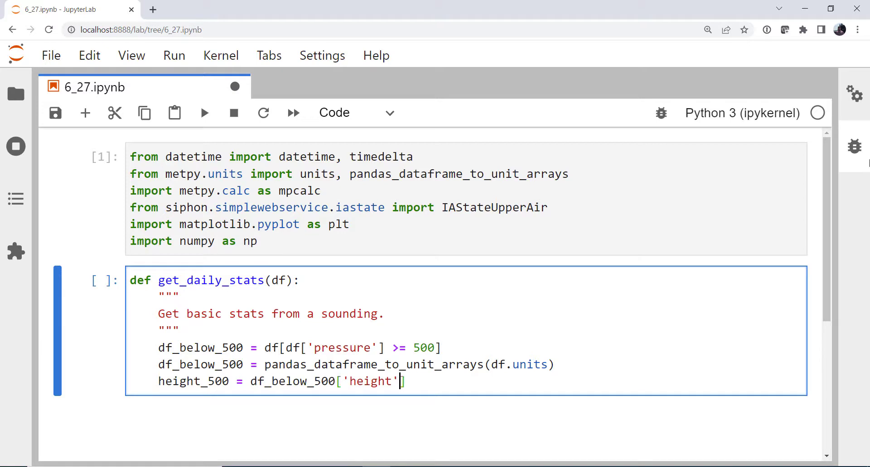
type("np")
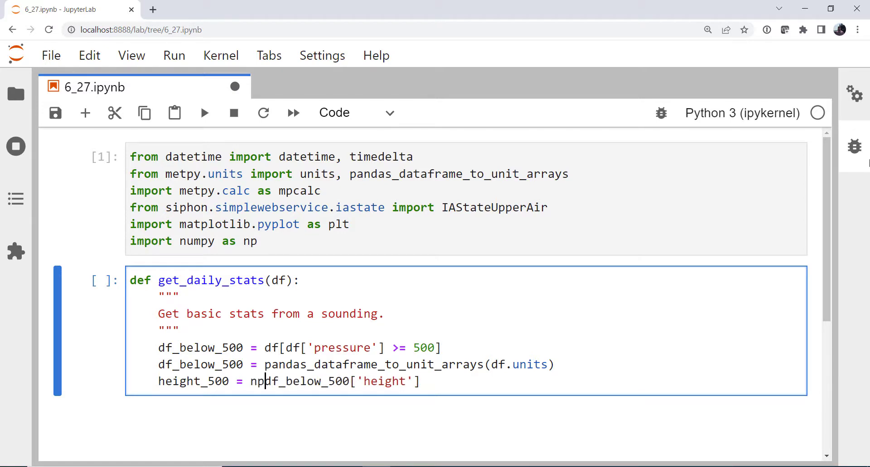
type("nanmax(")
type("return")
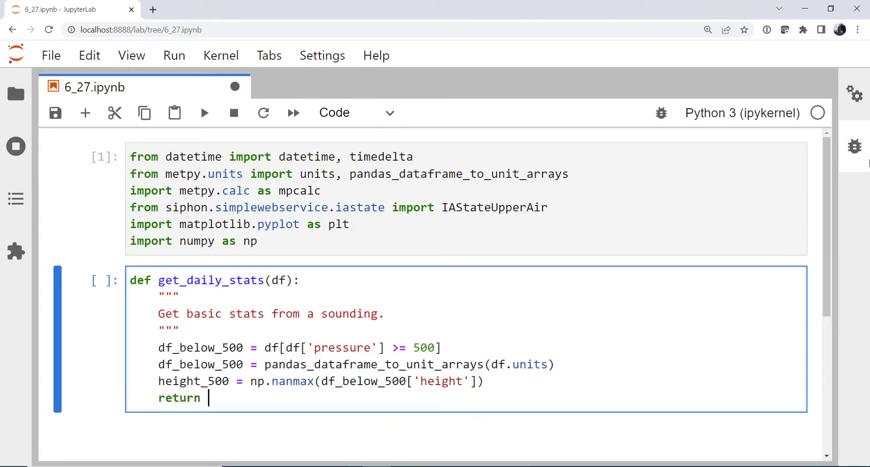
type("height_500")
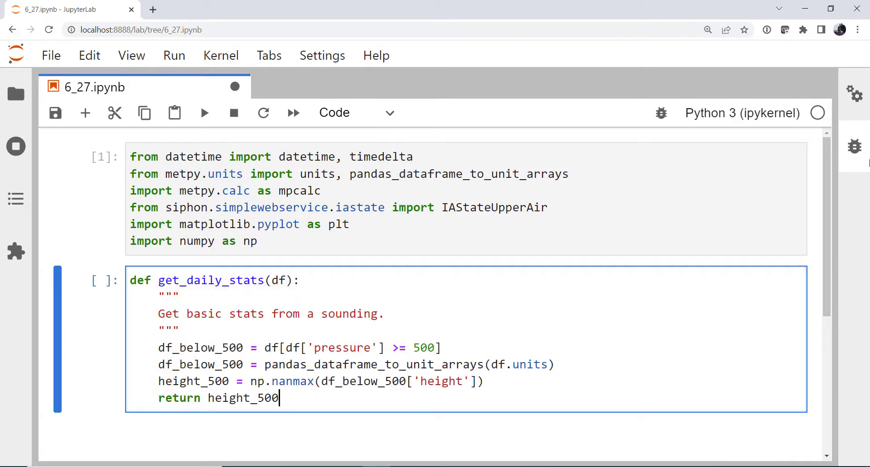
key("shift+enter")
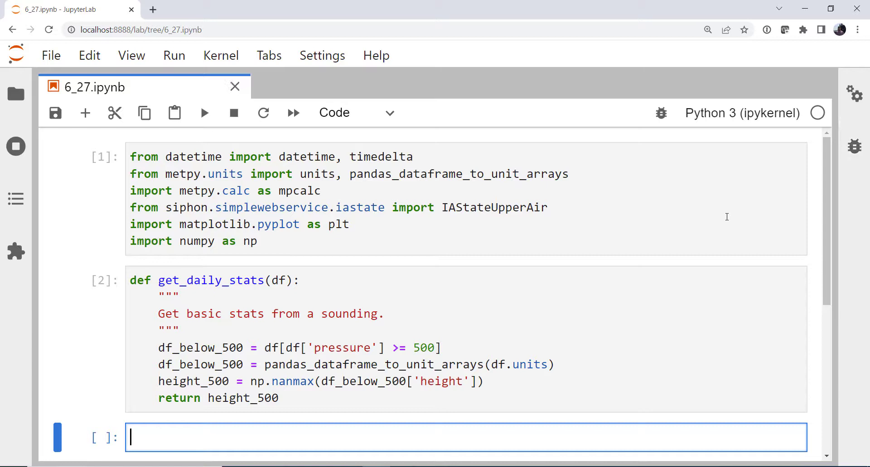
Start dates = [datetime(y, m, d) ...] as a list comprehension.
scroll("down", 3)
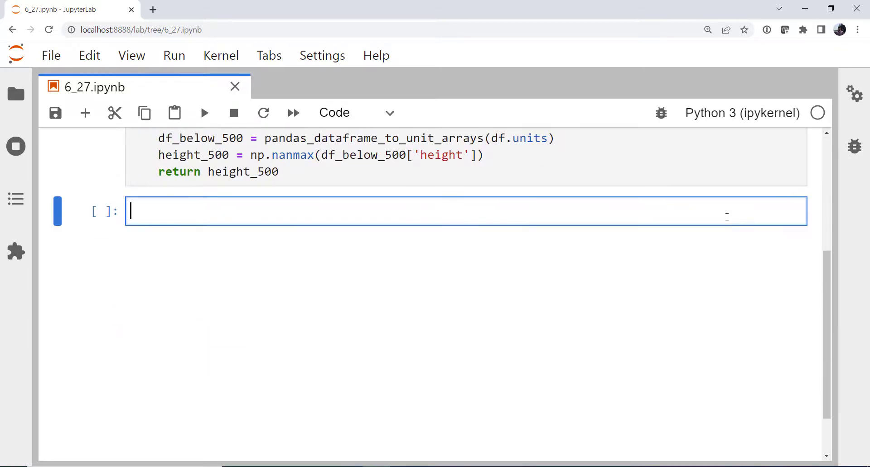
type("dat")
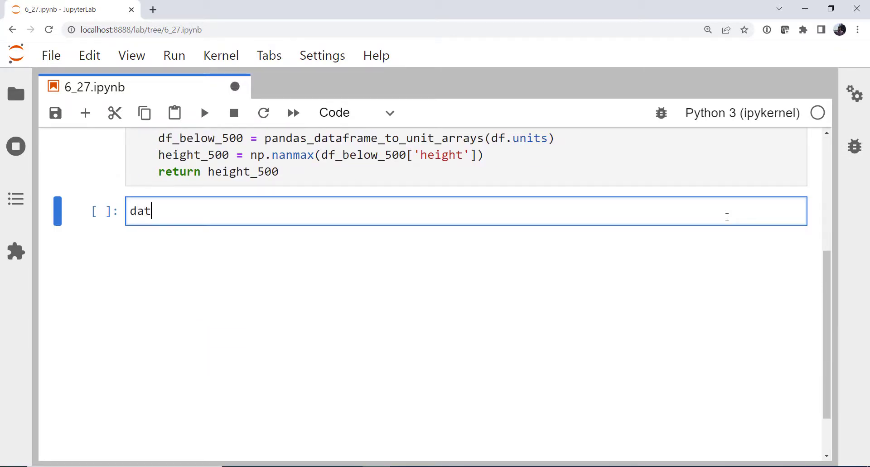
type("es =")
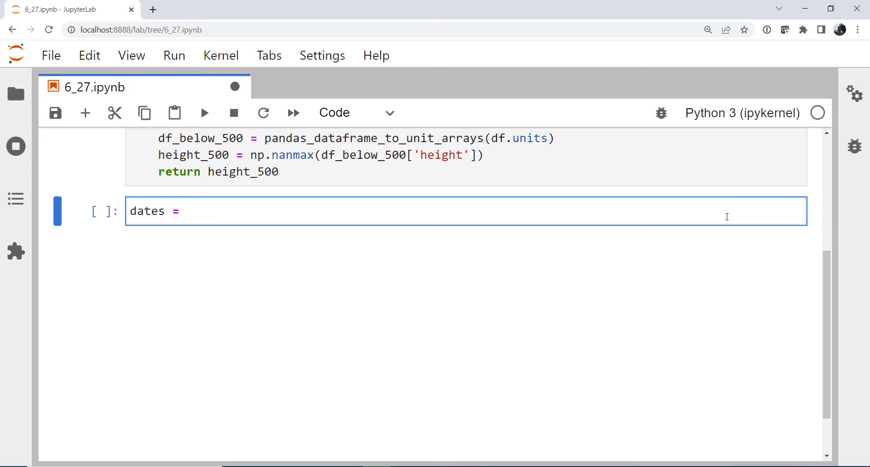
type("\" \"")
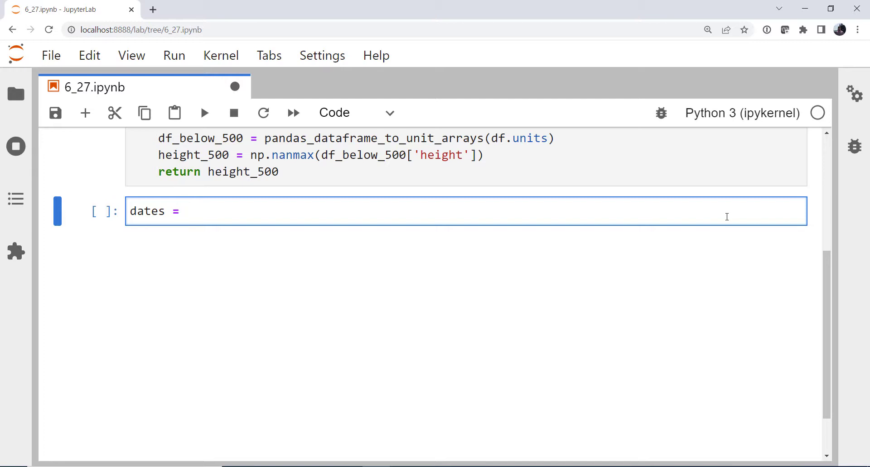
type("[")
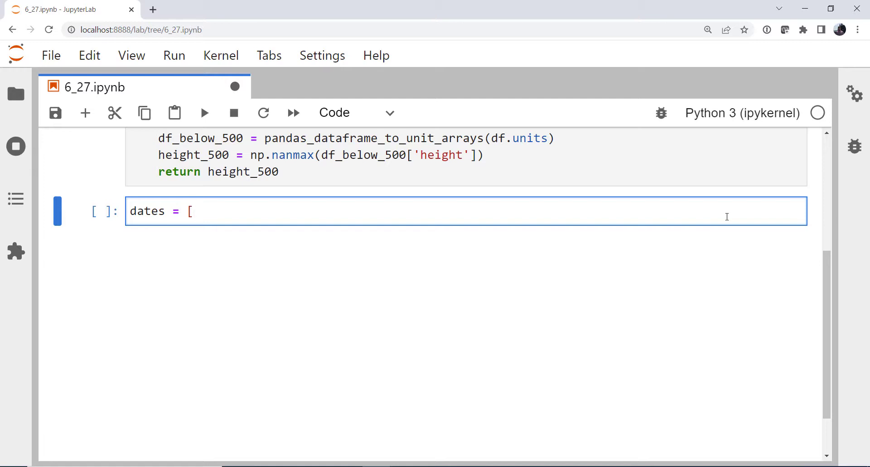
type("datetim")
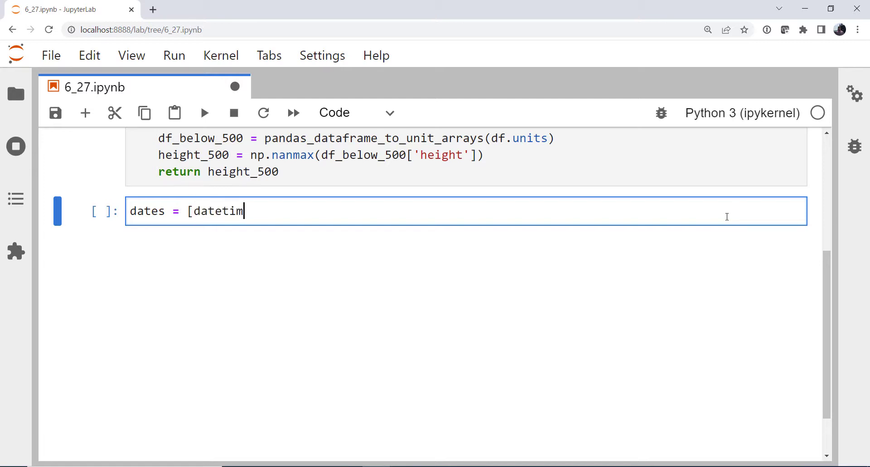
type("e")
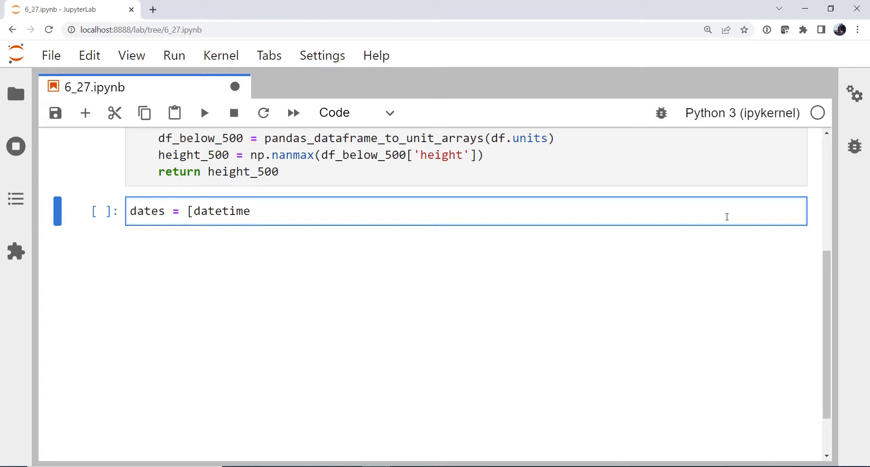
type("(y")
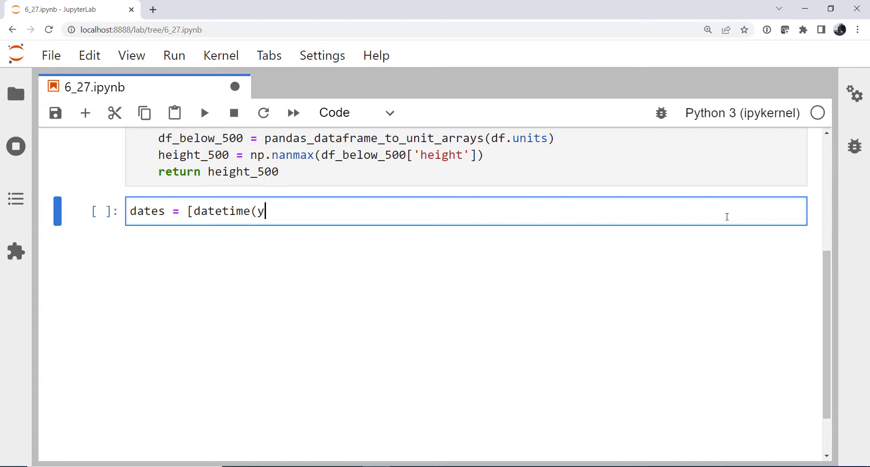
type(",")
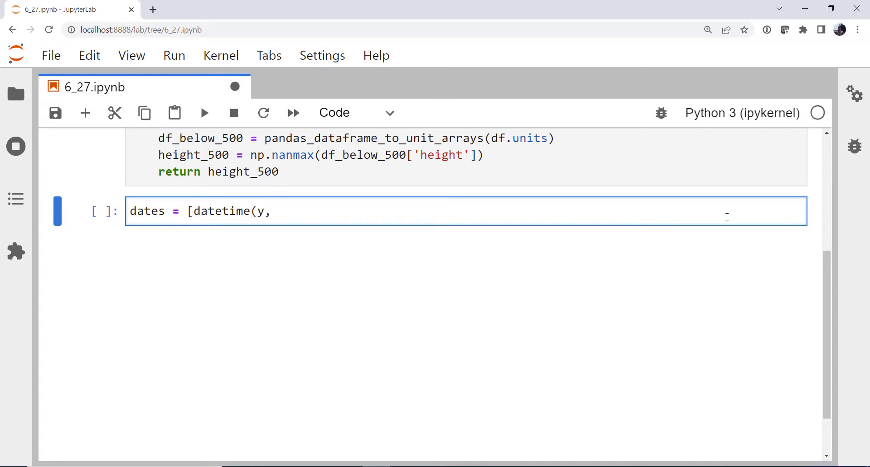
type("m,d")
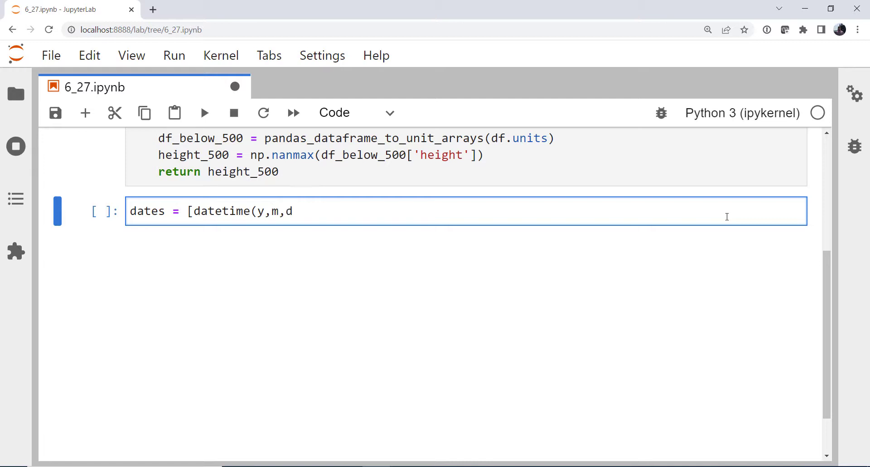
type("\" \"")
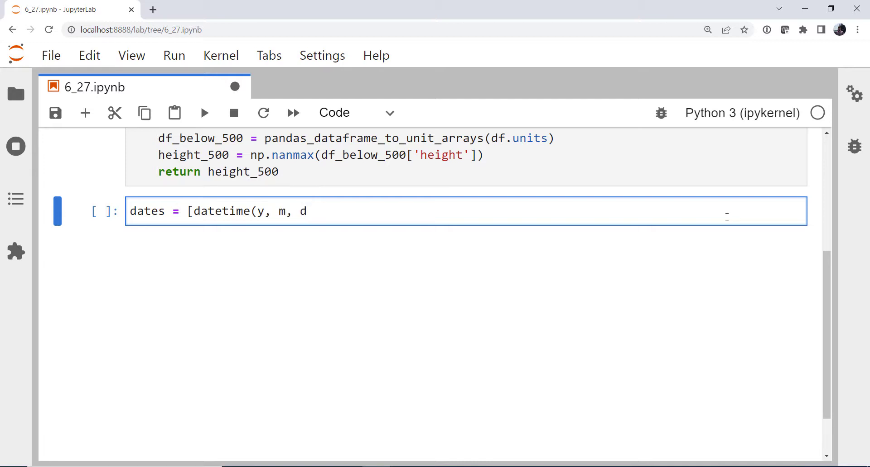
type(")]")
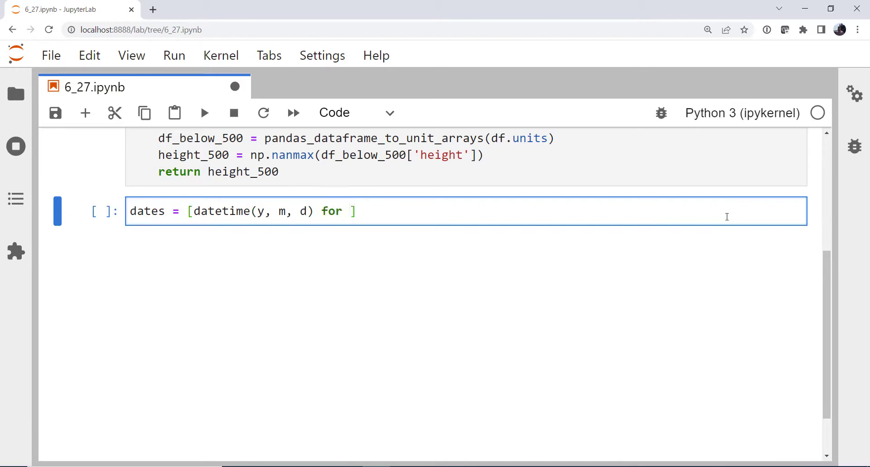
Loop m over range(1, 13), y over [2019, 2020, 2021], d over [1, 15, 25], and run the cell.
type("m in range(1, 13")
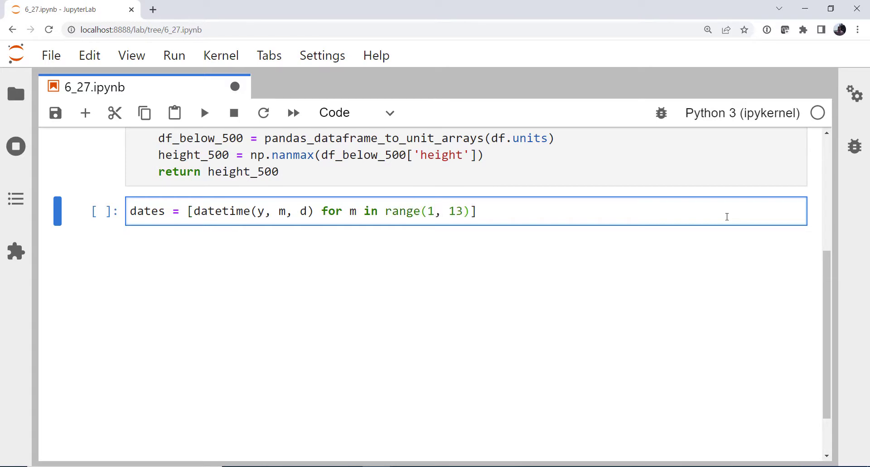
type("for y i")
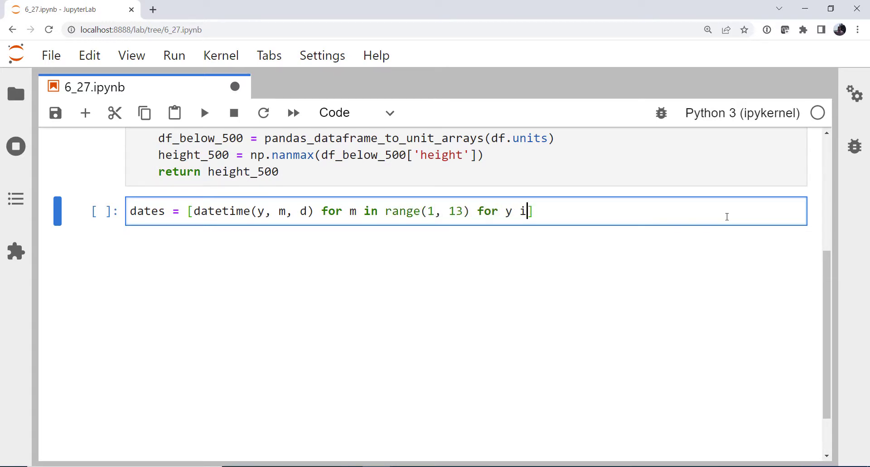
type("n [2019,")
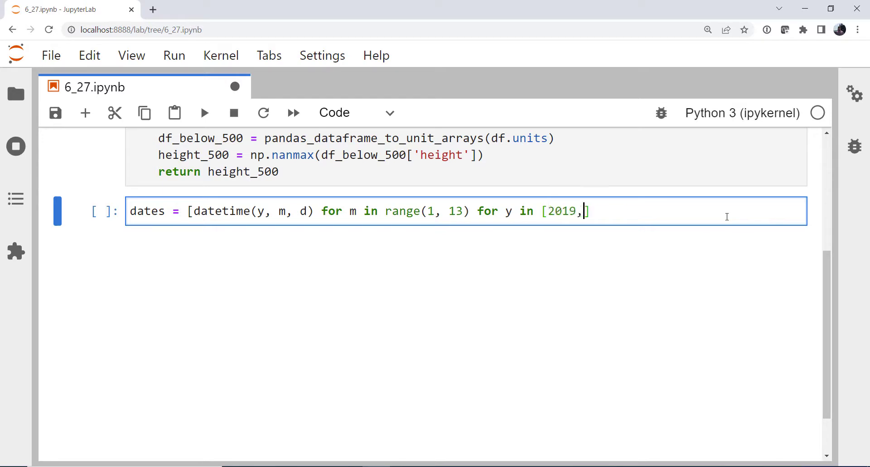
type("2020,")
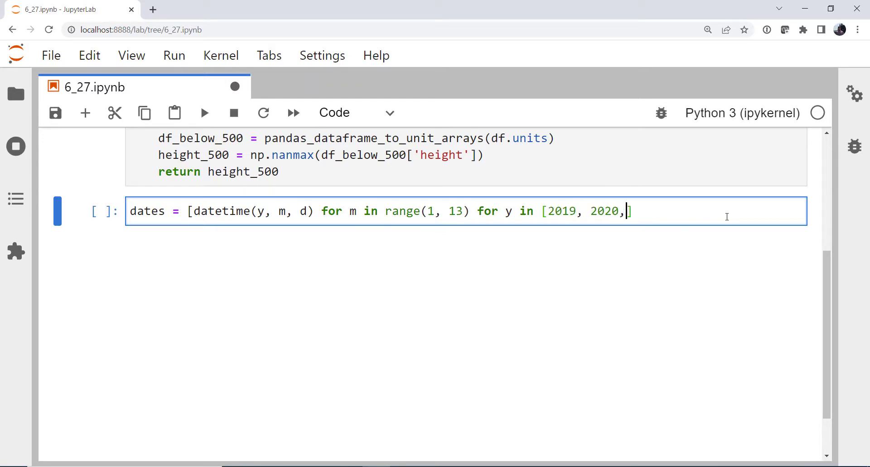
type("2021] for d in [")
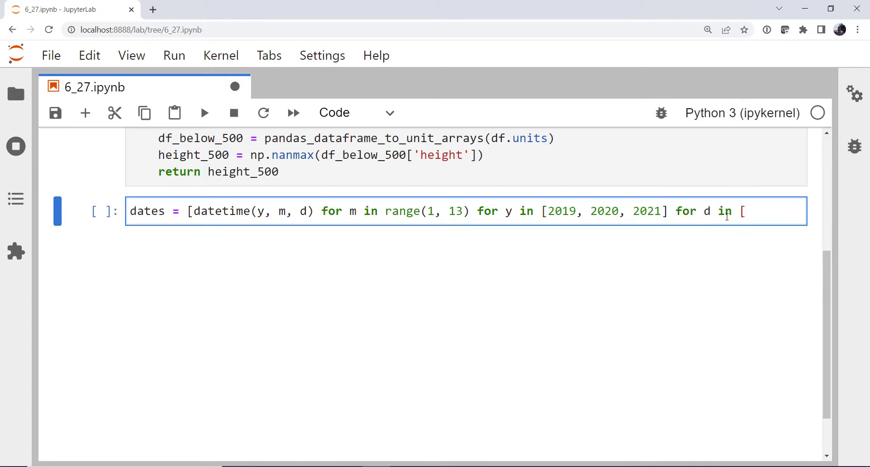
type("1, 15, 25]]")
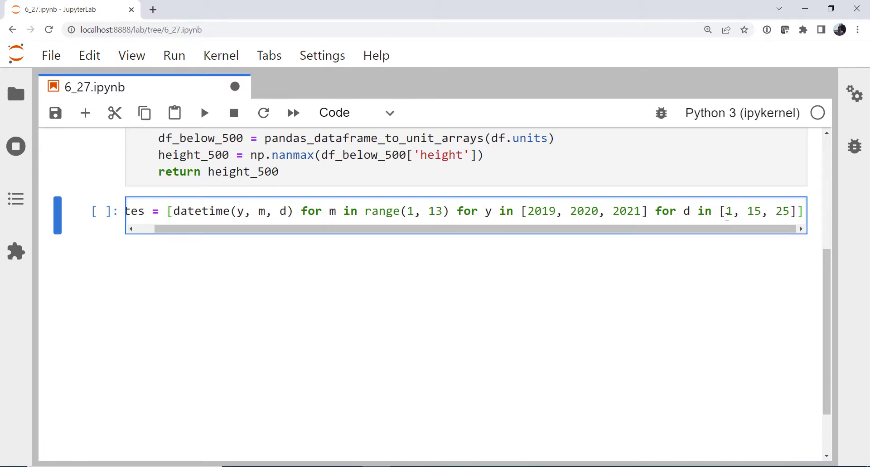
key("shift+enter")
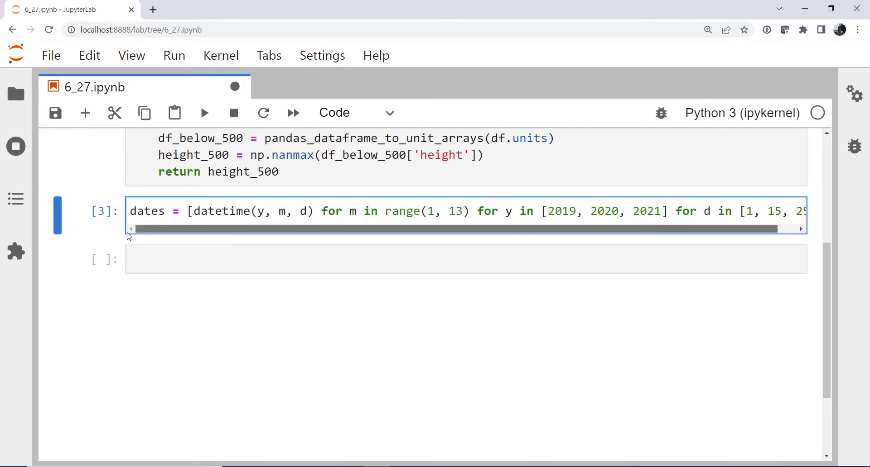
type("dats")
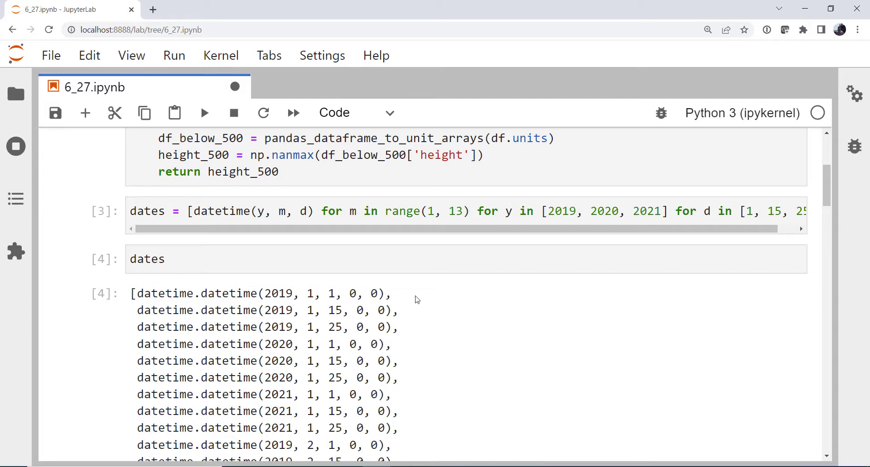
scroll("down", 3)
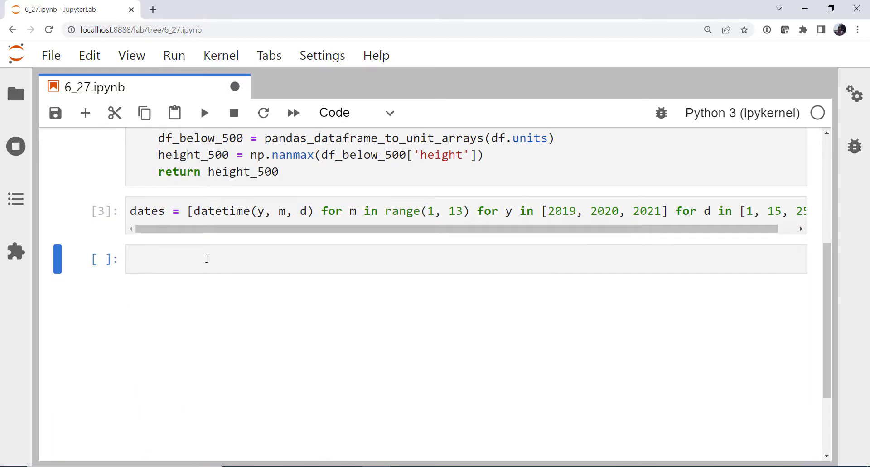
left_click(277, 259)
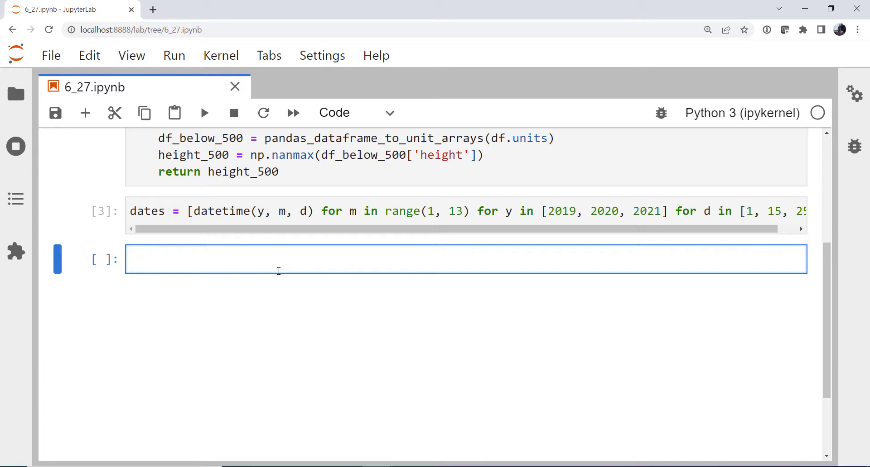
Create empty lists height_from_sounding and sounding_dates.
type("heights_fr")
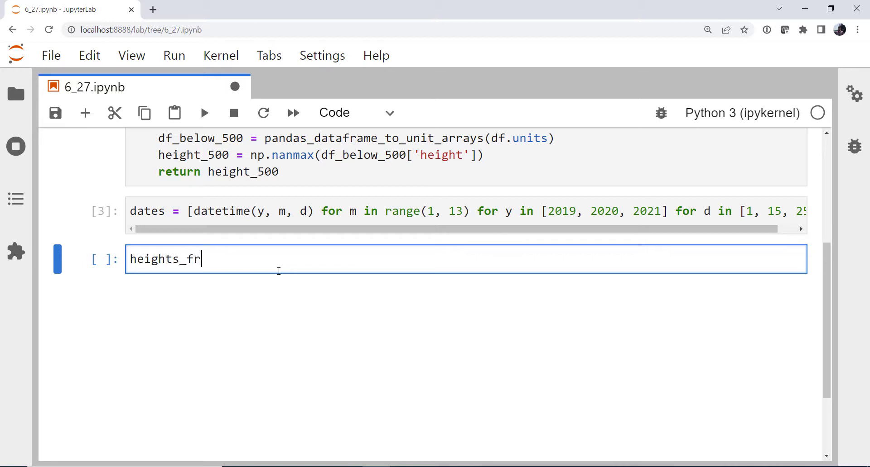
type("om_soundi")
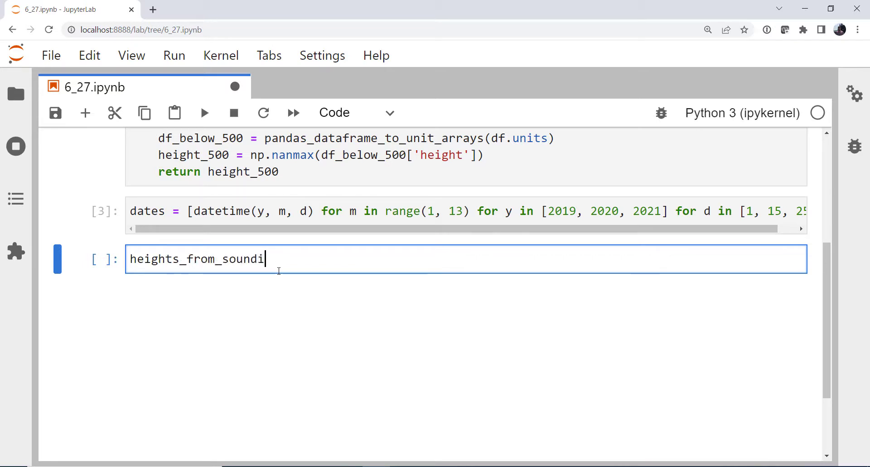
type("ng = []")
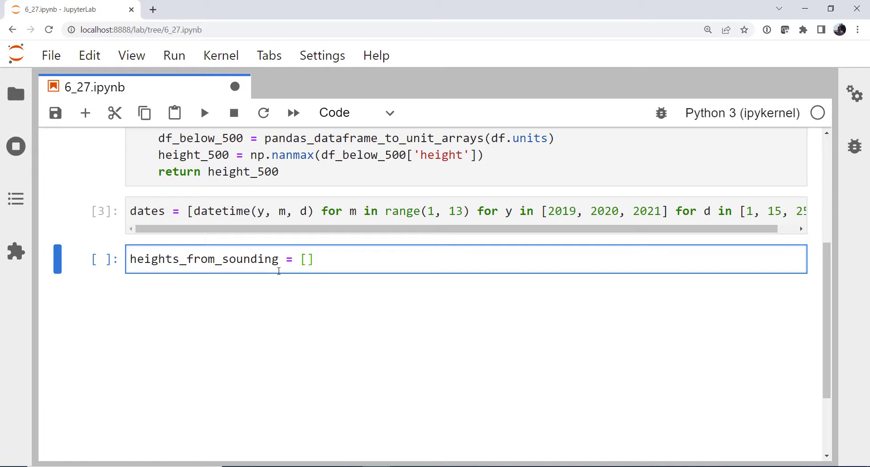
key("enter")
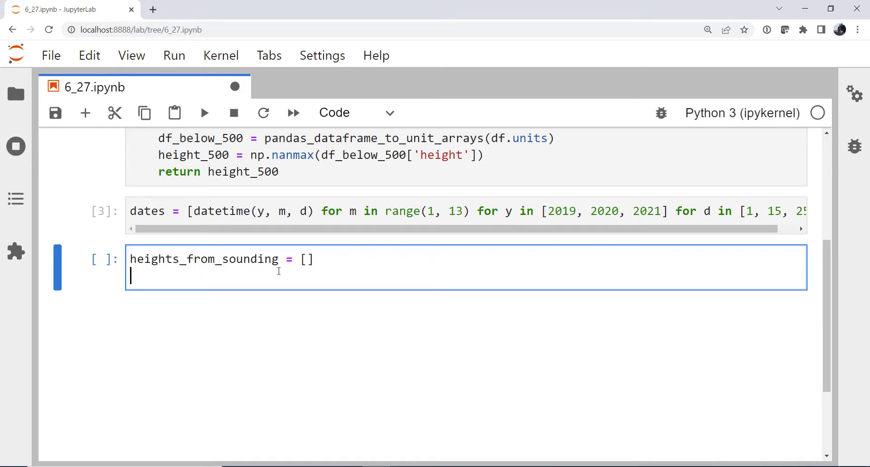
type("sounding_da")
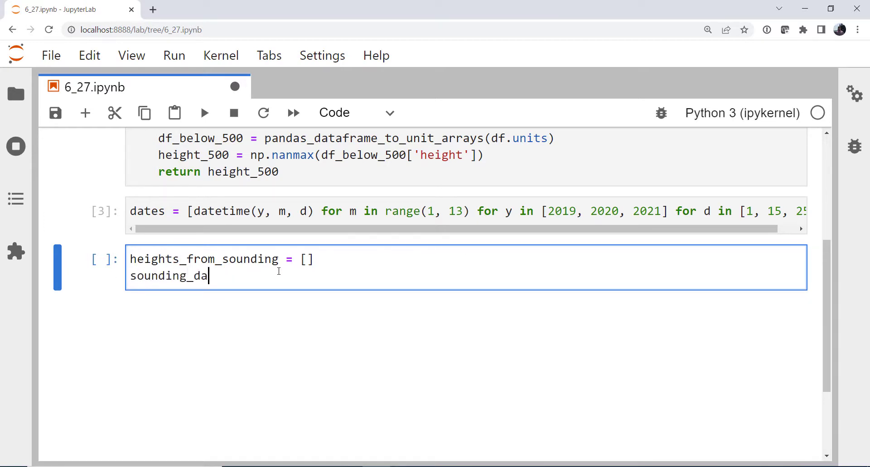
type("tes = []")
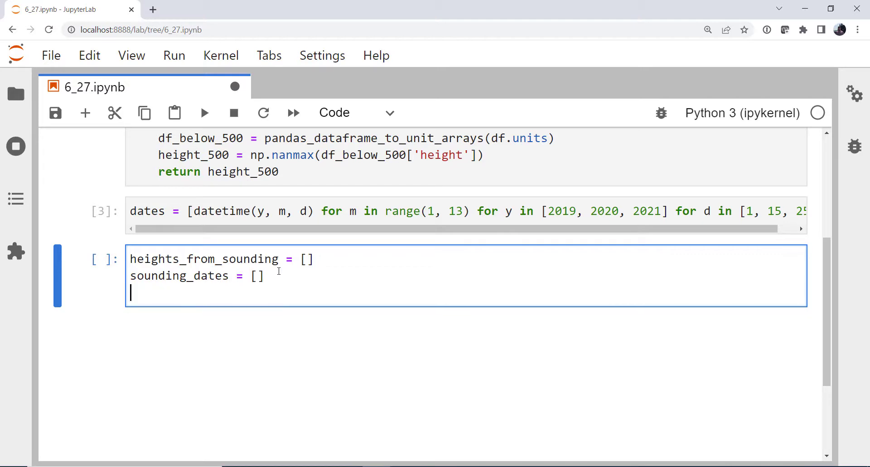
Loop over dates, printing d and fetching df = IAStateUpperAir(d, station).
type("fo")
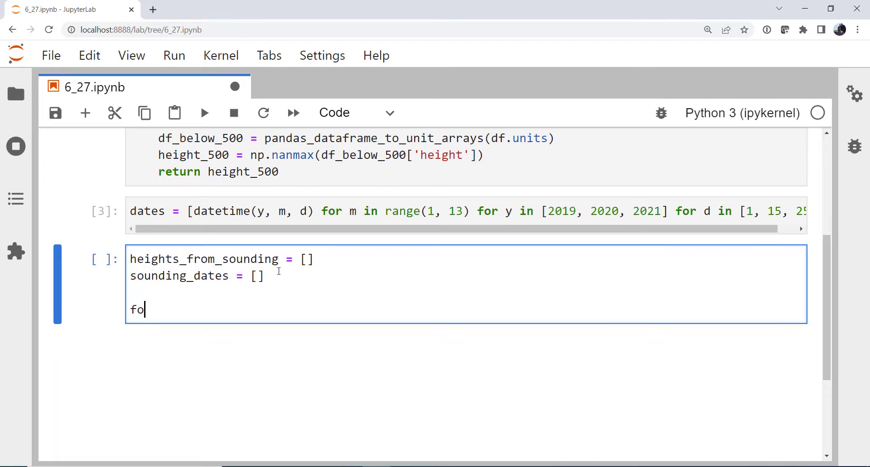
type("r d in")
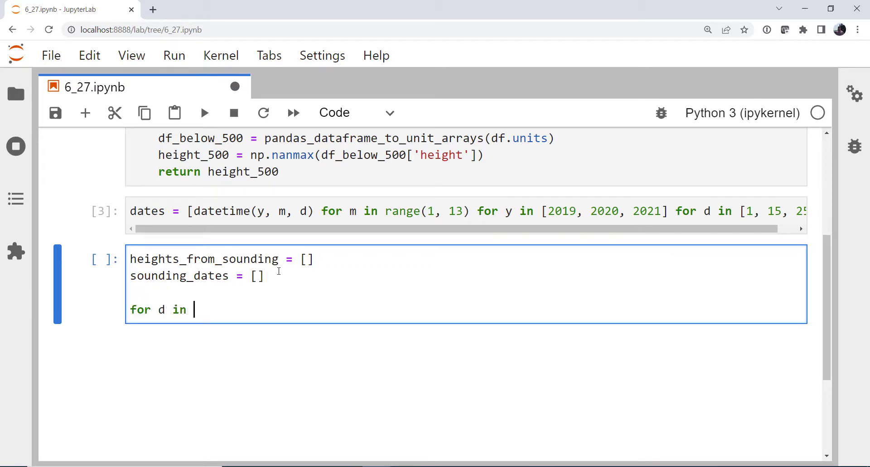
type("dates:")
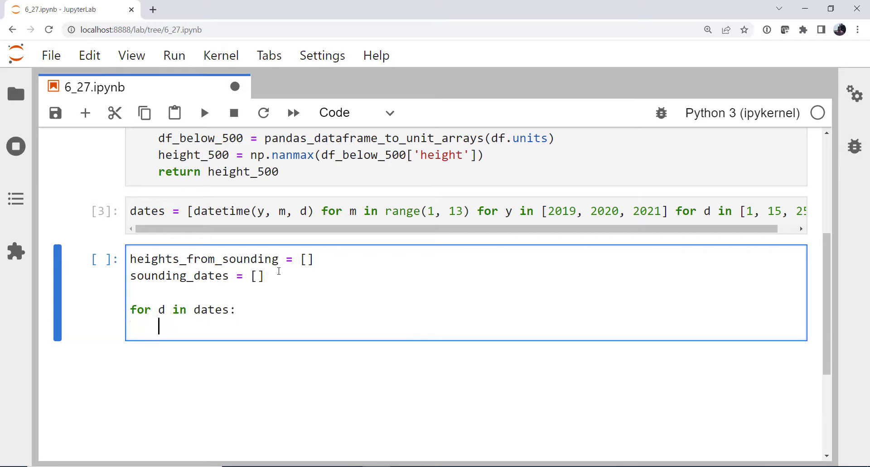
type("print(d)")
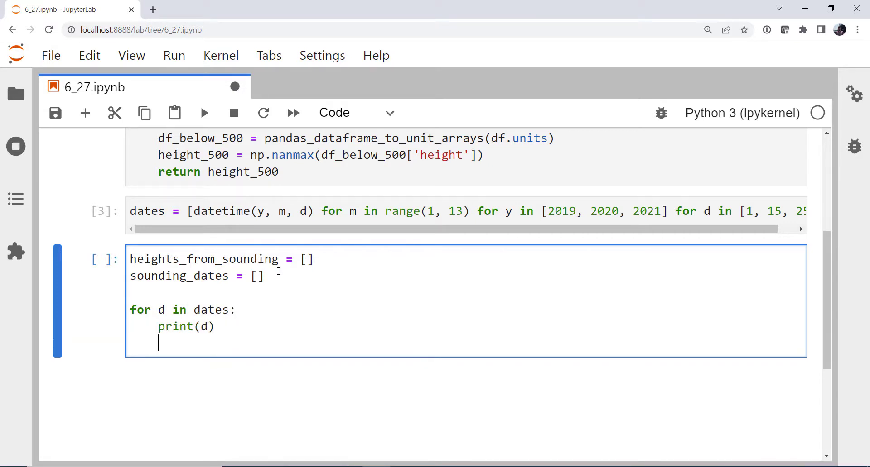
type("df = Ia")
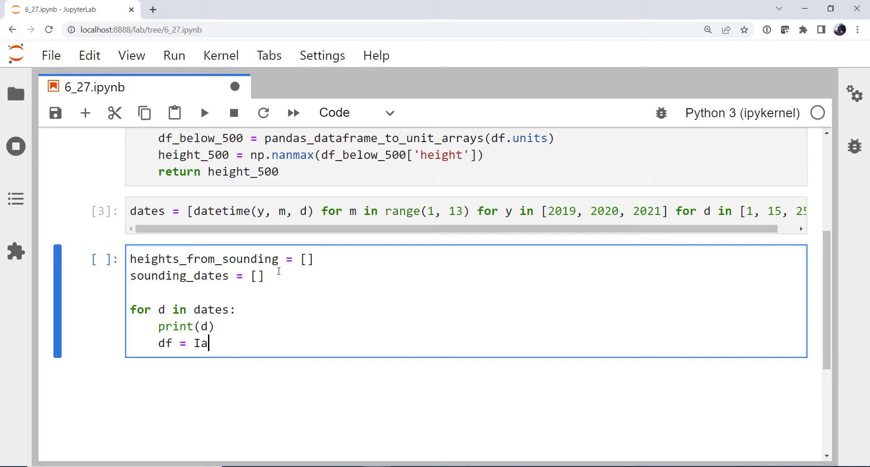
type("AStateUpperAir(")
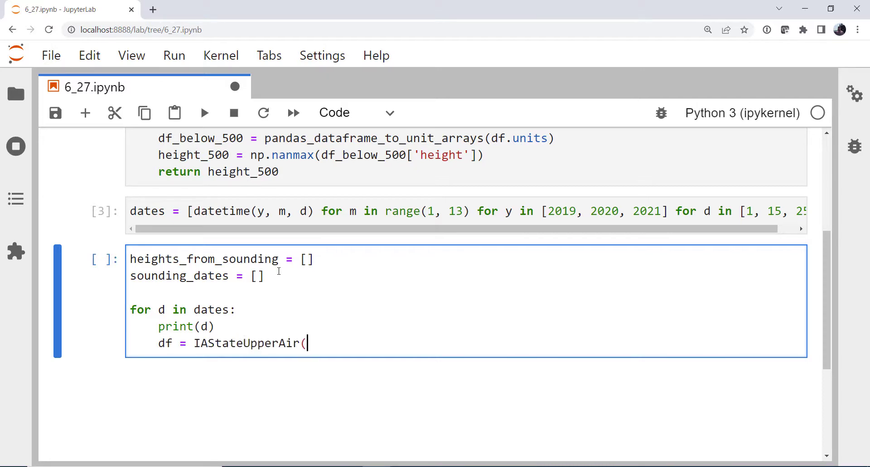
type("d")
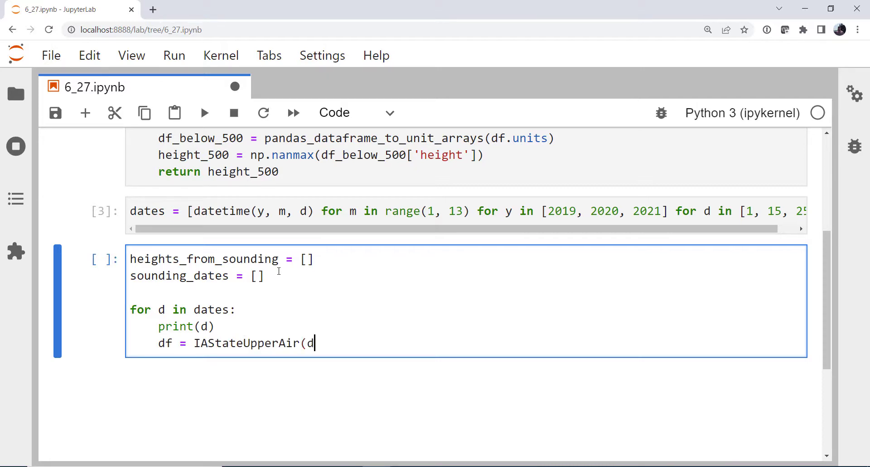
type(", station)")
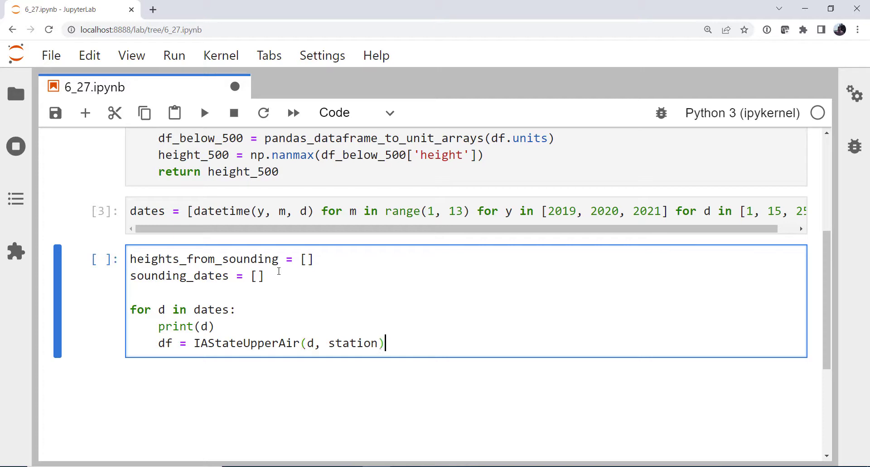
Set station = 'DNR' and append get_daily_stats(df) heights and dates to the lists.
key("Enter")
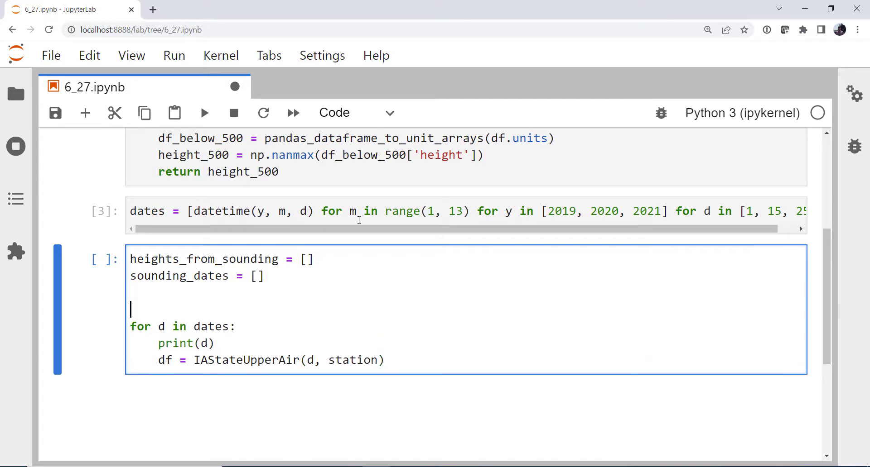
type("station =")
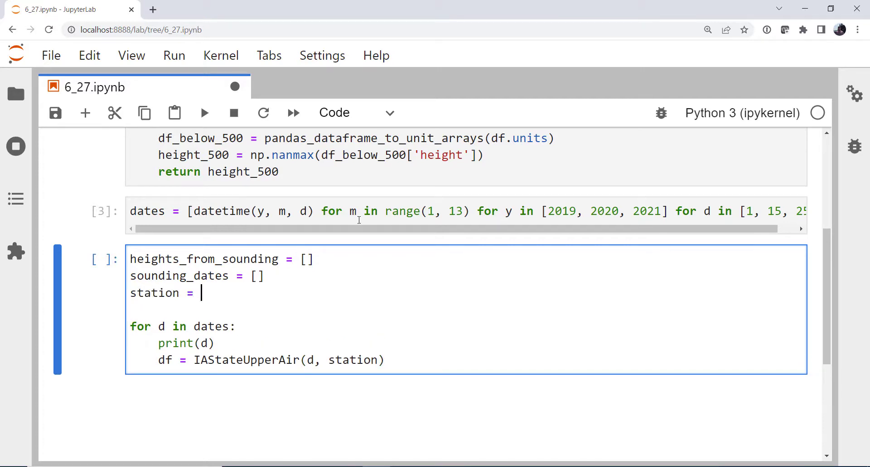
type("'")
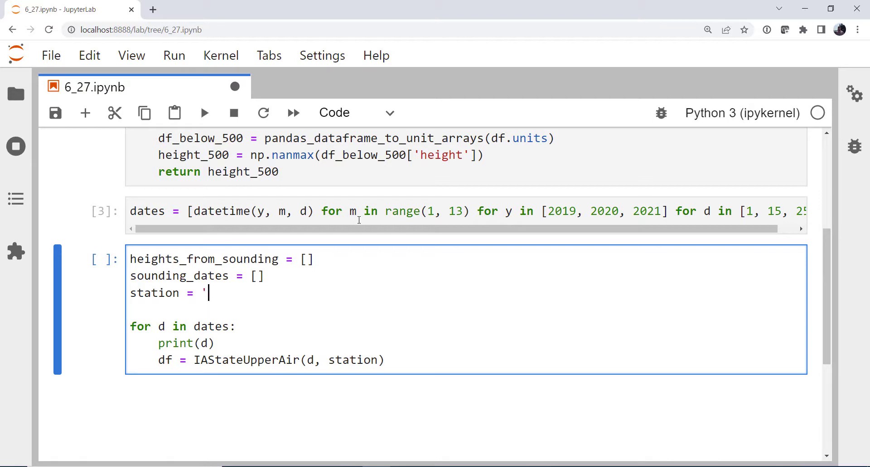
type("DNR")
type("h = get_daily_stats(df")
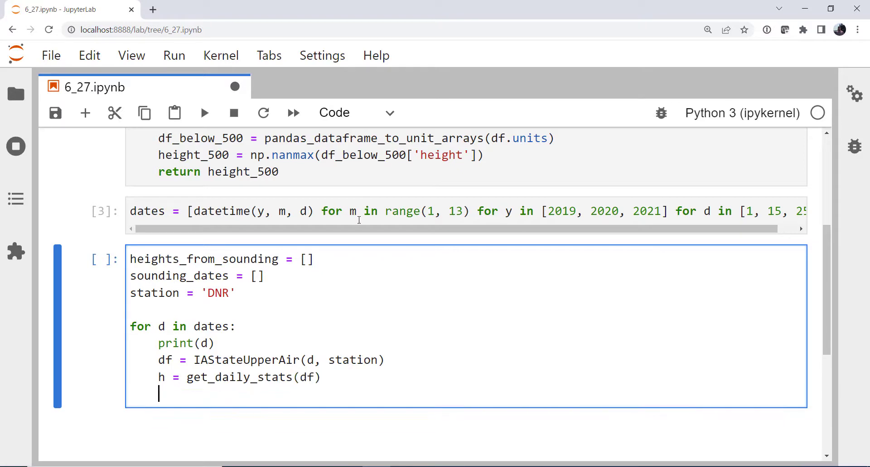
type("heights_from_sounding.append(")
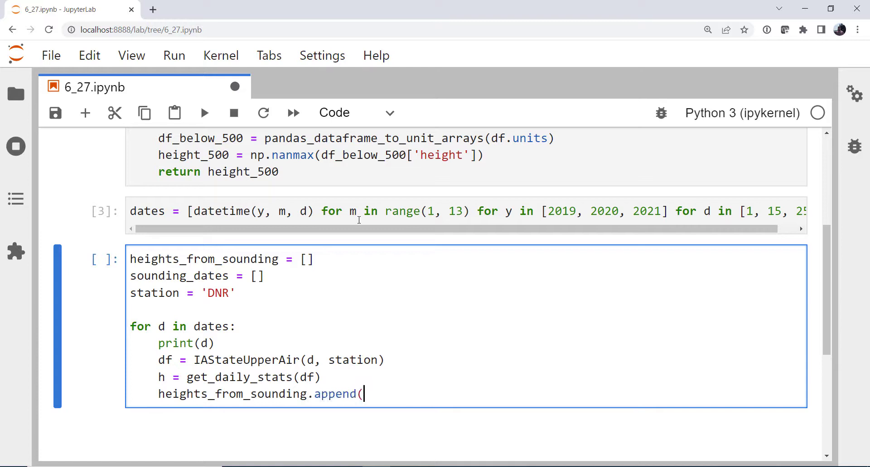
type("h)")
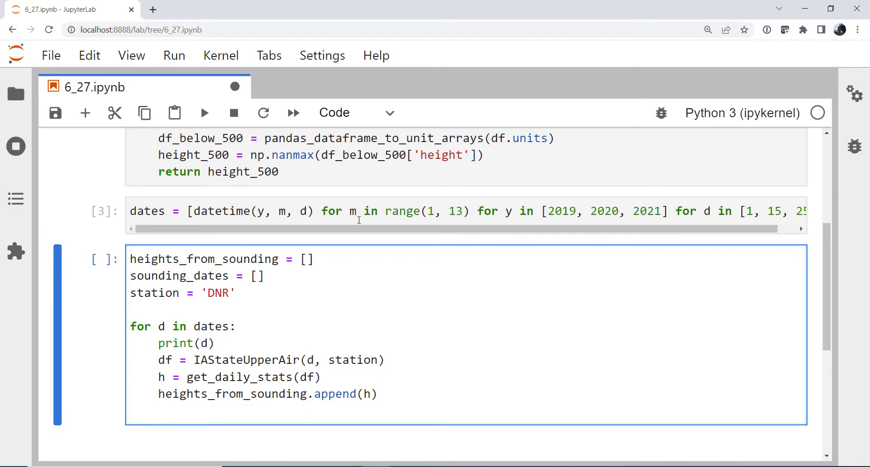
type("sounding_dates")
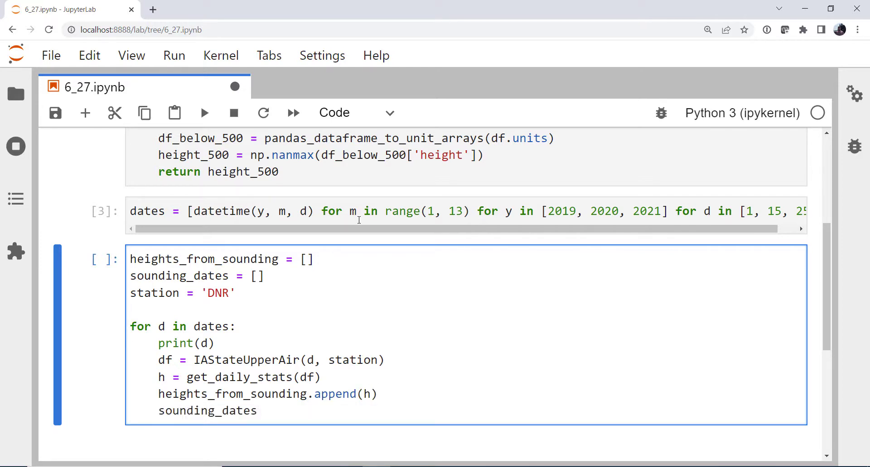
type(".append(d)")
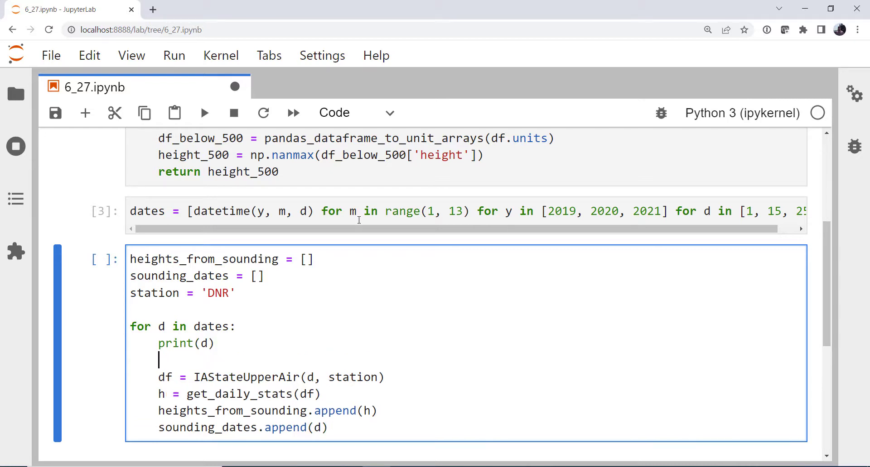
Wrap the fetch in try: with break, nested under for i in range(5):, and re-indent the body.
type("try:")
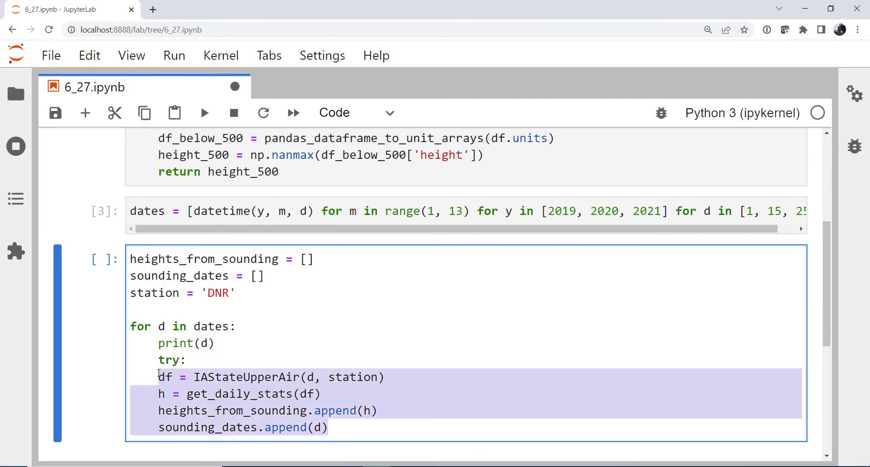
type("break")
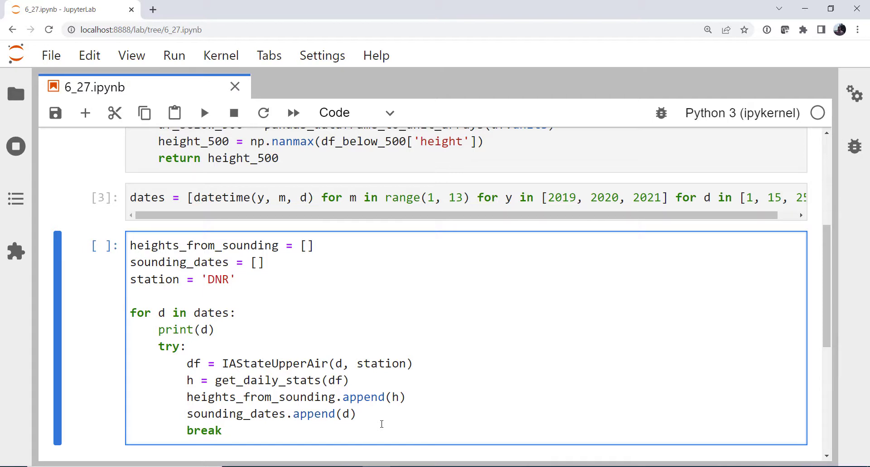
key("enter")
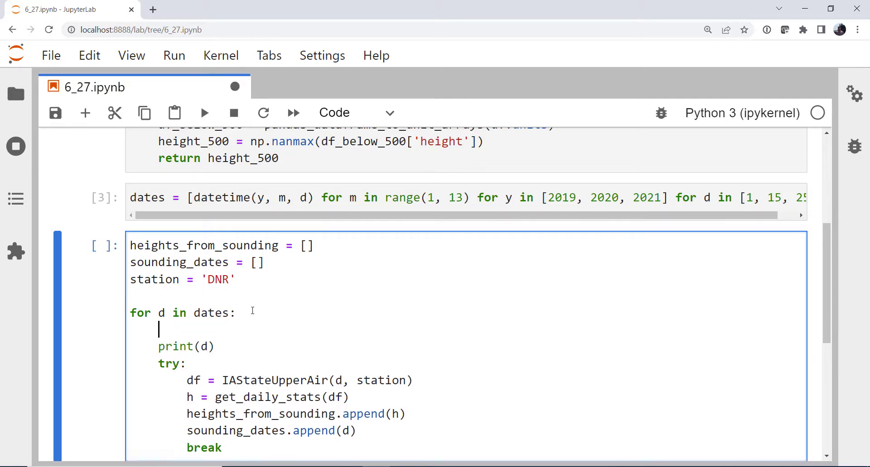
type("for")
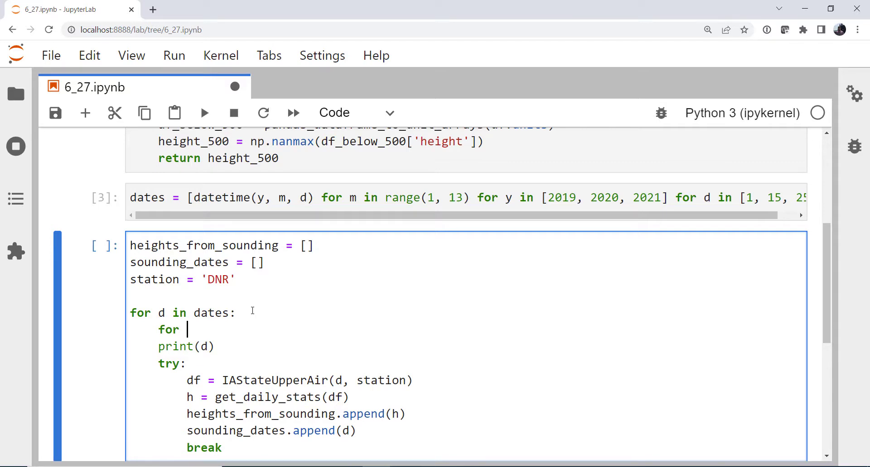
type("i in range")
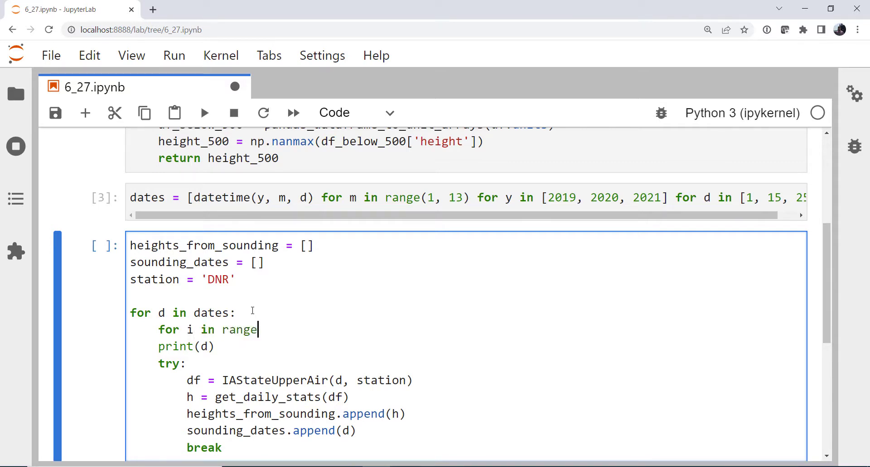
type("(5):")
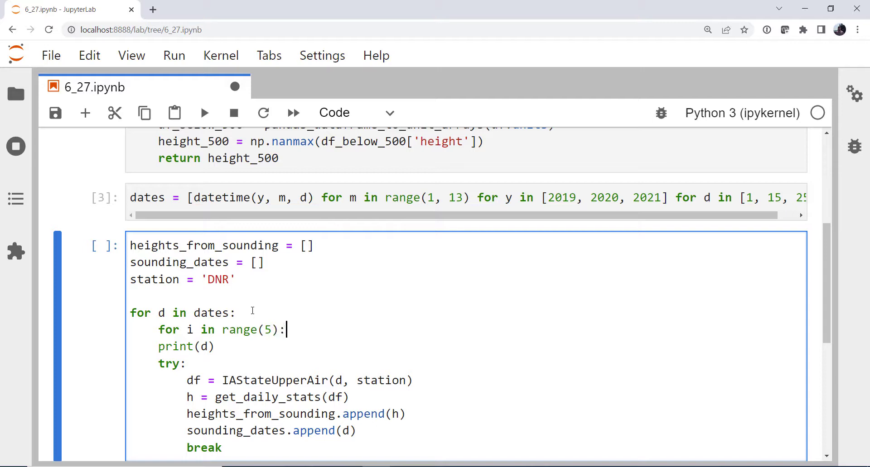
scroll("down", 3)
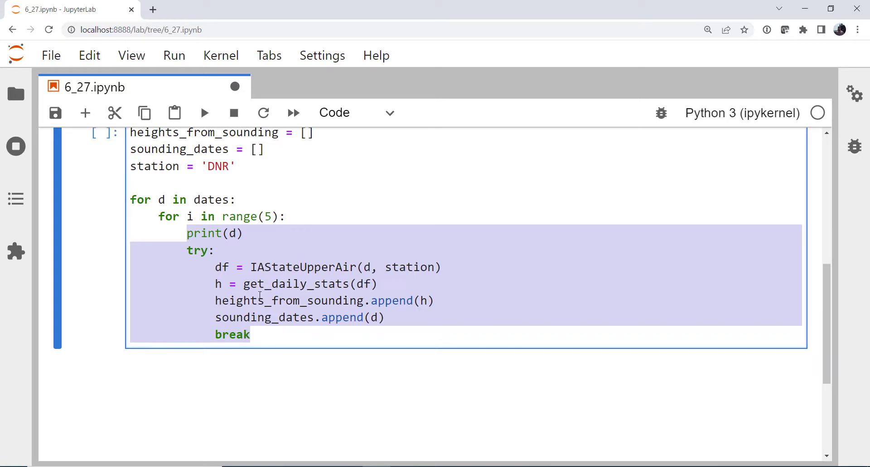
mouse_move(335, 283)
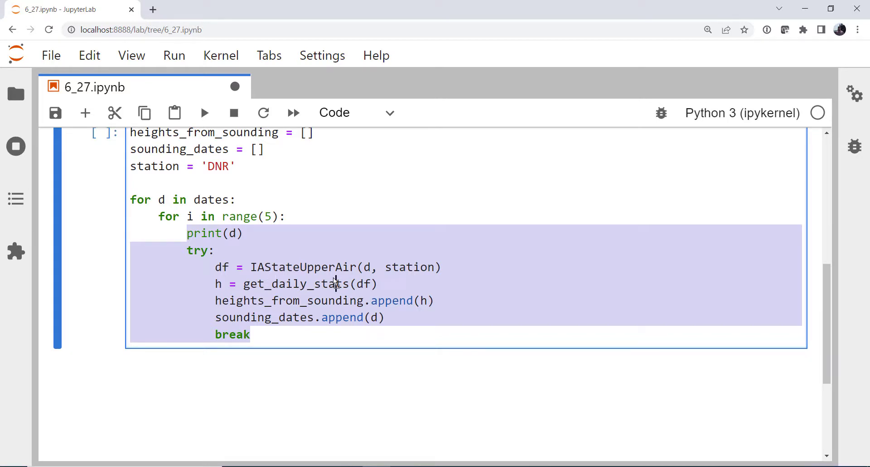
left_click(189, 251)
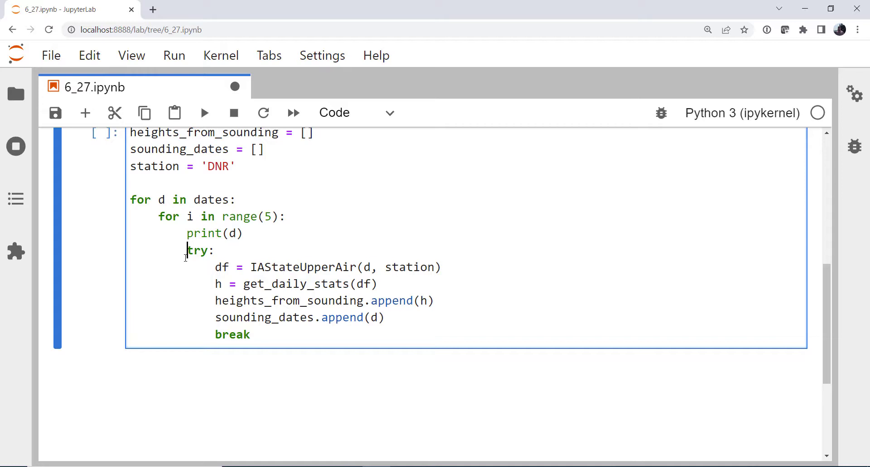
mouse_move(261, 340)
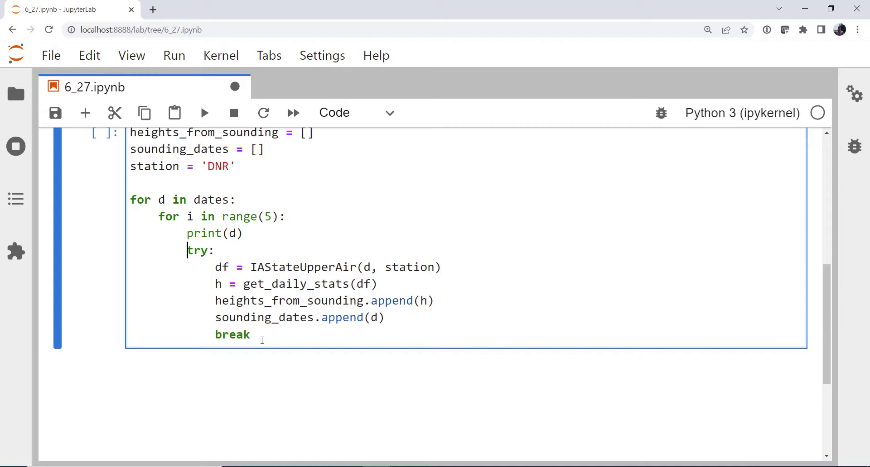
Add except Exception as e: printing 'Data Issue - add a day!'.
type("except")
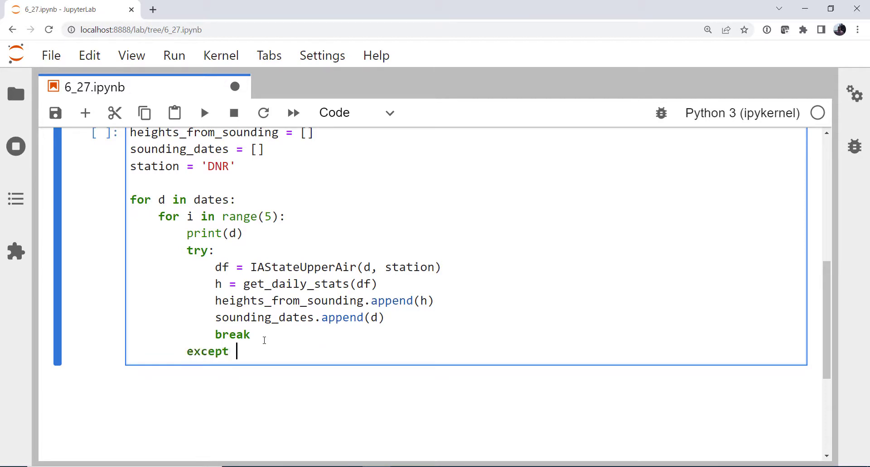
type("Exception as")
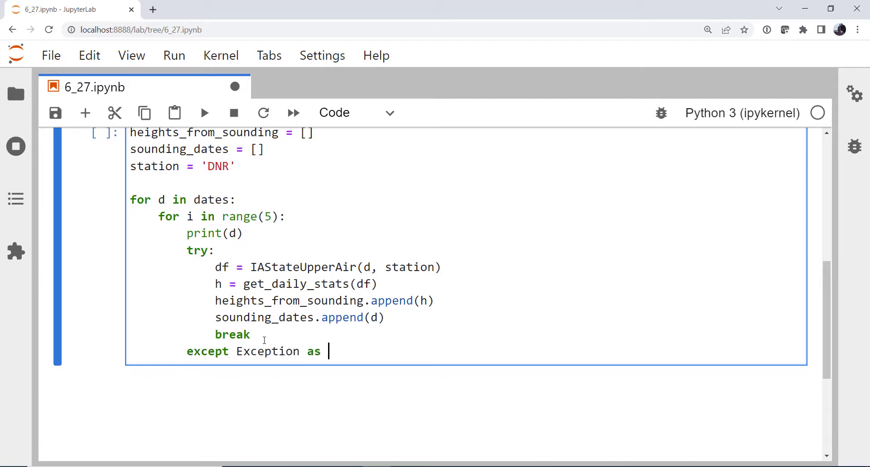
type("e:")
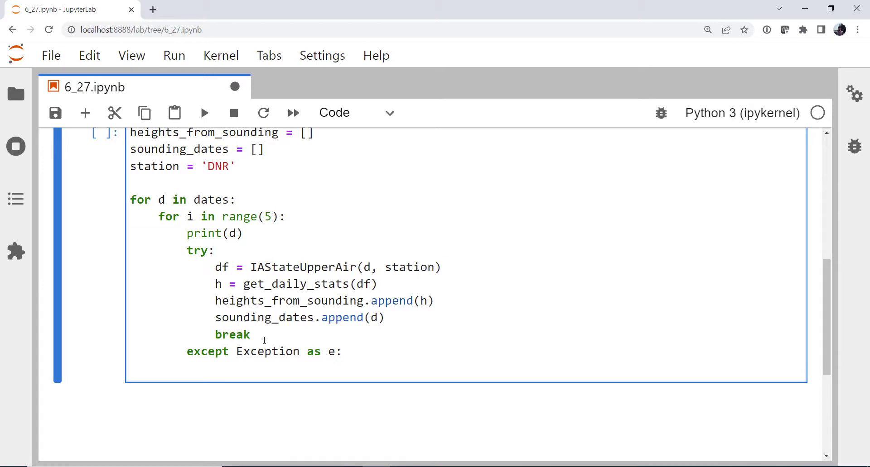
type("pr")
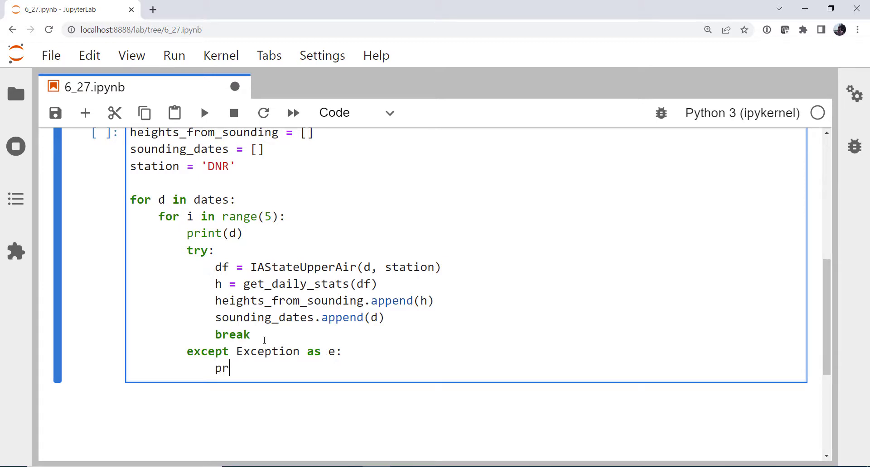
type("int(f'Data")
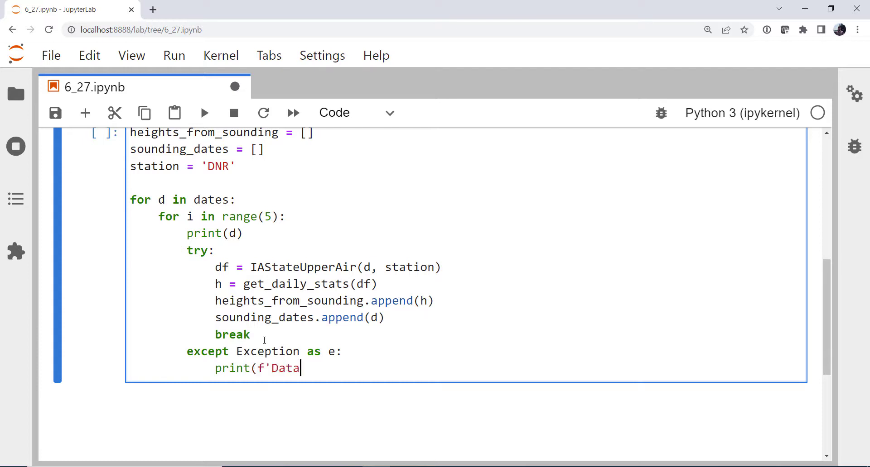
type("Issue")
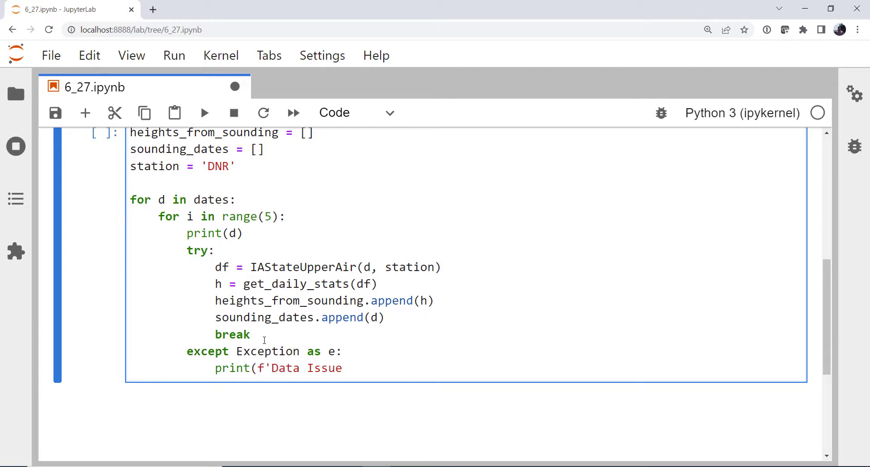
type("- add a day! {e")
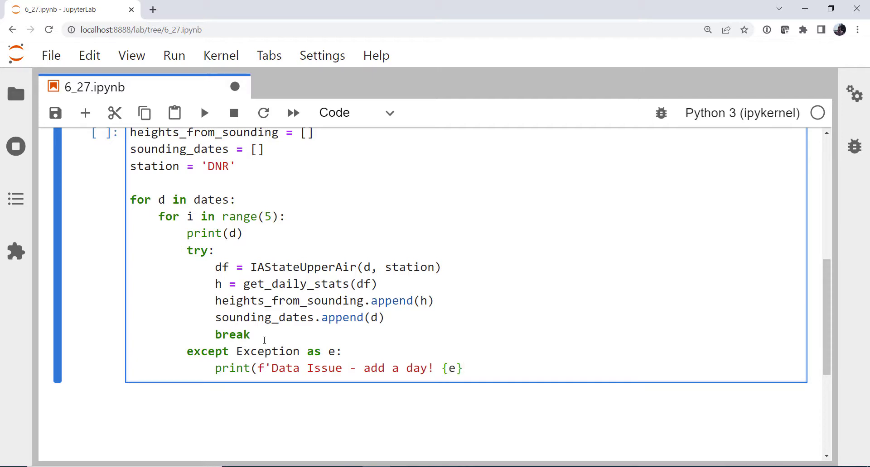
type("')")
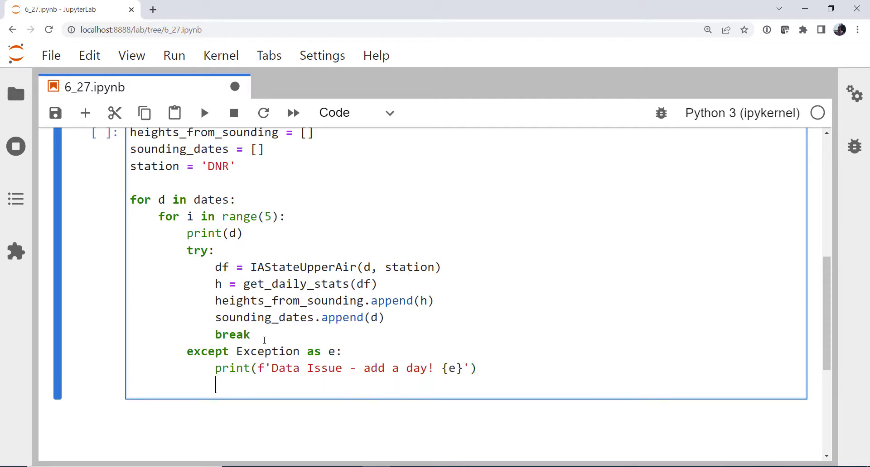
Advance d by timedelta(days=1) in the handler and continue.
type("d = d")
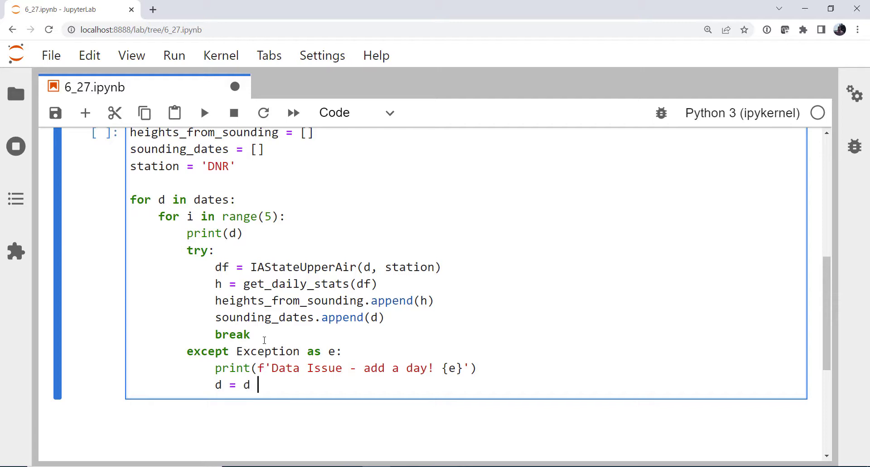
type("+ timede")
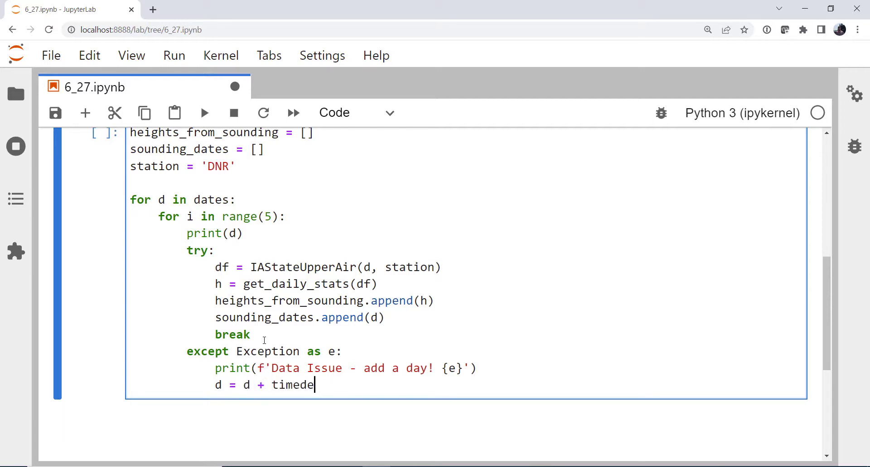
type("lta(days=1")
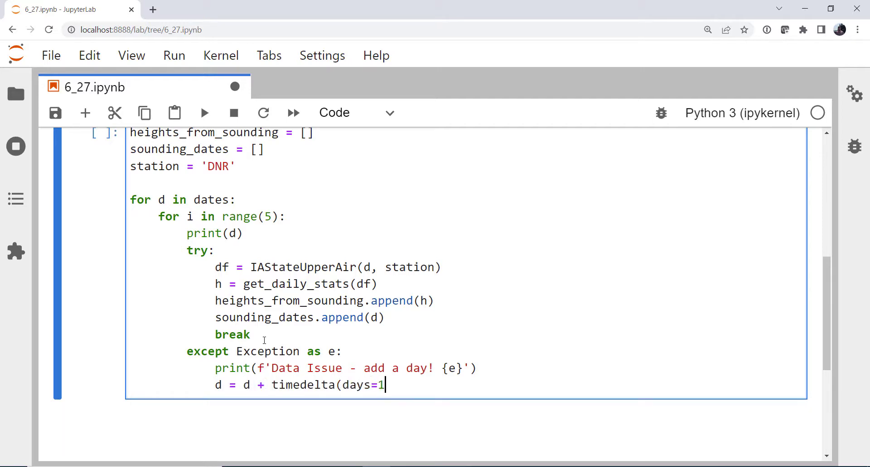
type(")")
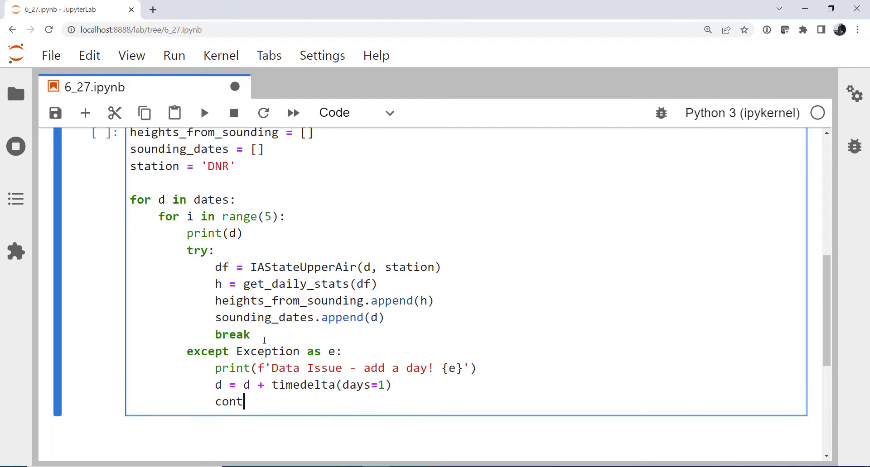
type("inue")
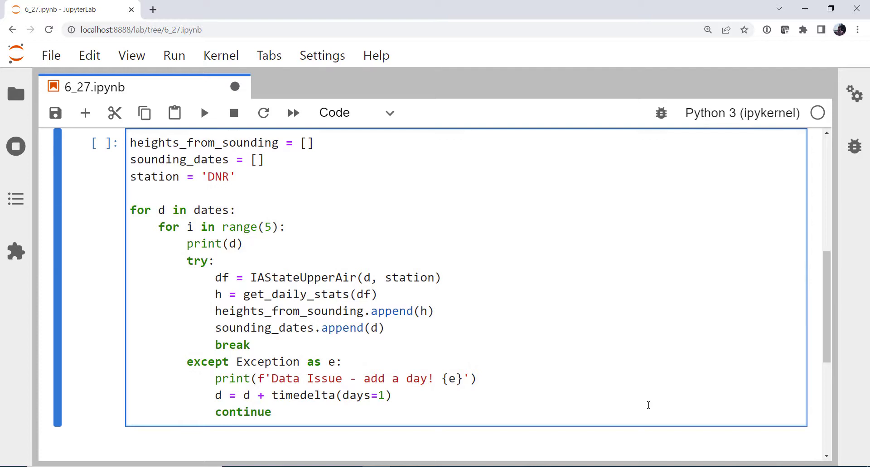
Run the sounding loop cell and review the IAStateUpperAir argument errors.
left_click(204, 112)
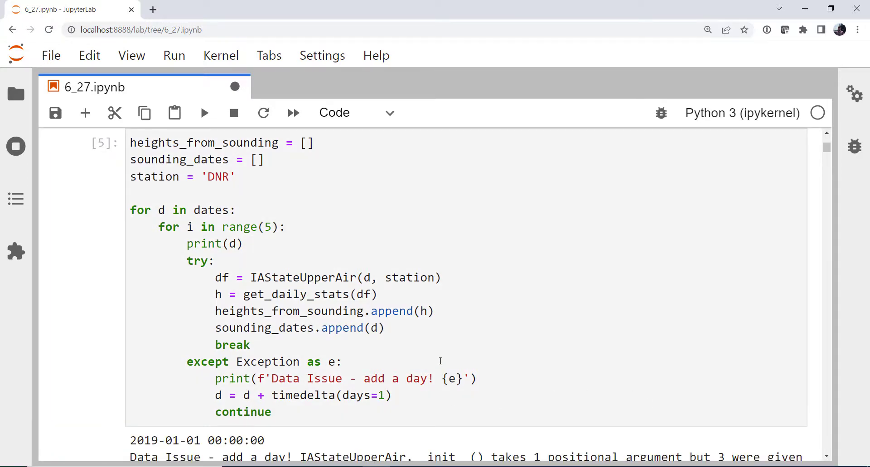
scroll("down", 3)
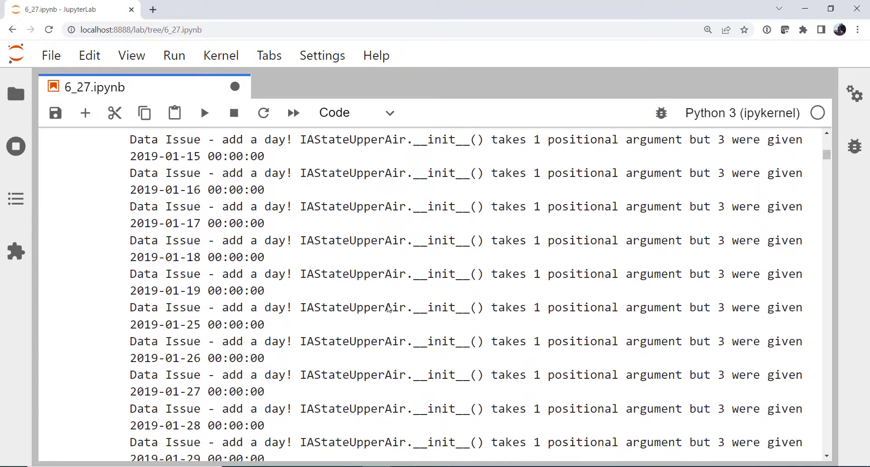
mouse_move(437, 247)
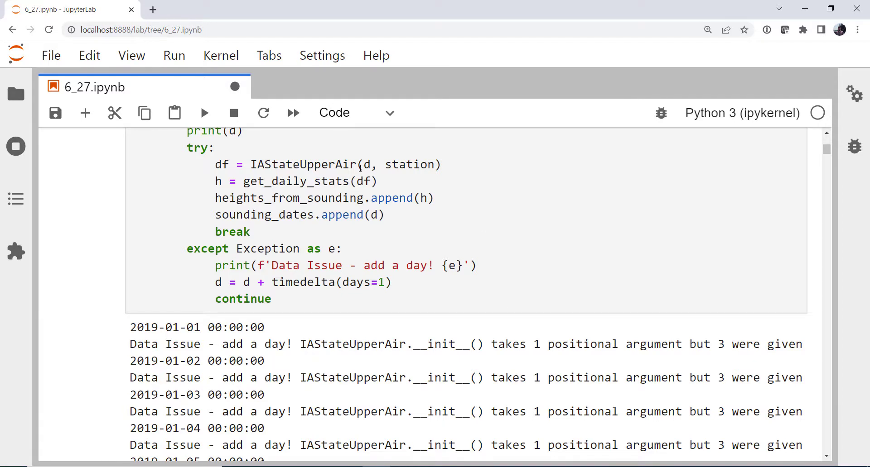
Change the fetch to IAStateUpperAir.request_data(d, station) and rerun, reviewing the missing-units warnings.
left_click(507, 196)
type(".")
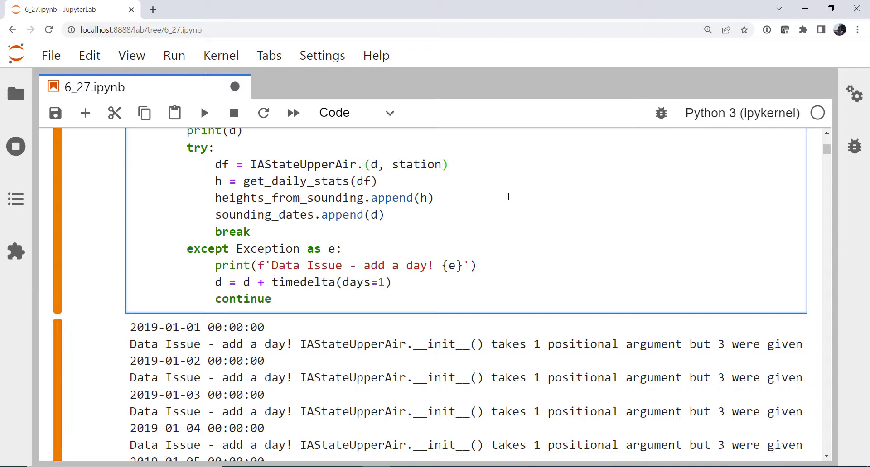
type("reqy")
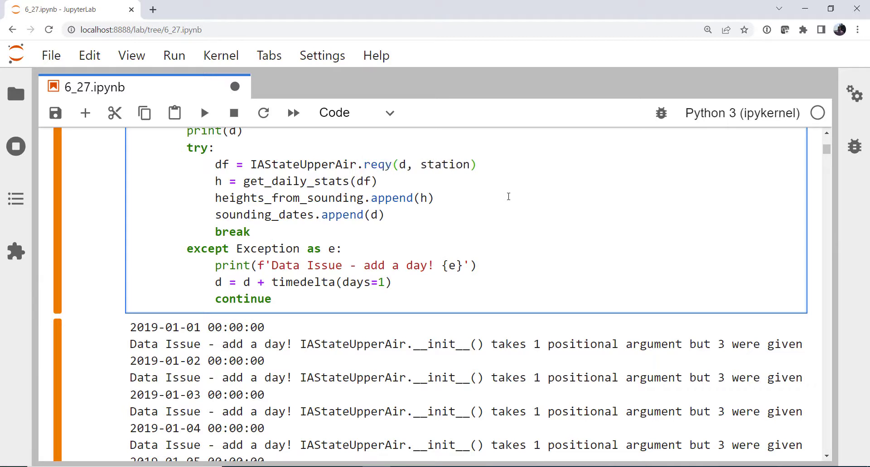
key("Backspace")
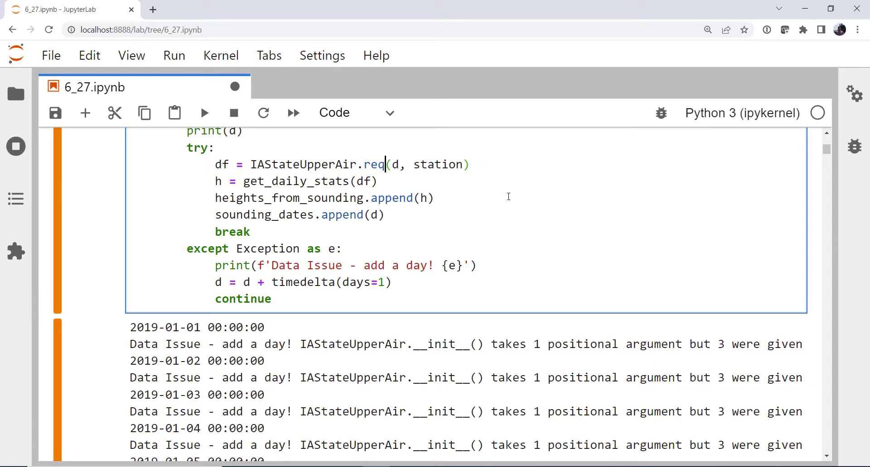
type("u")
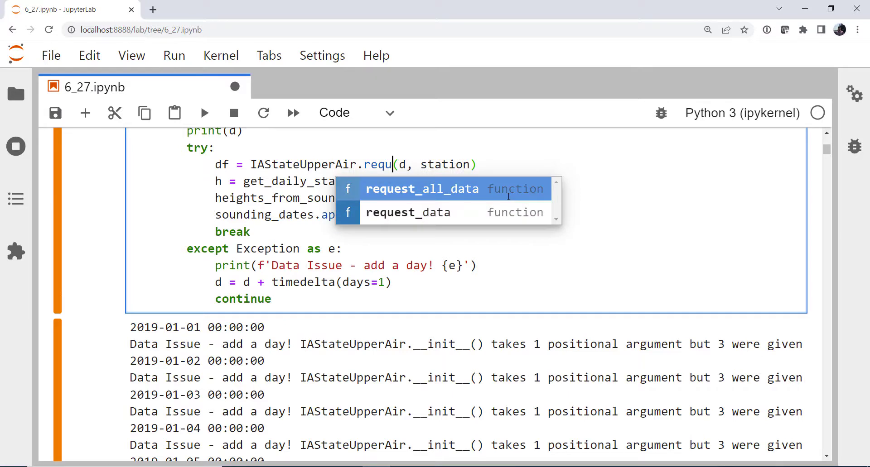
left_click(407, 212)
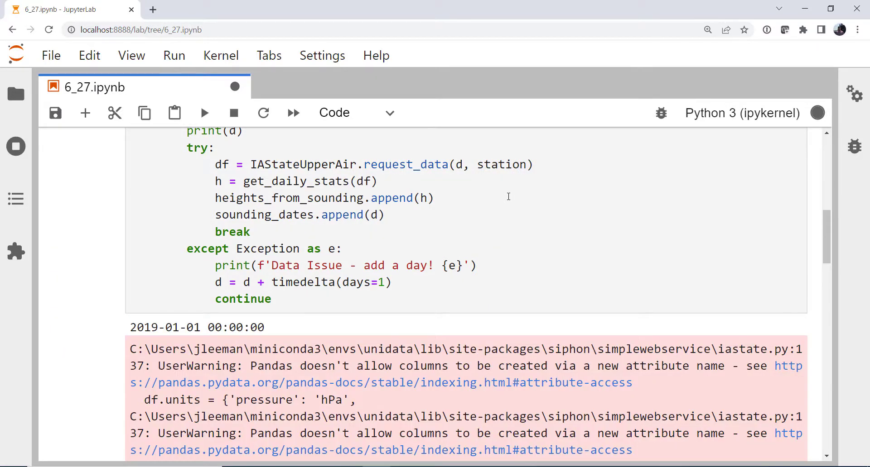
scroll("down", 3)
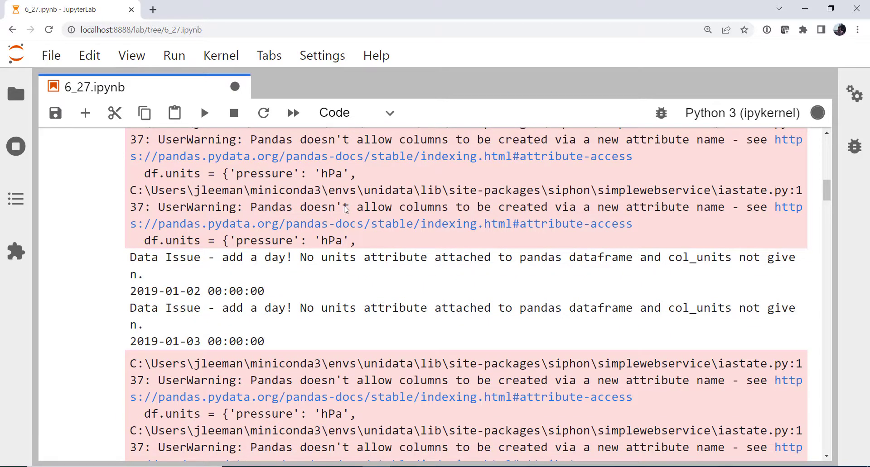
scroll("down", 3)
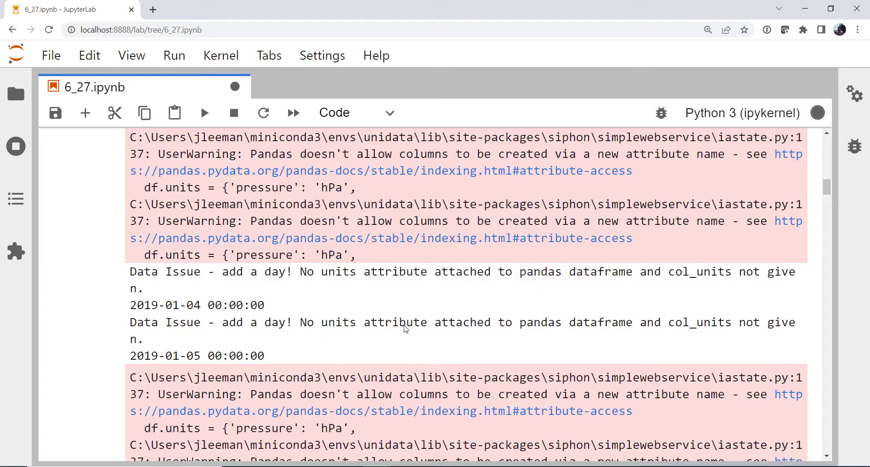
mouse_move(670, 346)
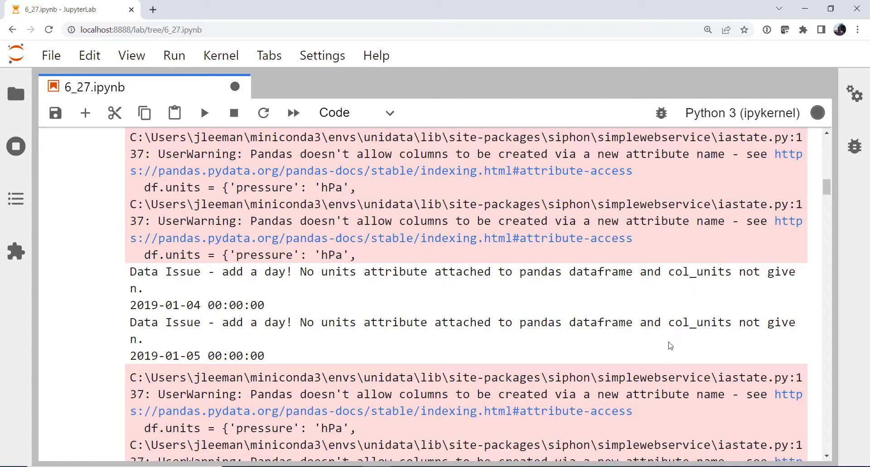
mouse_move(750, 339)
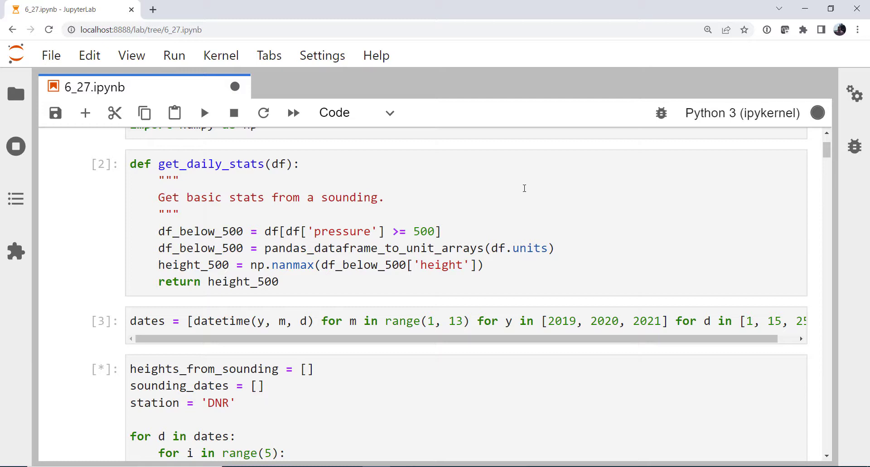
mouse_move(493, 266)
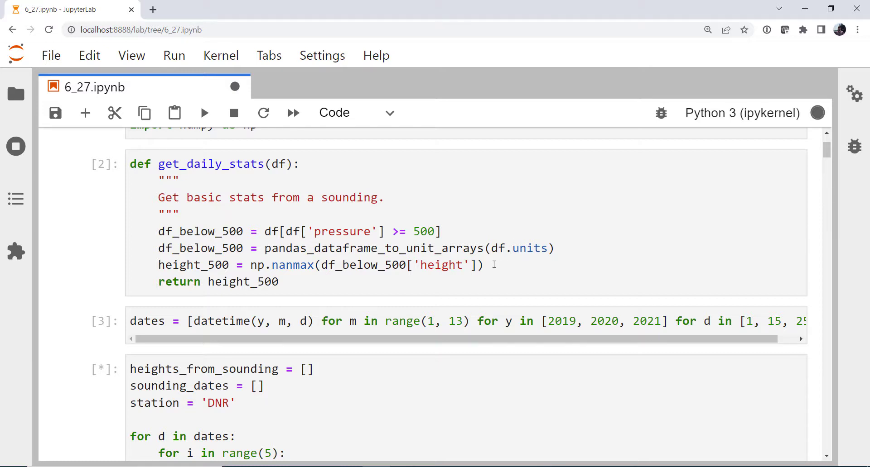
mouse_move(485, 253)
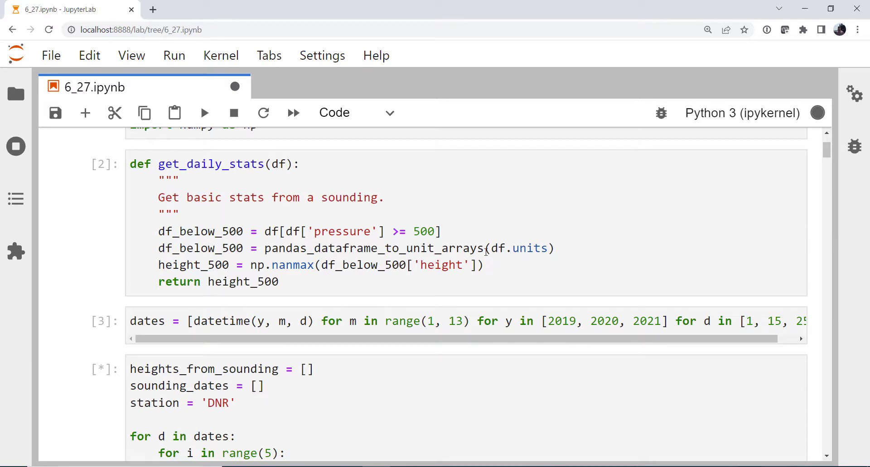
Edit the pandas_dataframe_to_unit_arrays call in get_daily_stats and check its signature tooltip.
left_click(491, 248)
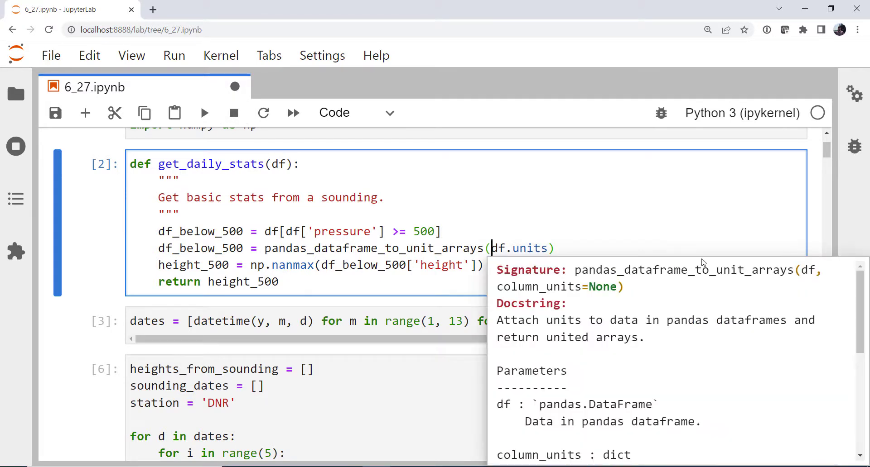
mouse_move(562, 323)
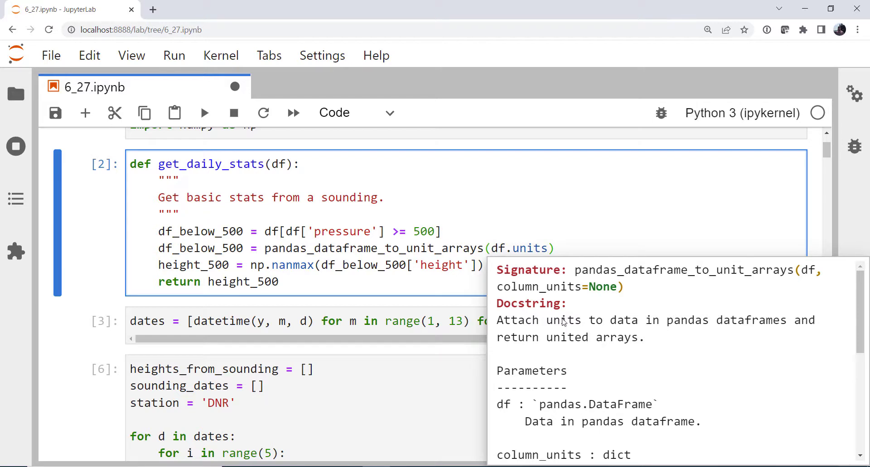
left_click(442, 231)
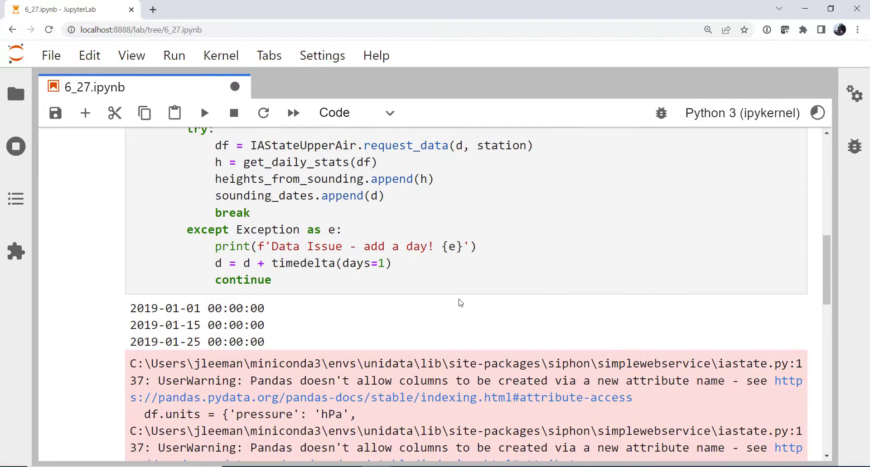
Scroll through the loop's printed 2019–2021 dates and warnings until the empty cell appears.
scroll("down", 3)
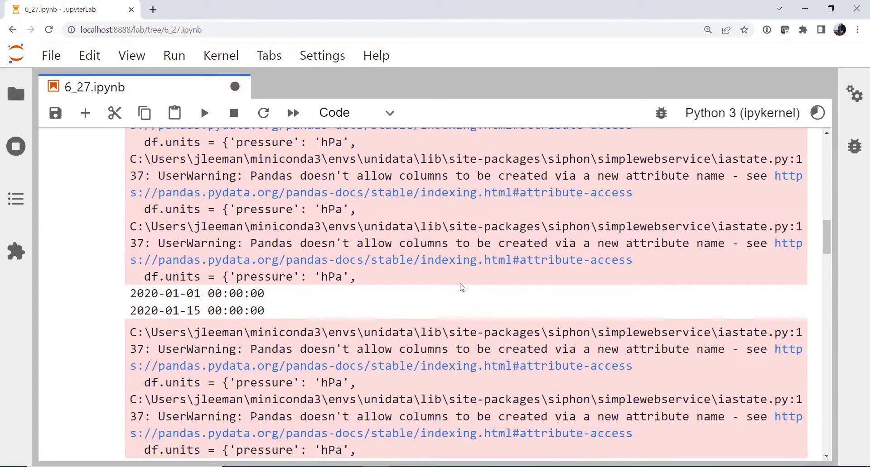
scroll("down", 3)
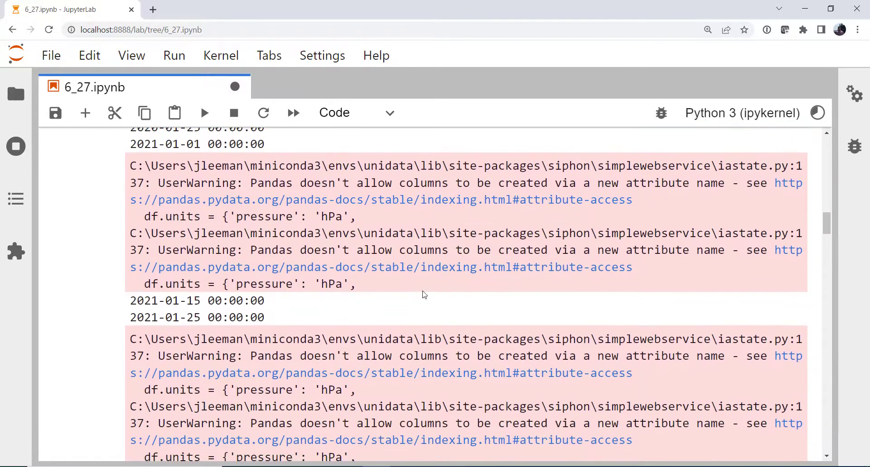
scroll("down", 3)
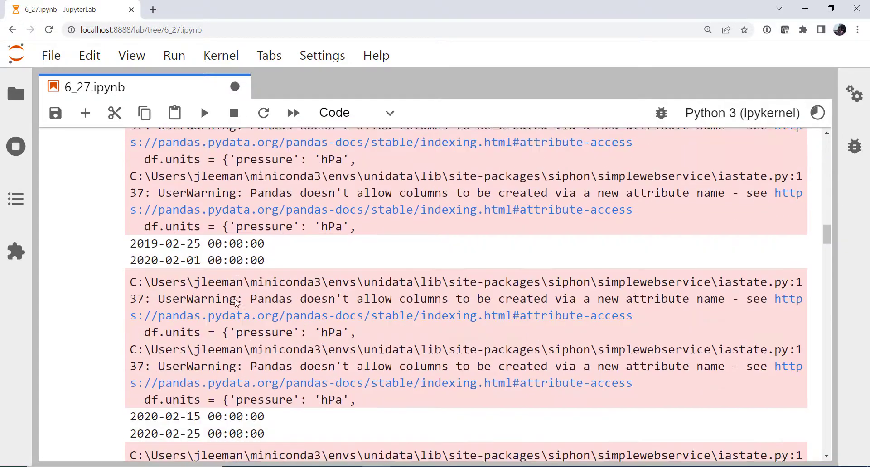
scroll("down", 3)
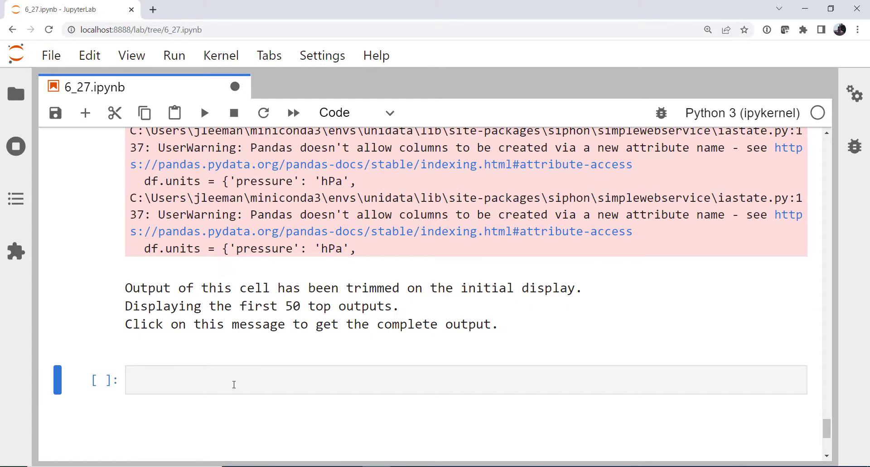
Display the collected heights list (about 5450–6010 meters) as output [10].
left_click(233, 380)
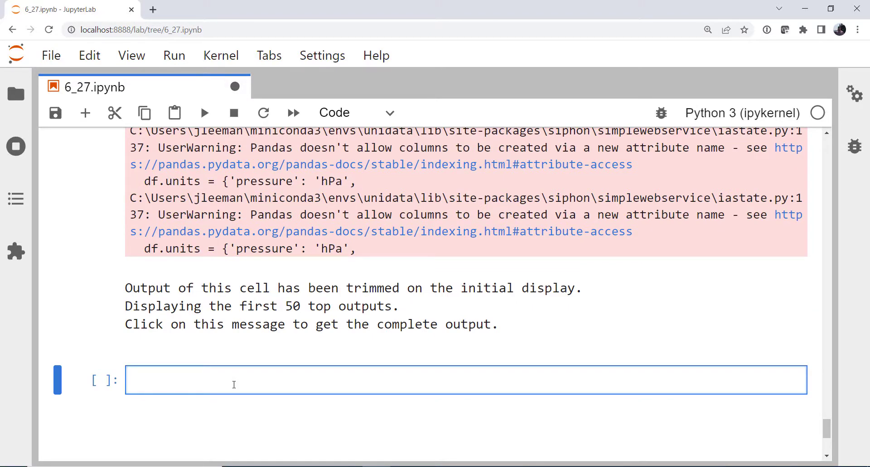
type("he")
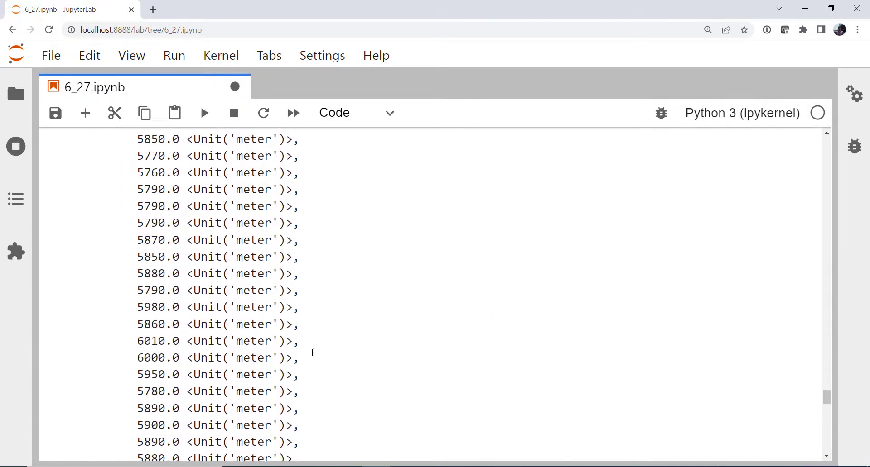
scroll("up", 3)
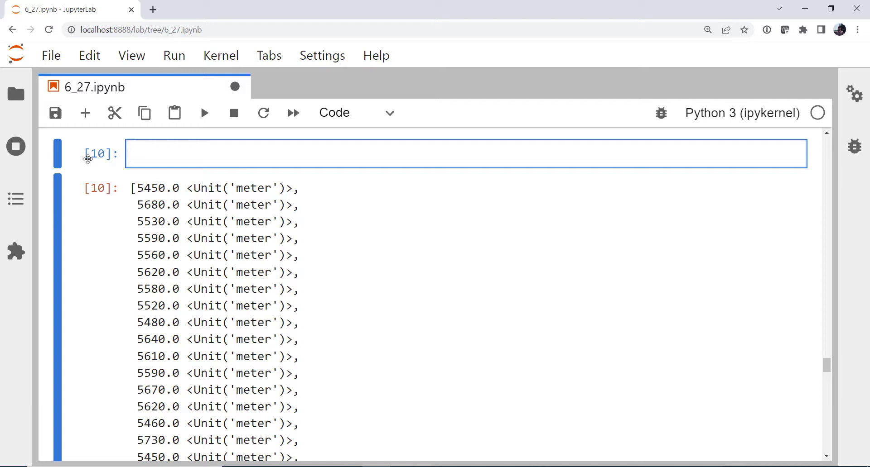
Build jd as int(datetime.strftime(d, '%j')) for each date in sounding_dates.
left_click(130, 154)
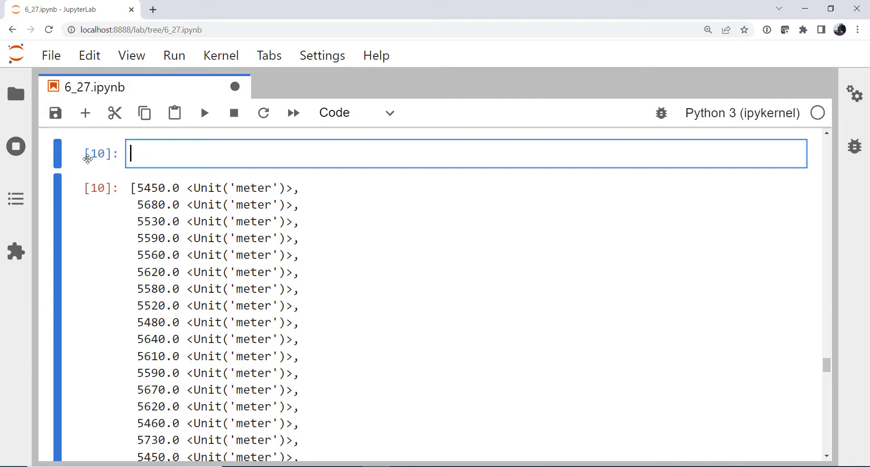
type("jd")
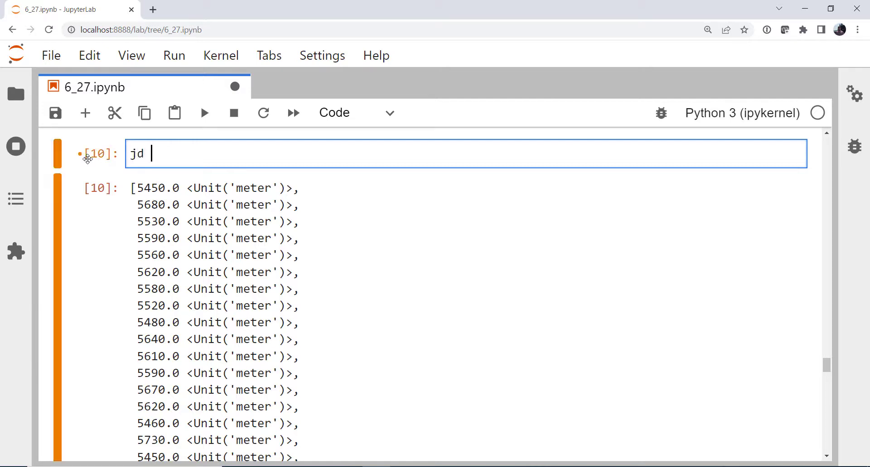
type("= int")
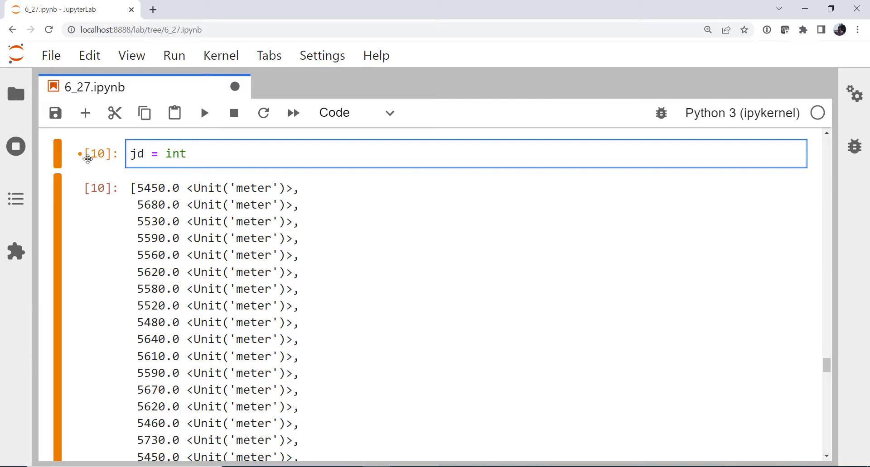
type("[")
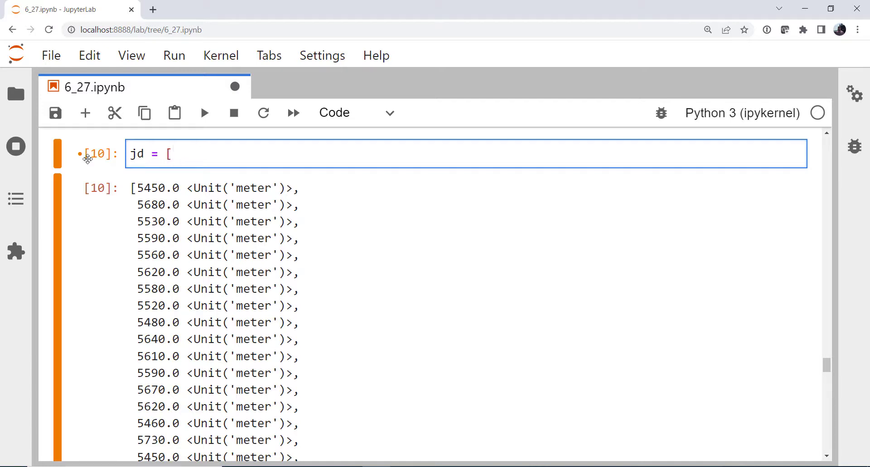
type("int(da")
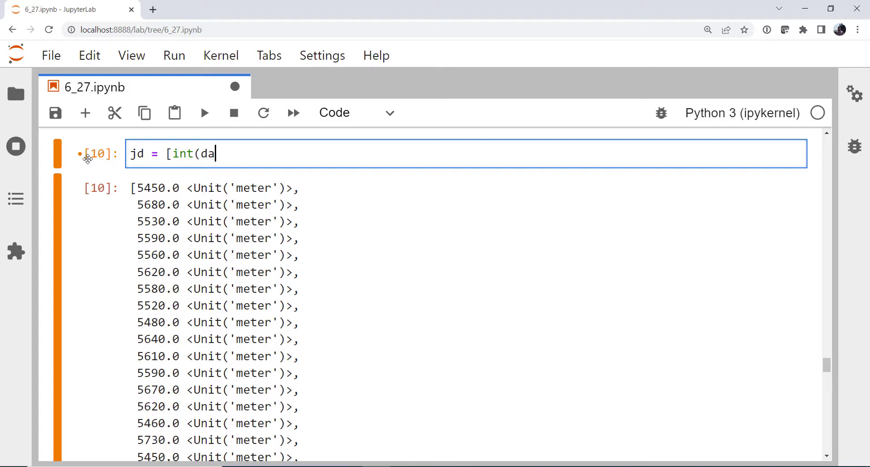
type("tetime.strf")
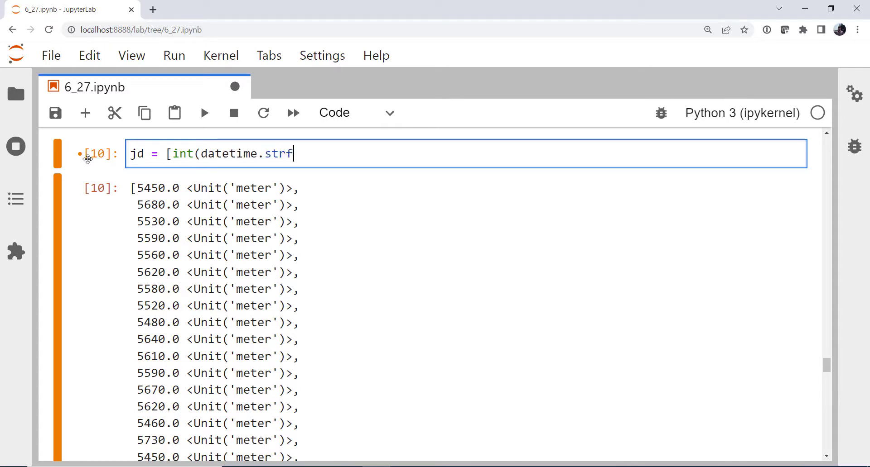
type("time(")
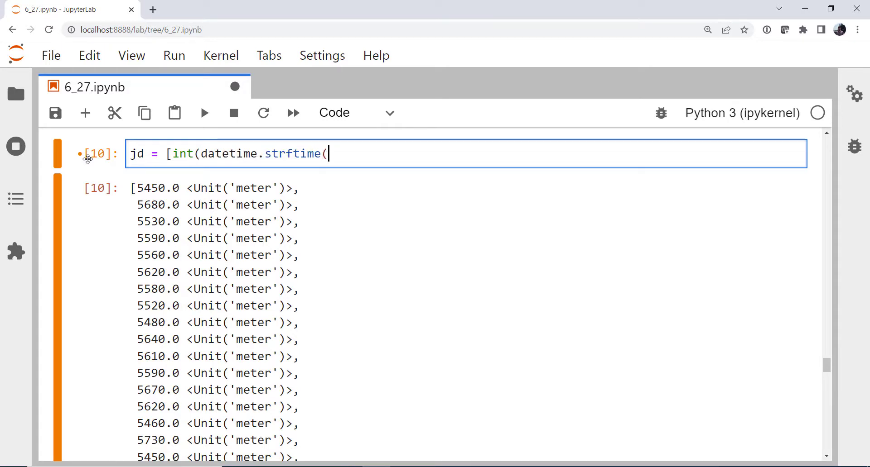
type("d")
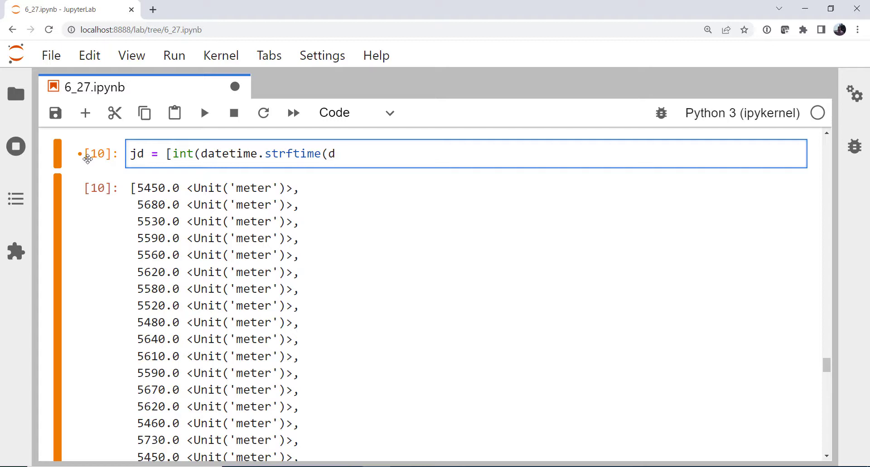
type(", '%")
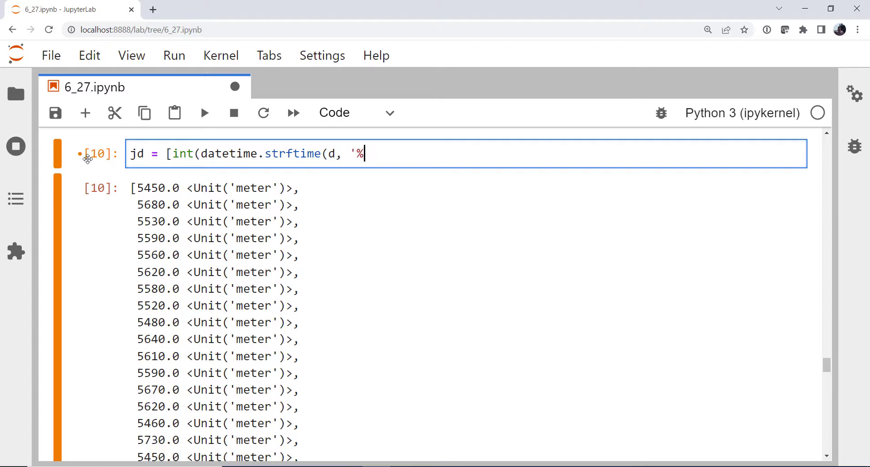
type("j'")
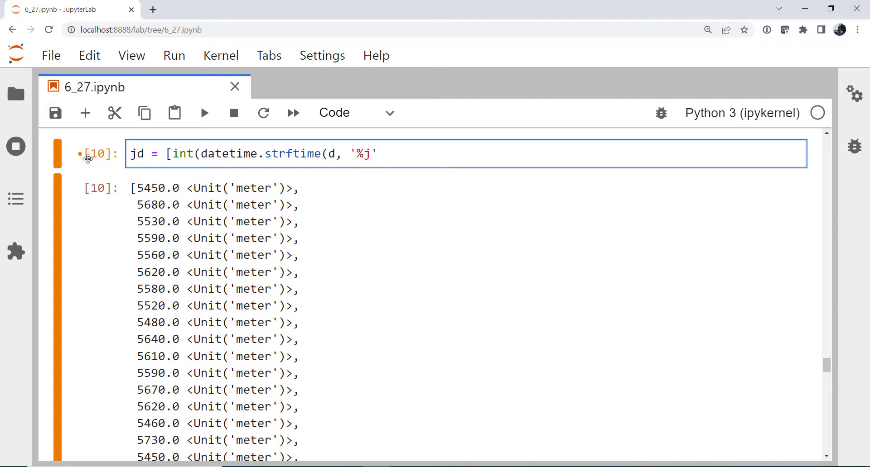
type(")")
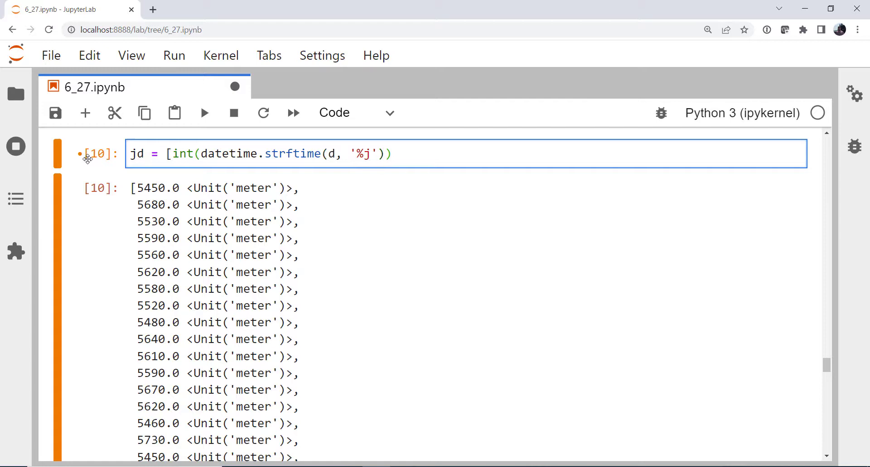
type("for d")
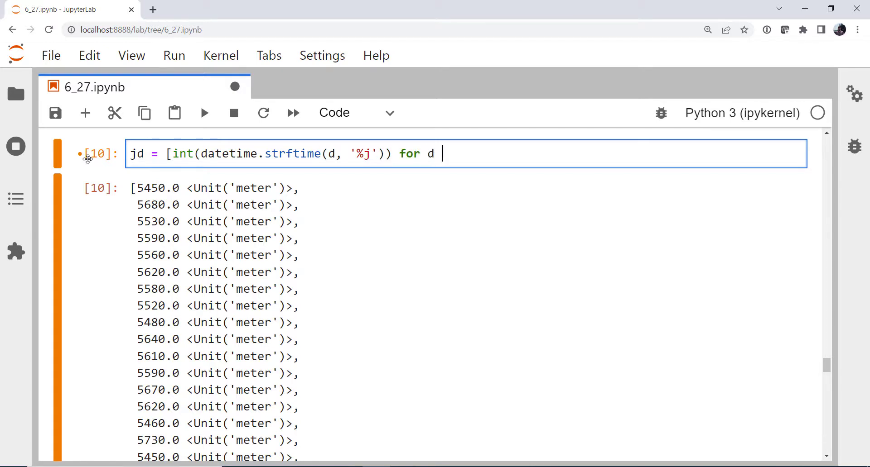
type("in sounding_")
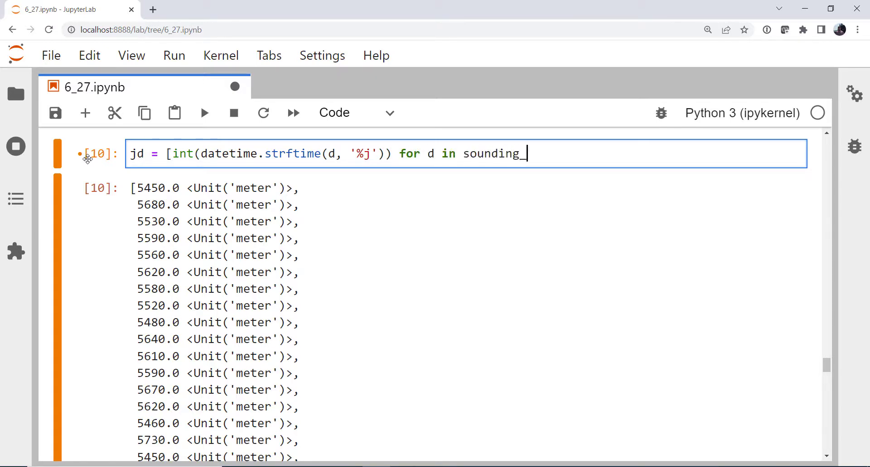
type("dates]")
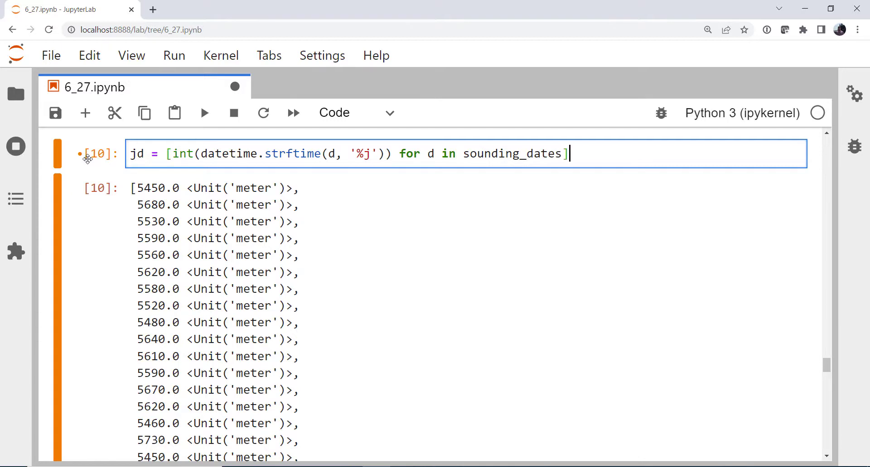
Build hf as h.to('ft') for each height in heights_from_sounding.
type("h")
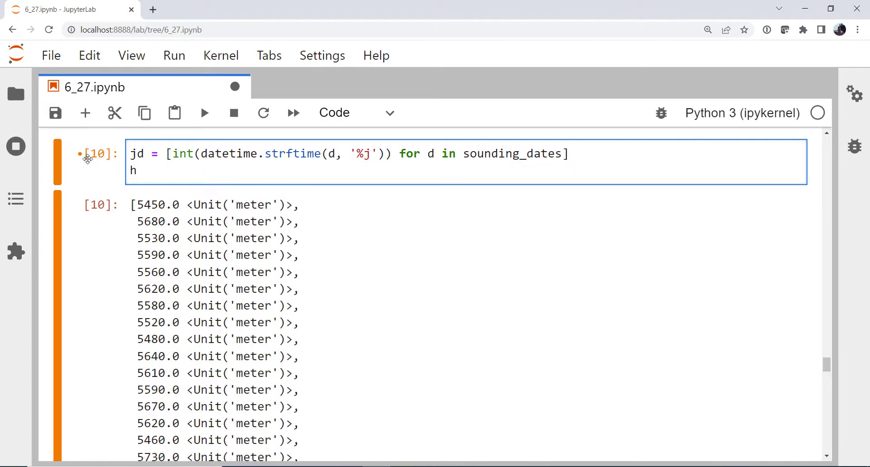
type("f =")
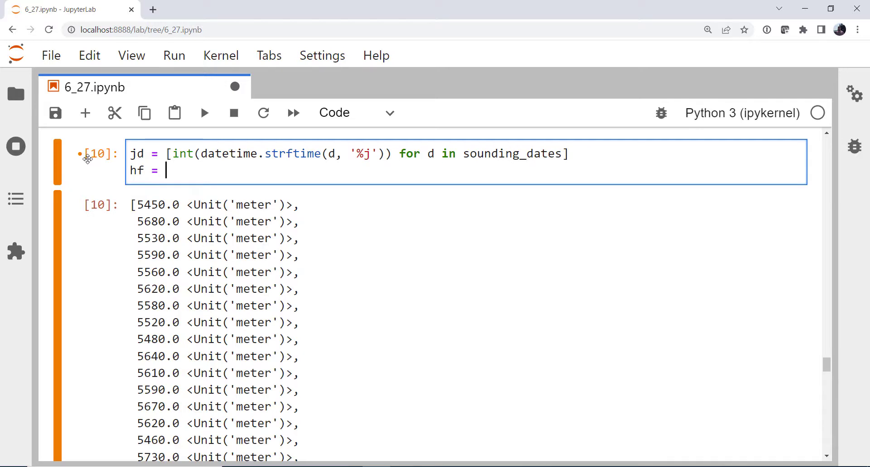
type("[")
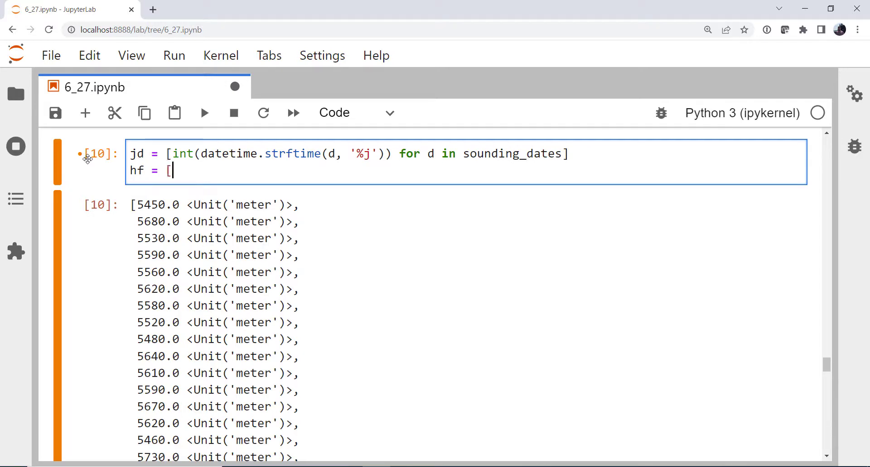
type("h.to")
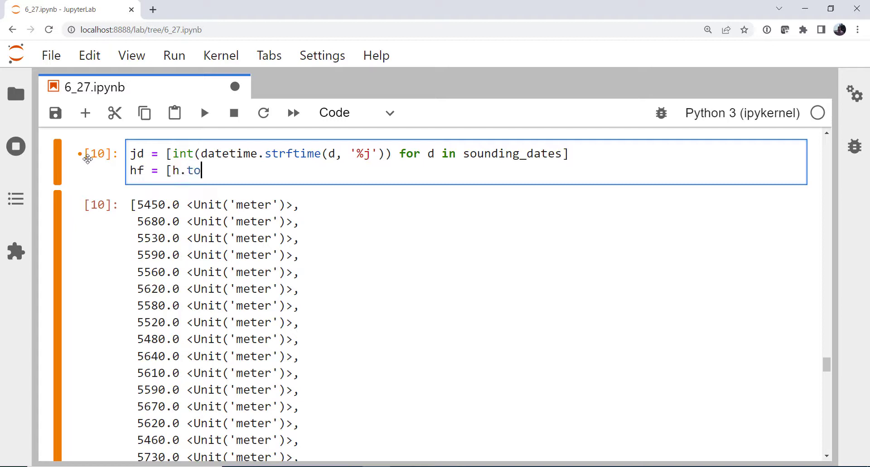
type("('")
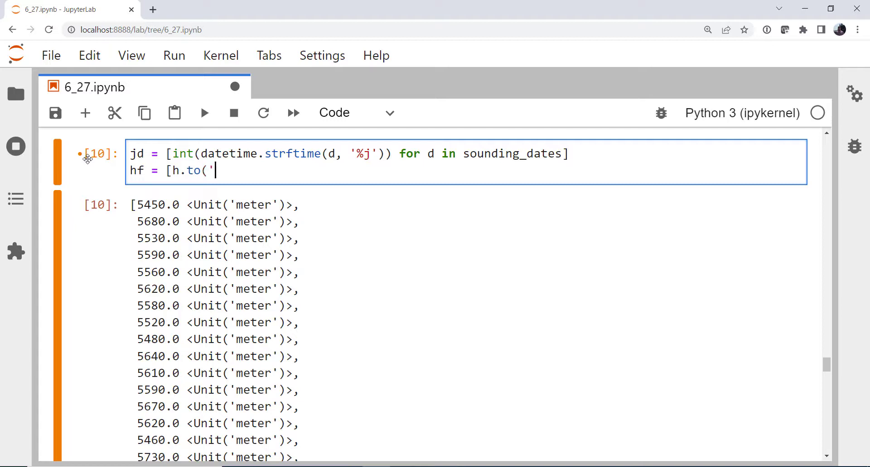
type("ft")
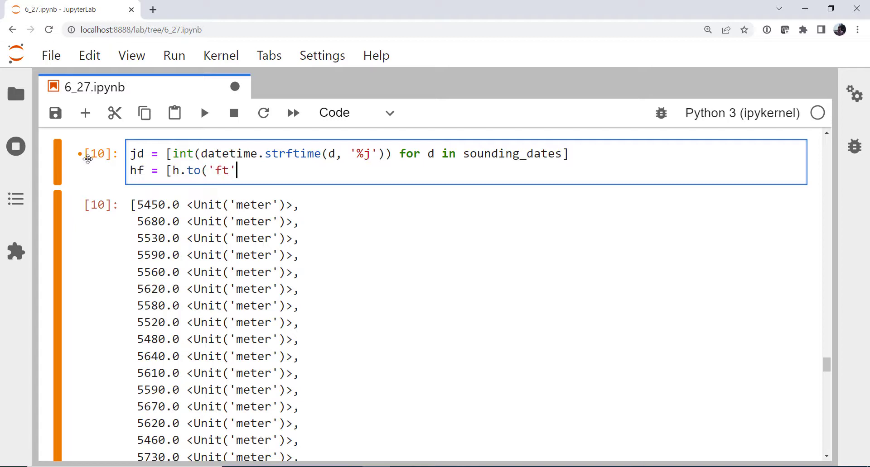
type(")")
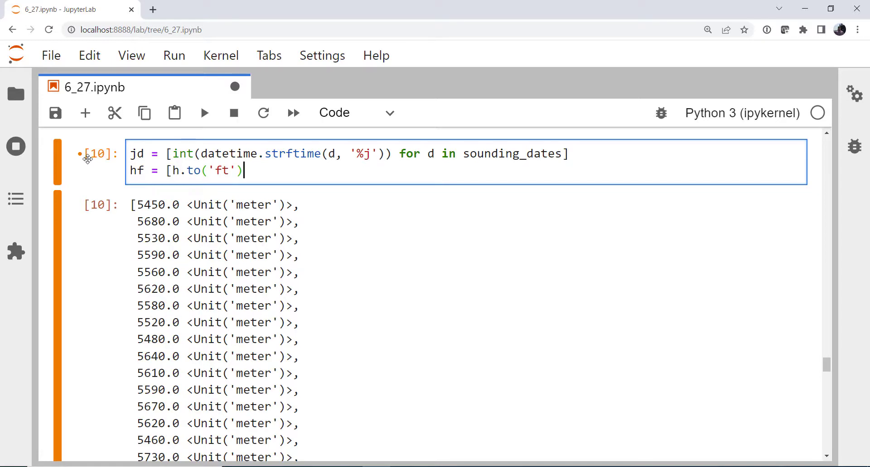
type("for h")
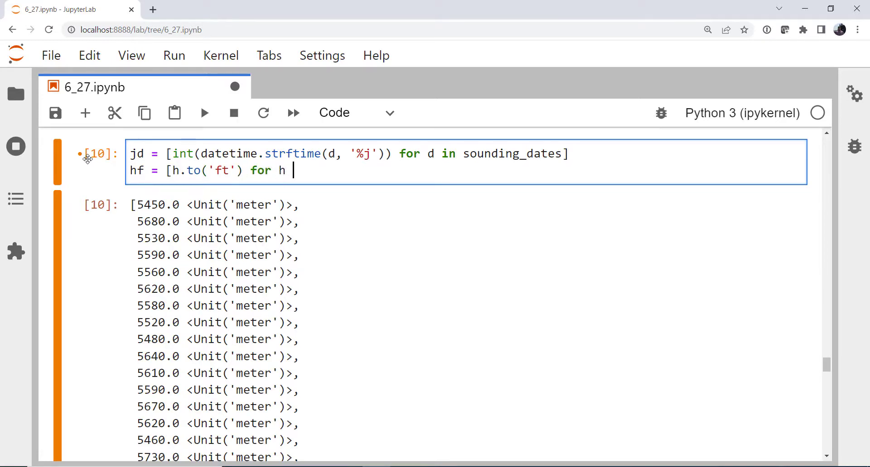
type("in heights_from_sounding")
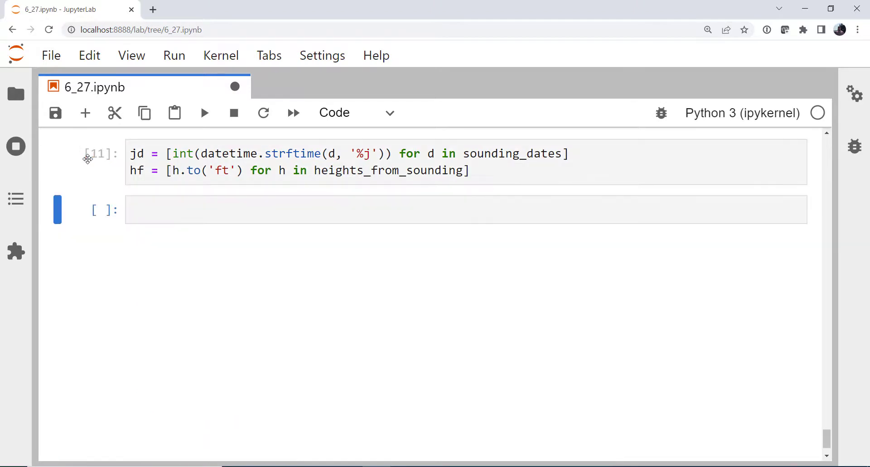
Draw plt.scatter(jd, hf) showing heights roughly 17,900–19,700 ft by day of year.
left_click(202, 210)
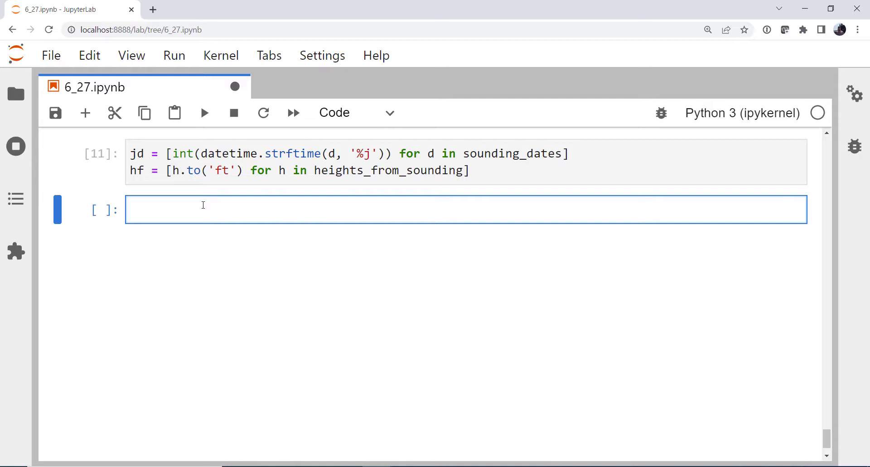
type("plt.scatter(")
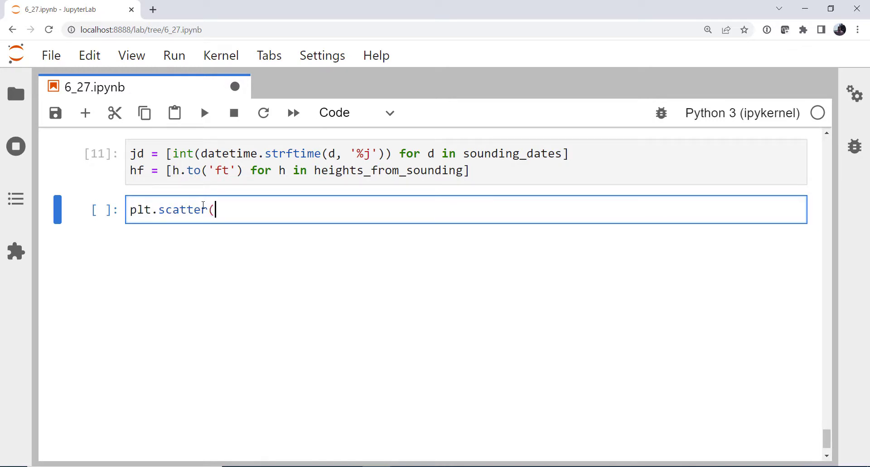
type("jd, h")
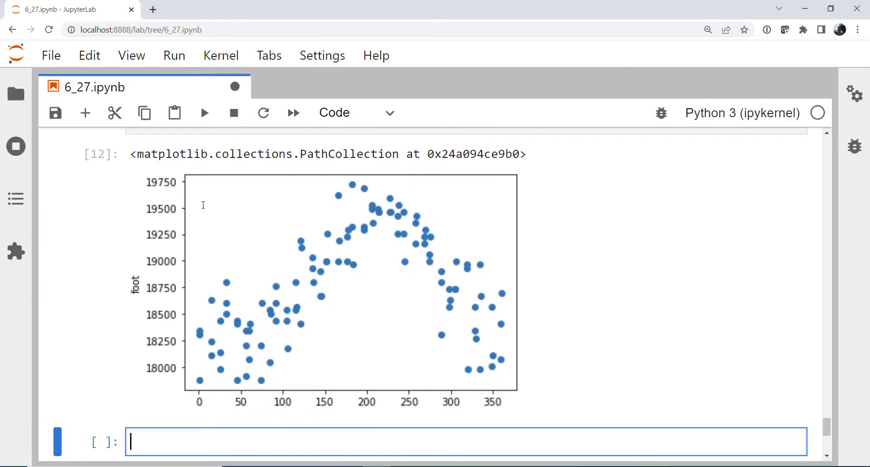
mouse_move(427, 198)
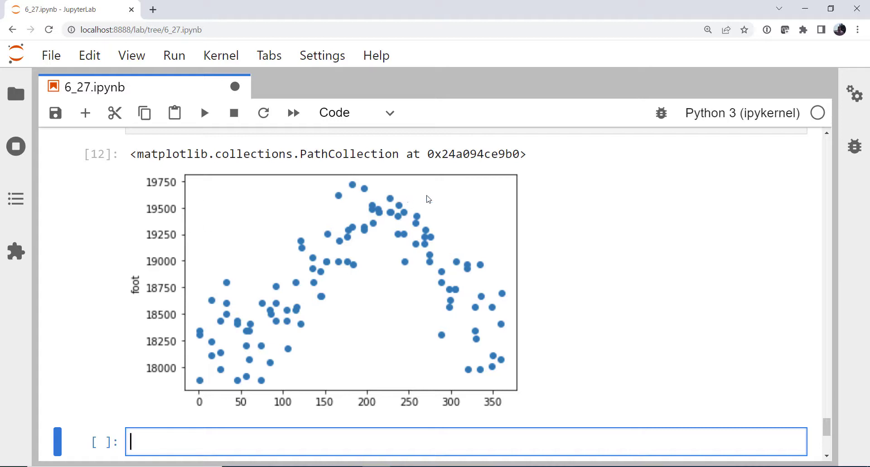